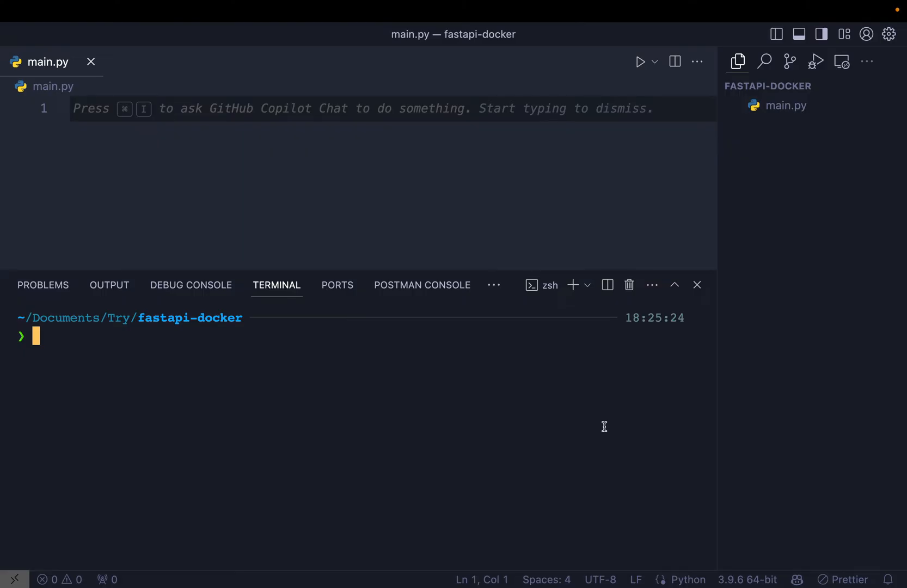
{"action": "mouse_move", "coordinate": [254, 468]}
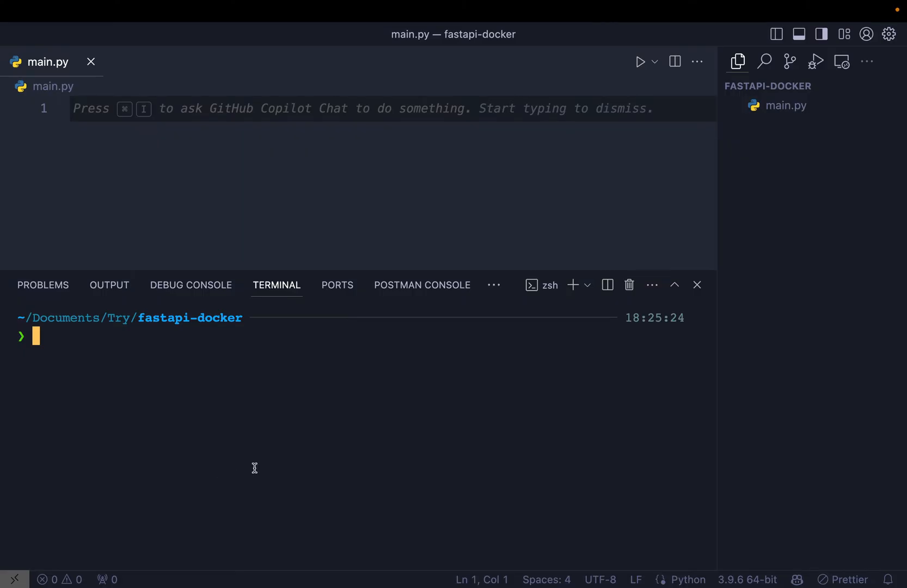
- Create .venv with python3 -m venv .venv and accept it as the workspace interpreter
{"action": "type", "text": "python3 -m venv venv"}
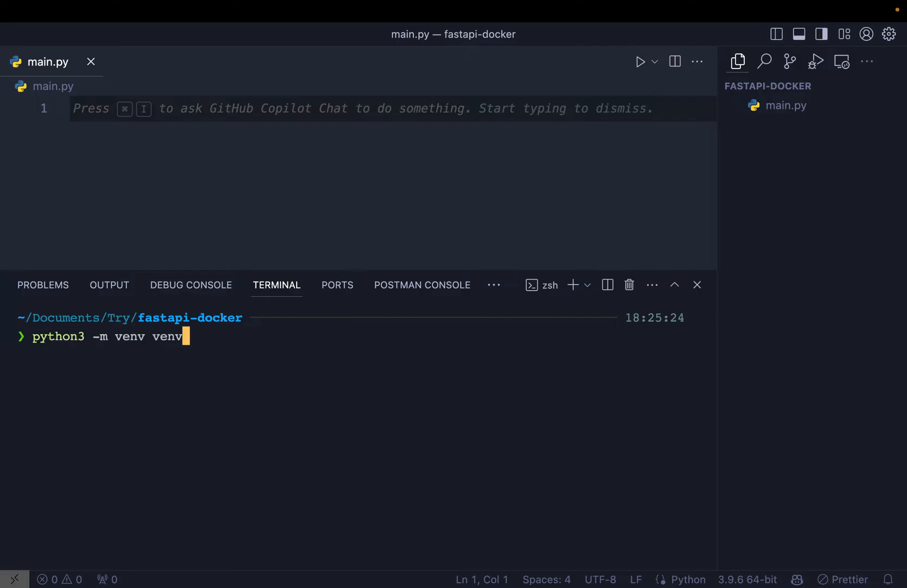
{"action": "mouse_move", "coordinate": [194, 425]}
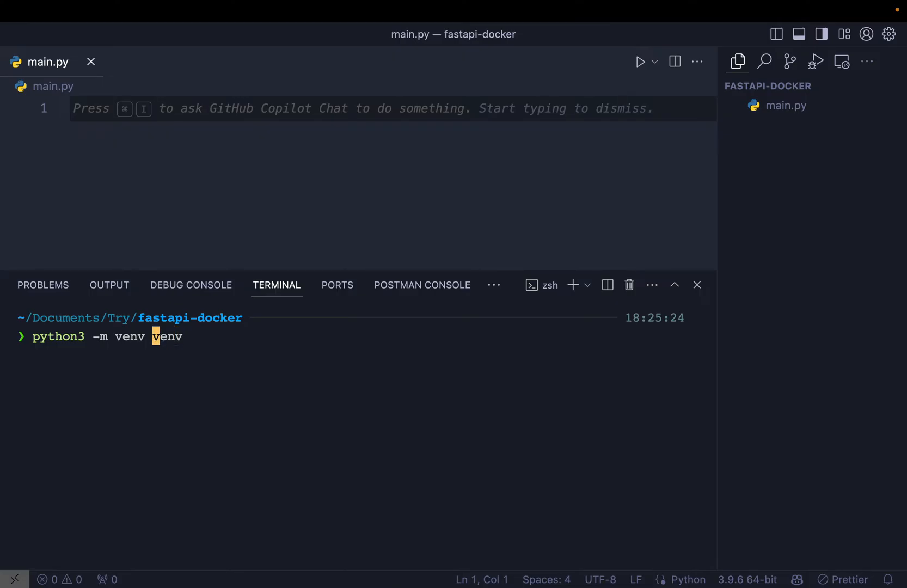
{"action": "type", "text": "."}
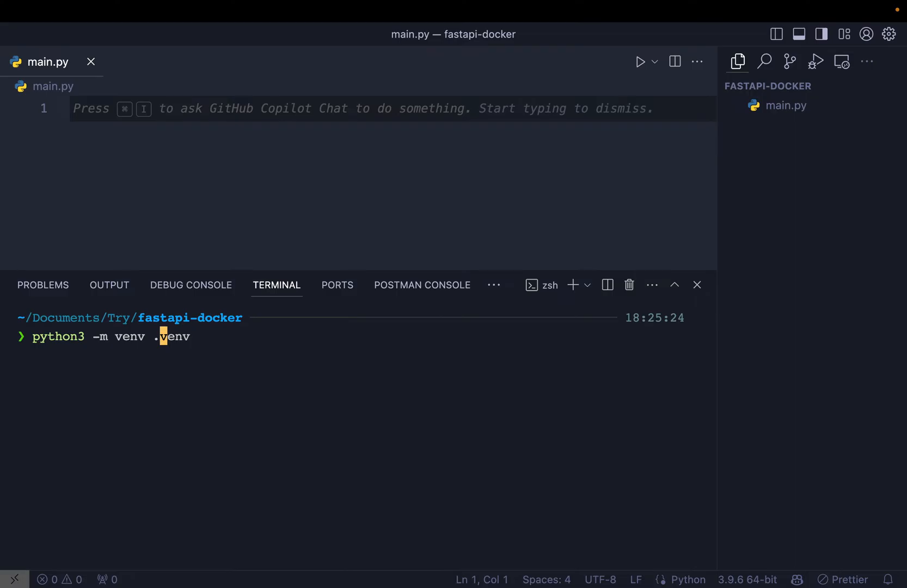
{"action": "key", "text": "Return"}
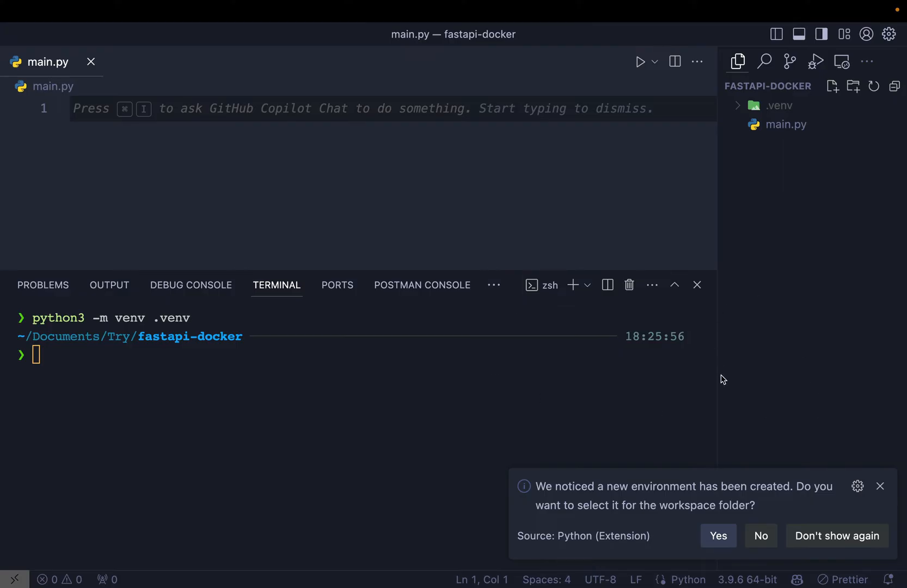
{"action": "mouse_move", "coordinate": [747, 476]}
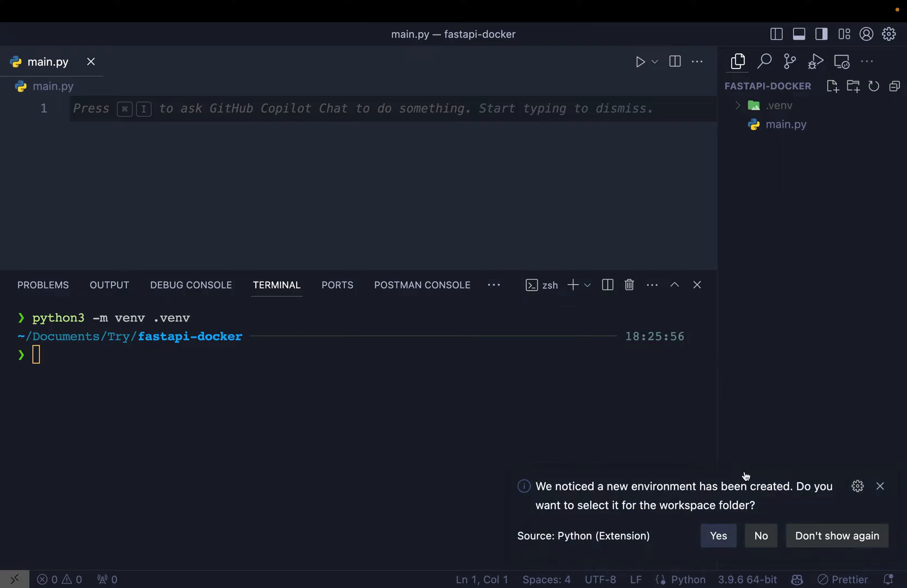
{"action": "mouse_move", "coordinate": [737, 474]}
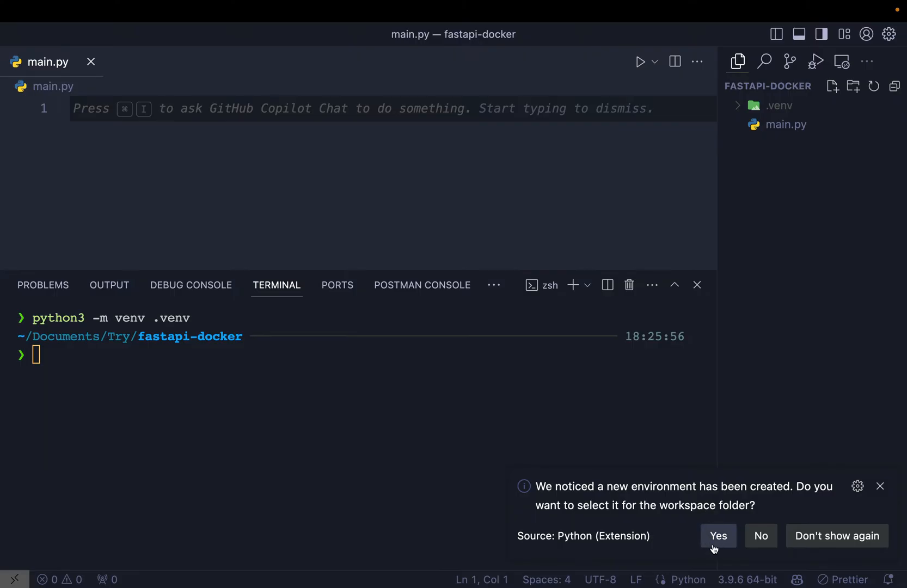
{"action": "left_click", "coordinate": [719, 536]}
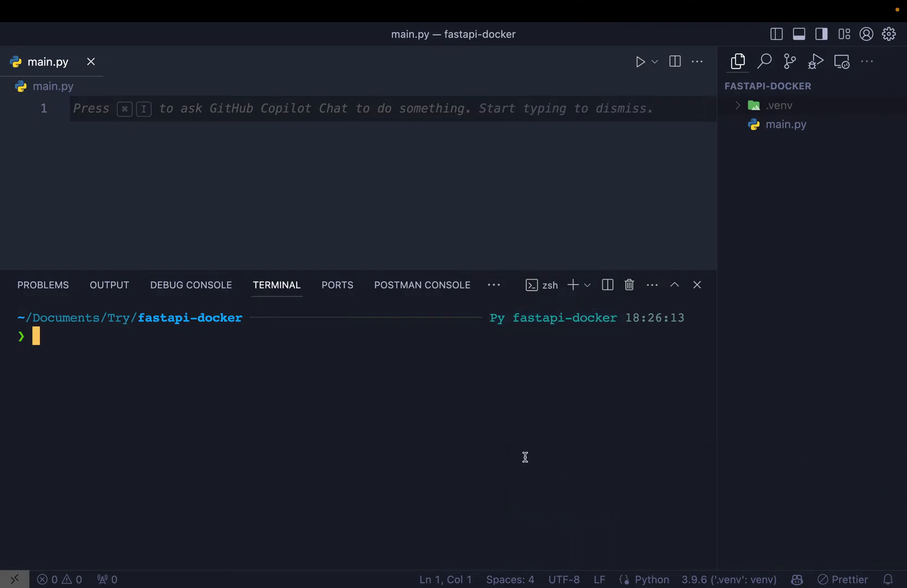
- Run source .venv/bin/activate, then pip3 install fastapi uvicorn into the environment
{"action": "type", "text": "source venv/bin/activate"}
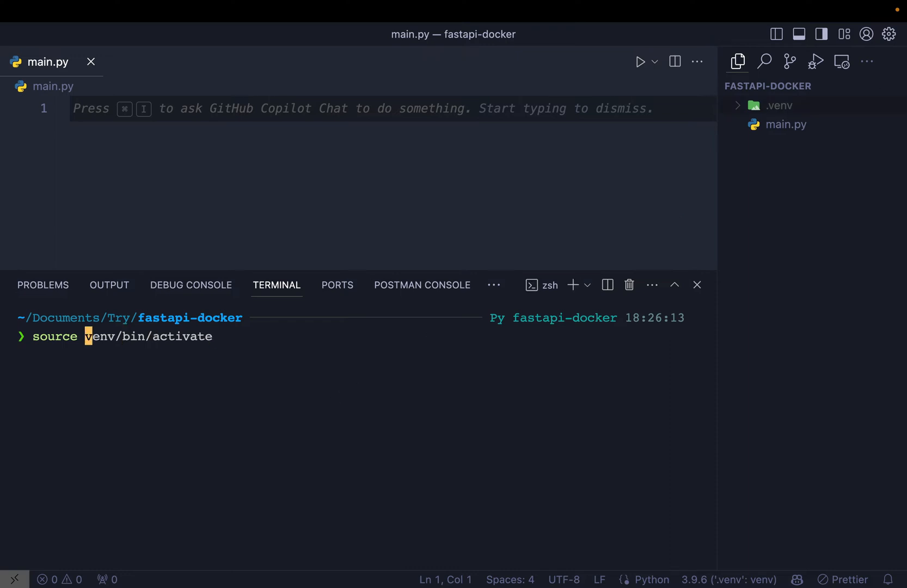
{"action": "key", "text": "Return"}
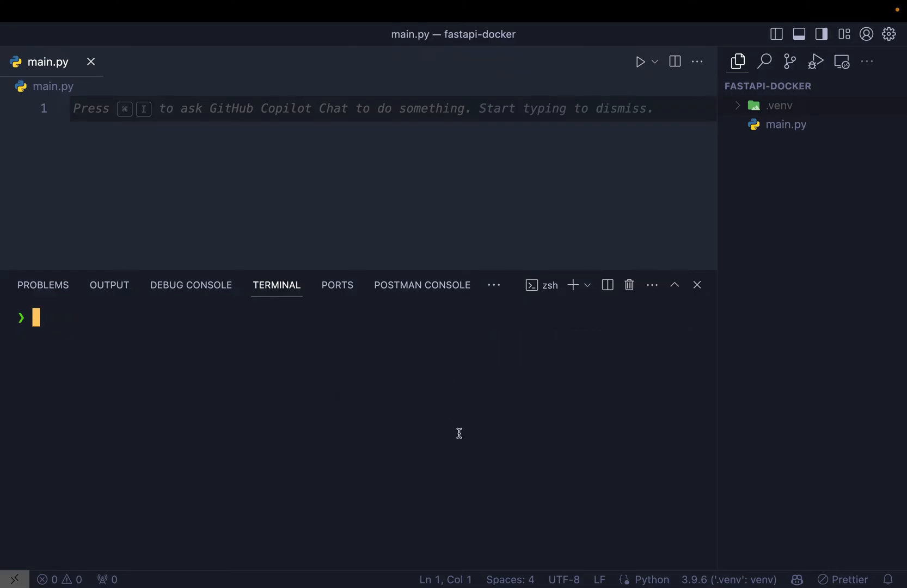
{"action": "type", "text": "pip3"}
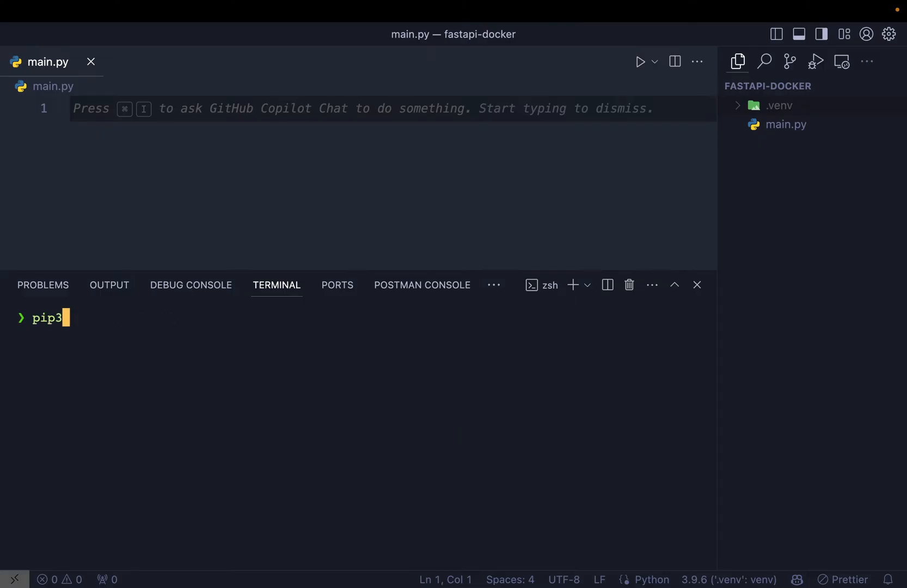
{"action": "type", "text": "install"}
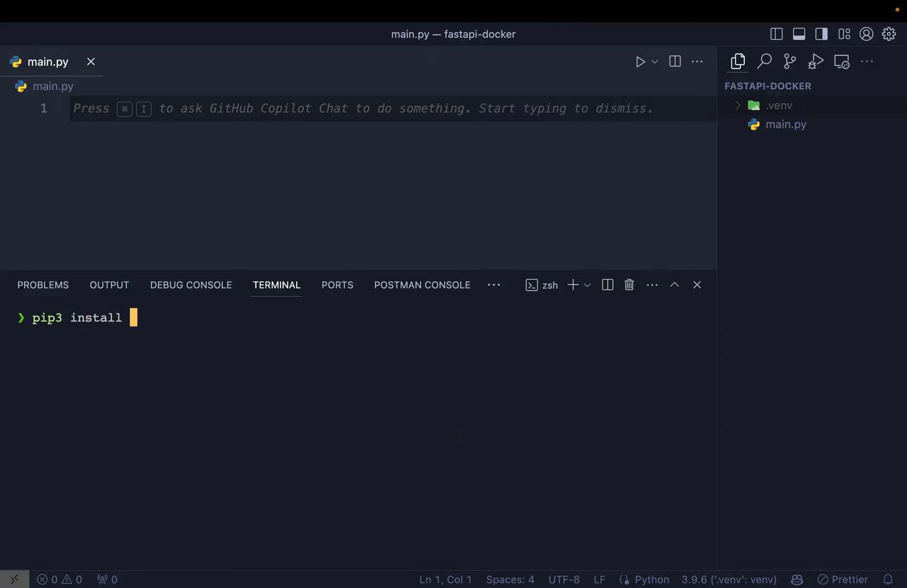
{"action": "type", "text": "fastapi"}
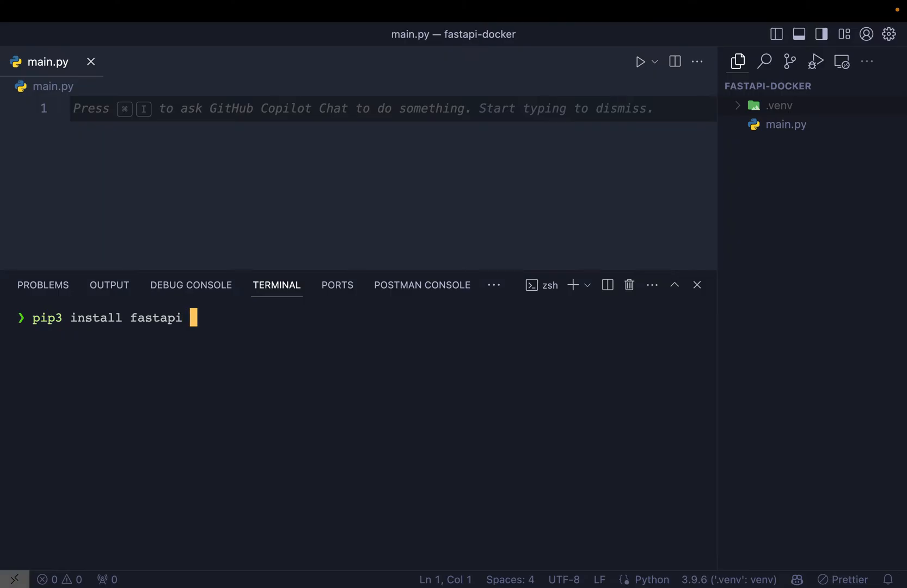
{"action": "type", "text": "uvico"}
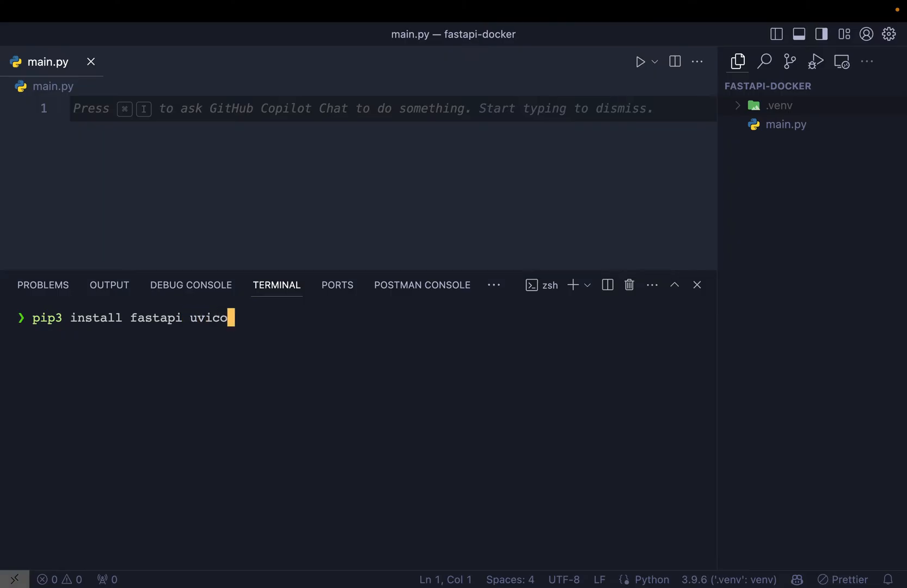
{"action": "key", "text": "Return"}
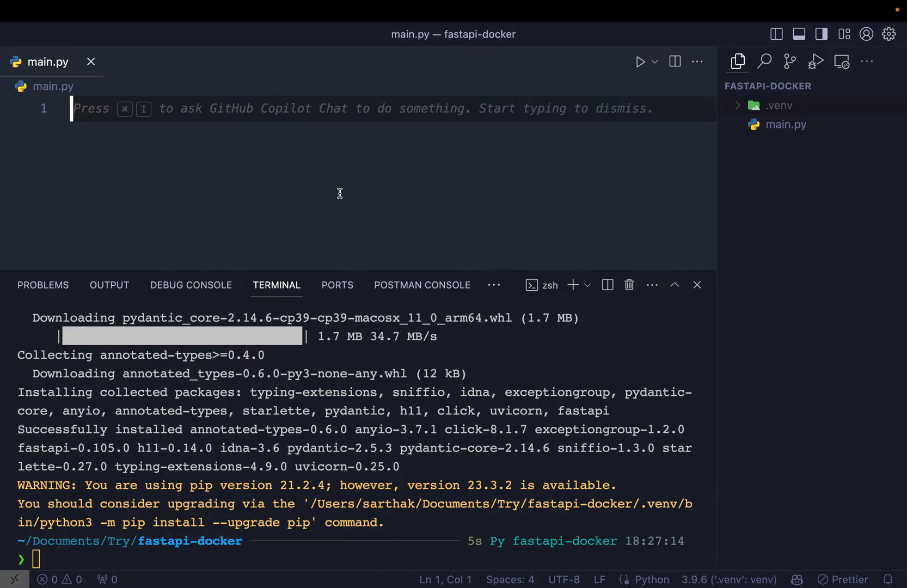
{"action": "left_click", "coordinate": [697, 284]}
{"action": "type", "text": "from fastapi import FastAPI"}
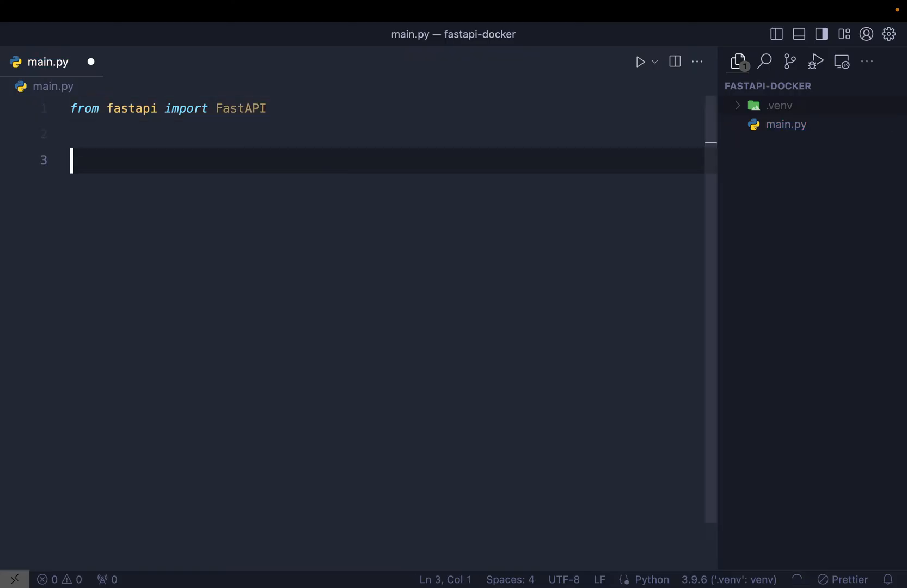
{"action": "type", "text": "app = FastAPI("}
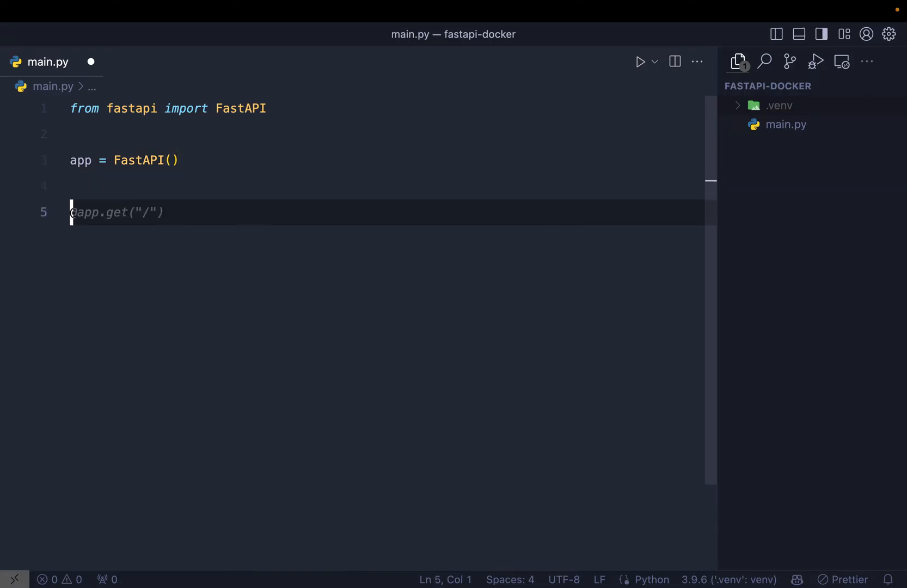
{"action": "type", "text": "def"}
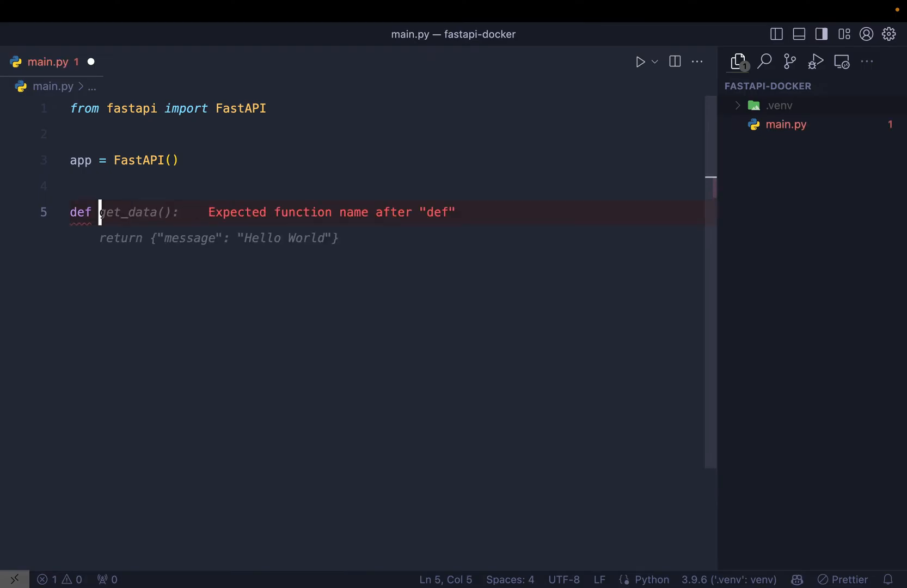
{"action": "type", "text": "index():"}
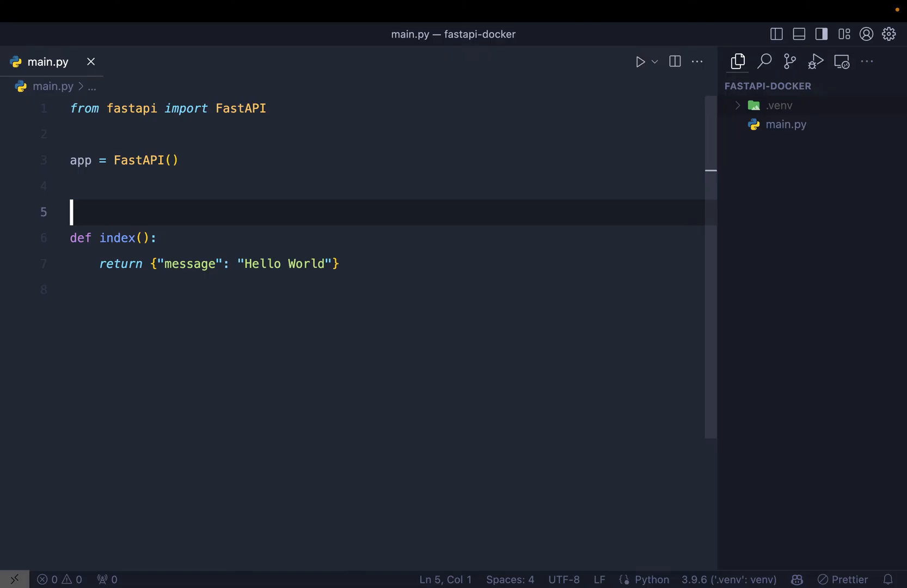
{"action": "type", "text": "@a"}
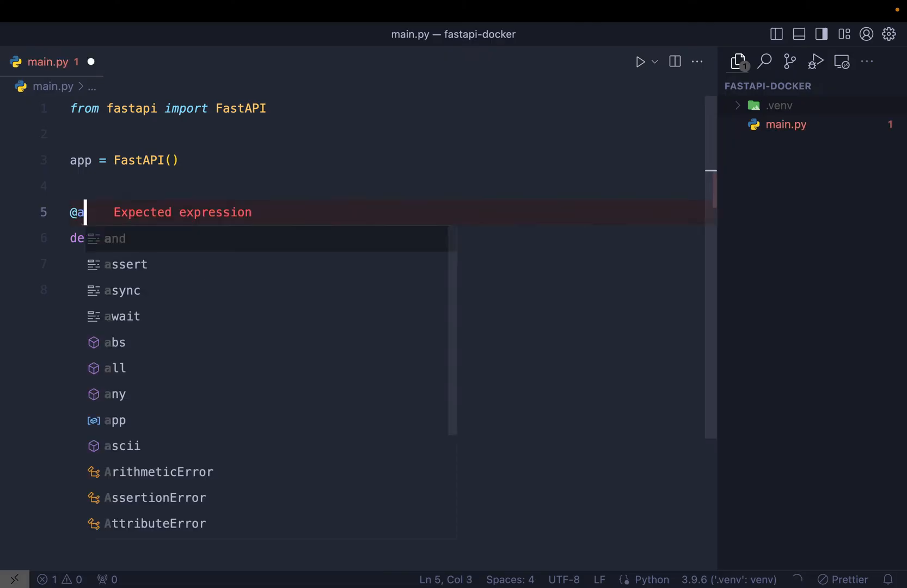
{"action": "type", "text": "pp.get('/"}
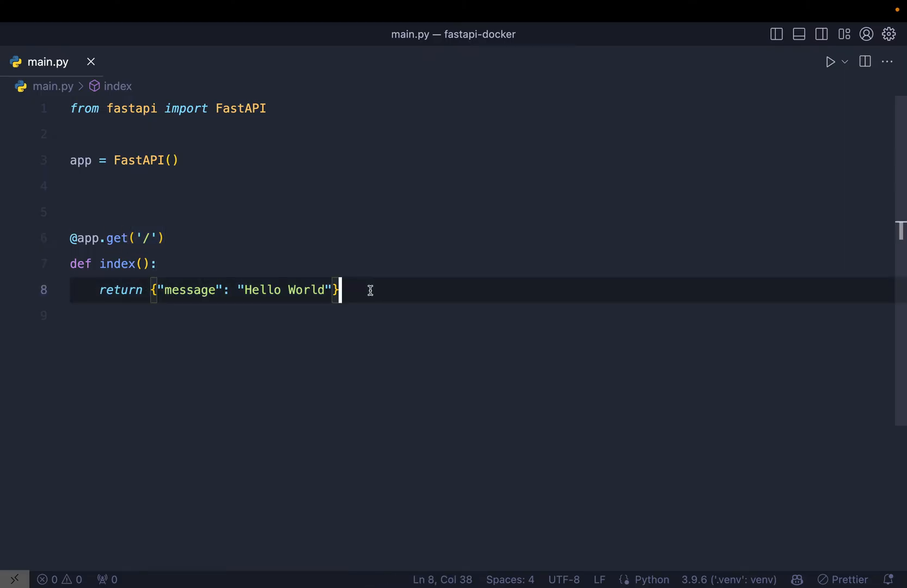
- Bring up the terminal with uvicorn typed, check localhost:8000 in the browser, and return
{"action": "key", "text": "ctrl+`"}
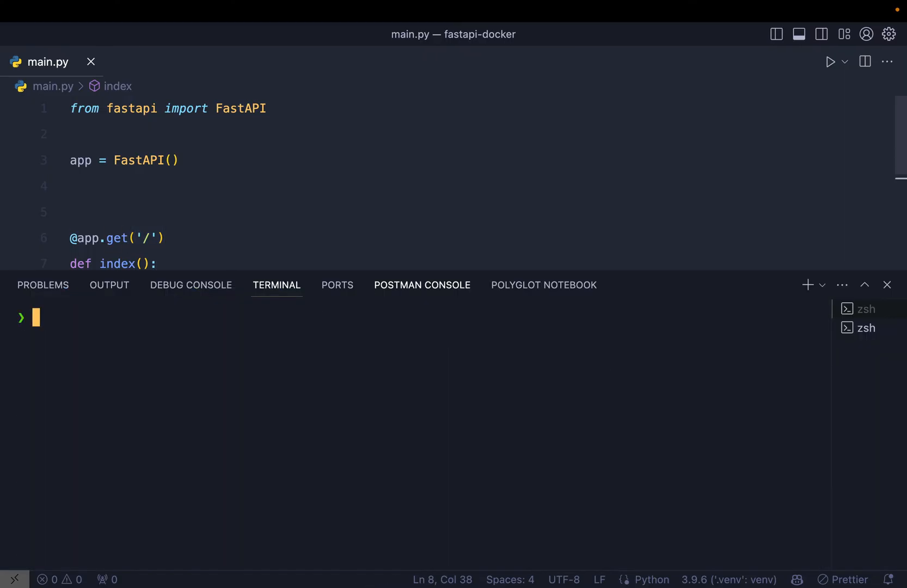
{"action": "mouse_move", "coordinate": [371, 295]}
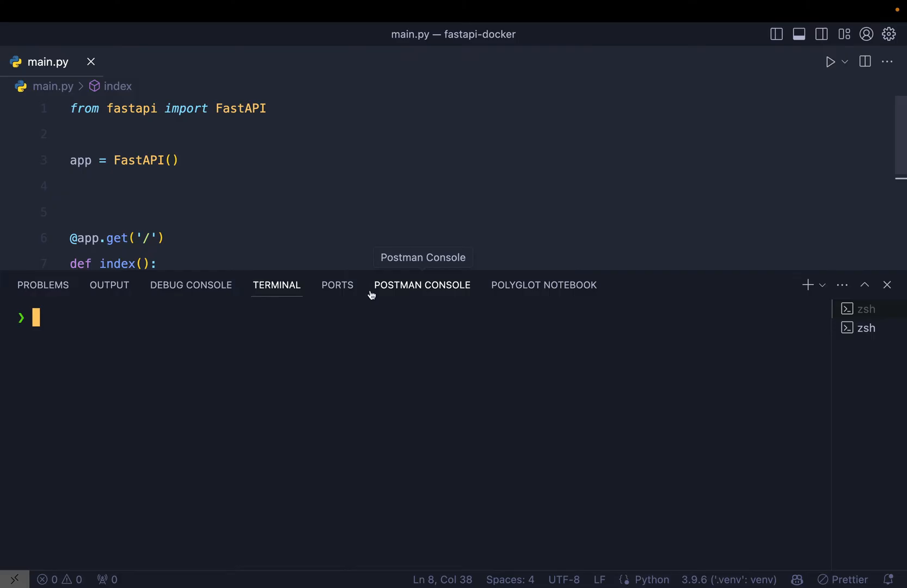
{"action": "type", "text": "uvi"}
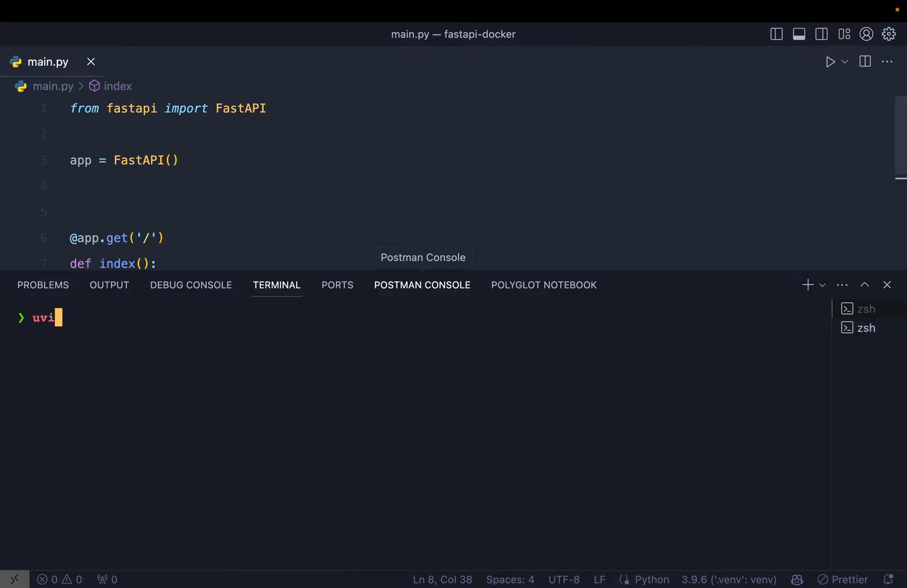
{"action": "type", "text": "corn"}
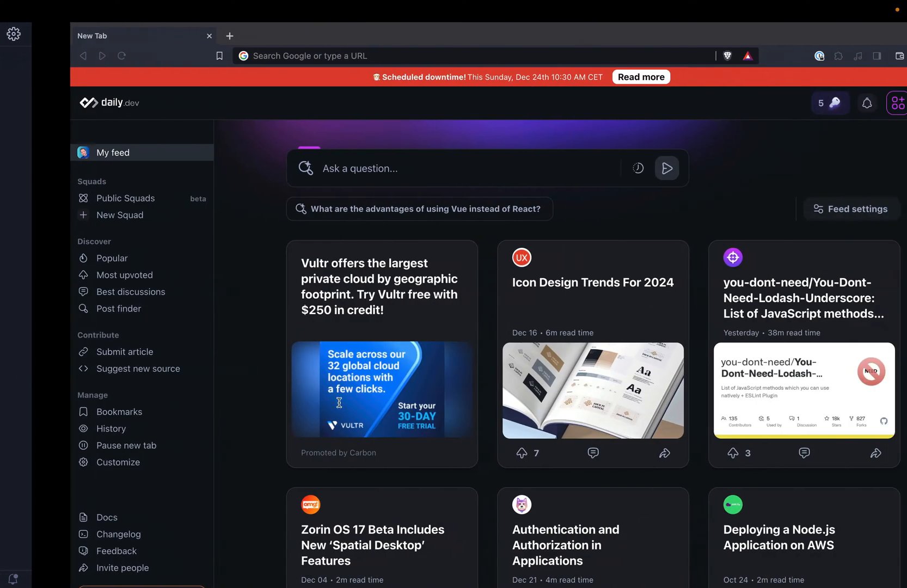
{"action": "type", "text": "localhost:8000"}
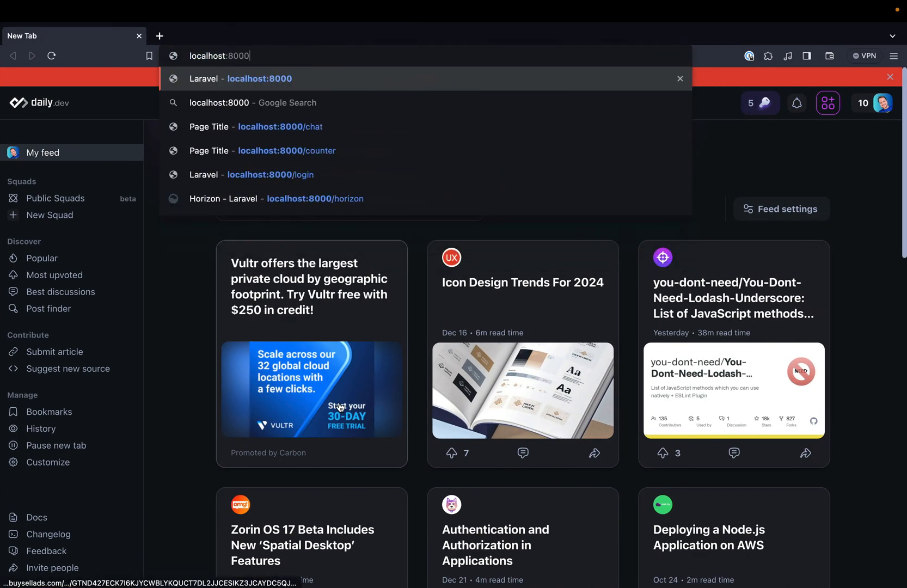
{"action": "left_click", "coordinate": [240, 79]}
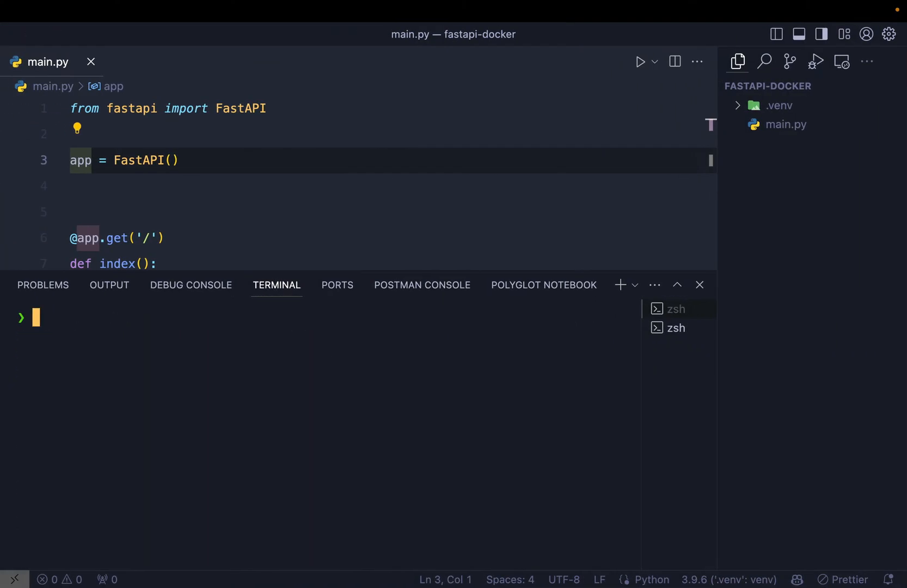
- Run pip3 freeze > requirements.txt and check the new file in the Explorer
{"action": "type", "text": "pip3 install fastapi uvicorn"}
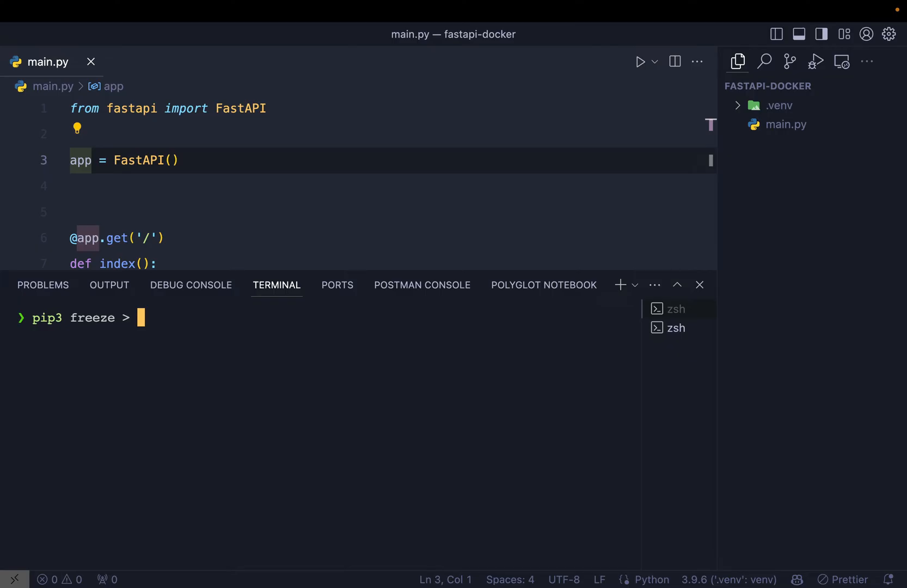
{"action": "type", "text": "requirements"}
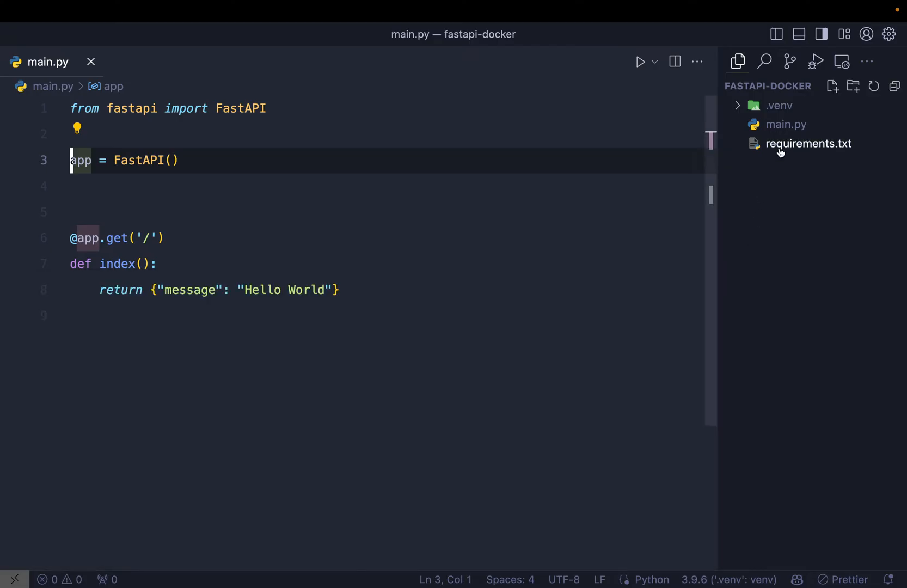
{"action": "left_click", "coordinate": [809, 143]}
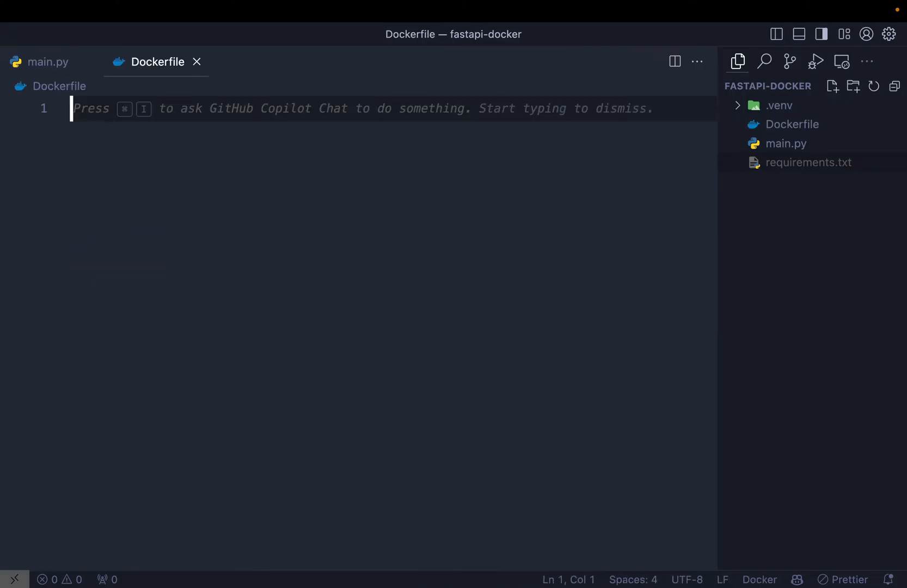
- Write FROM python:3.9-slim and WORKDIR /app in the Dockerfile
{"action": "type", "text": "FROM pytho"}
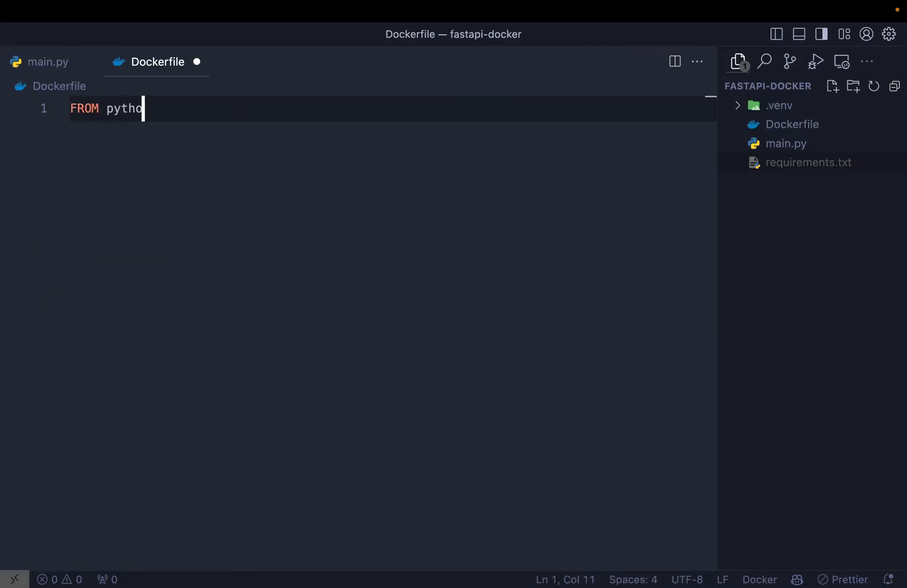
{"action": "type", "text": ":3."}
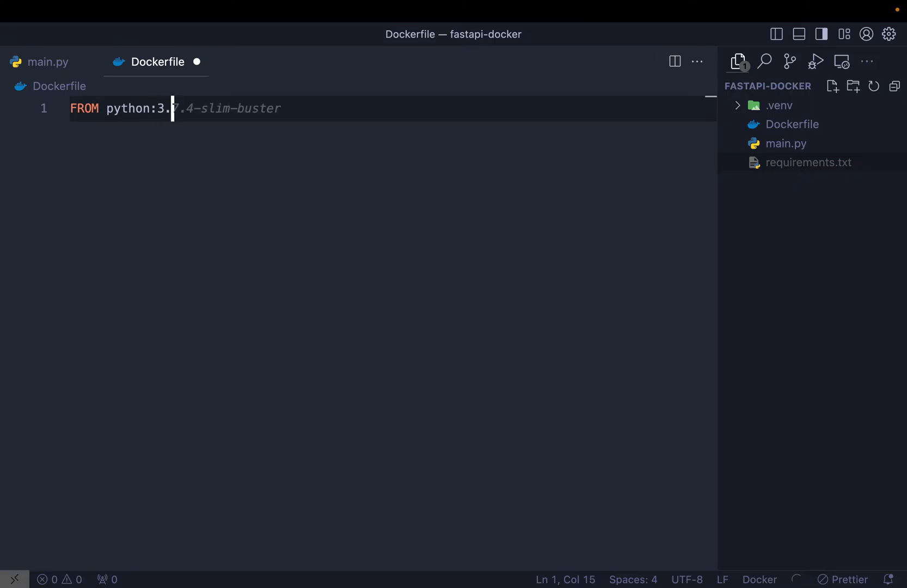
{"action": "type", "text": "9"}
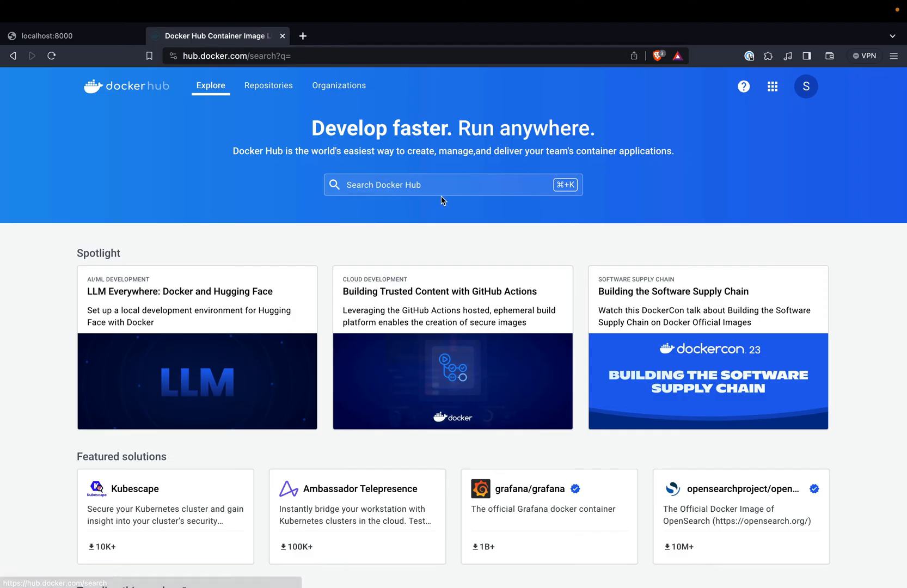
{"action": "type", "text": "python:3.9"}
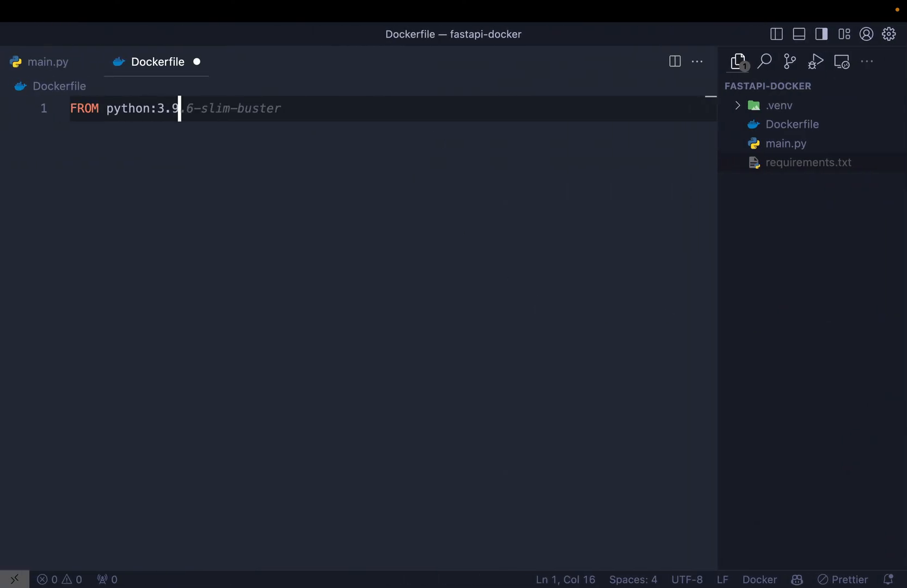
{"action": "type", "text": "-slim"}
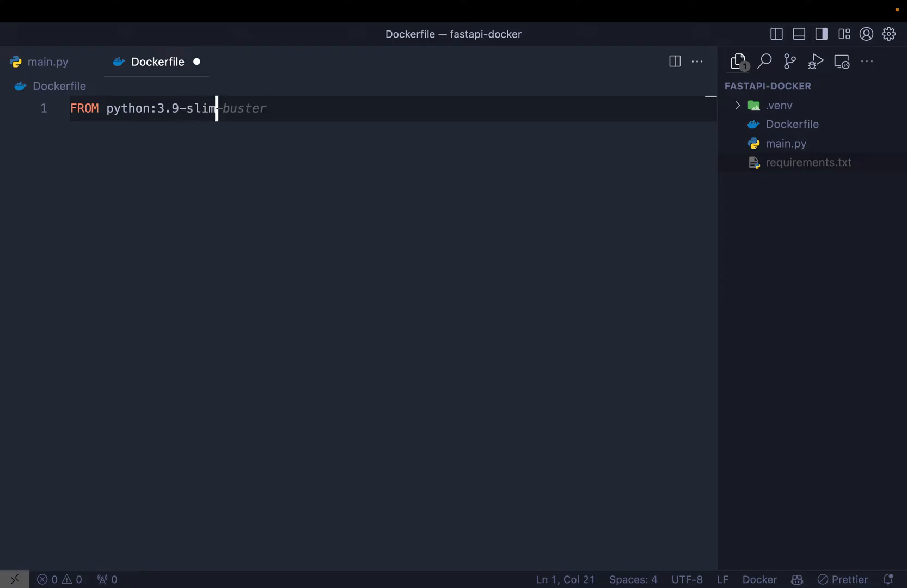
{"action": "key", "text": "Enter"}
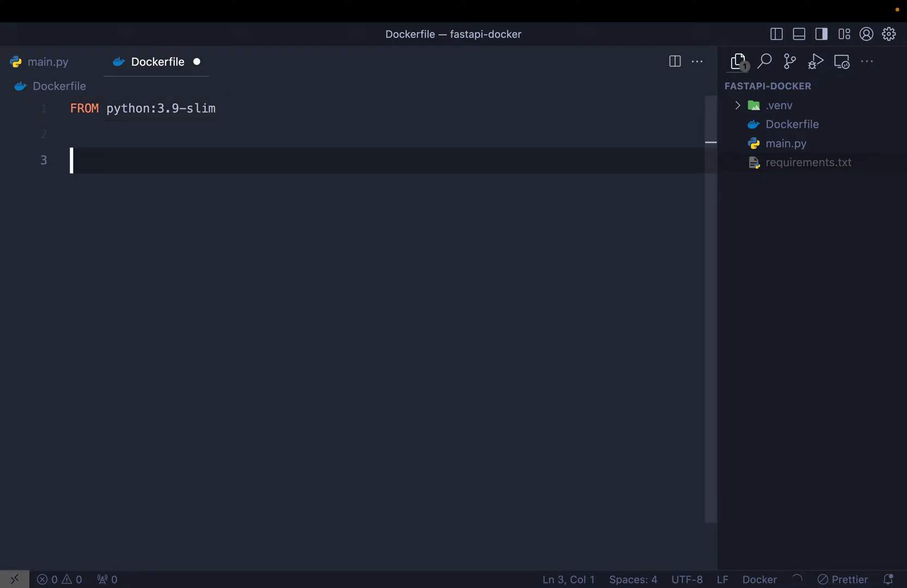
{"action": "type", "text": "WOR"}
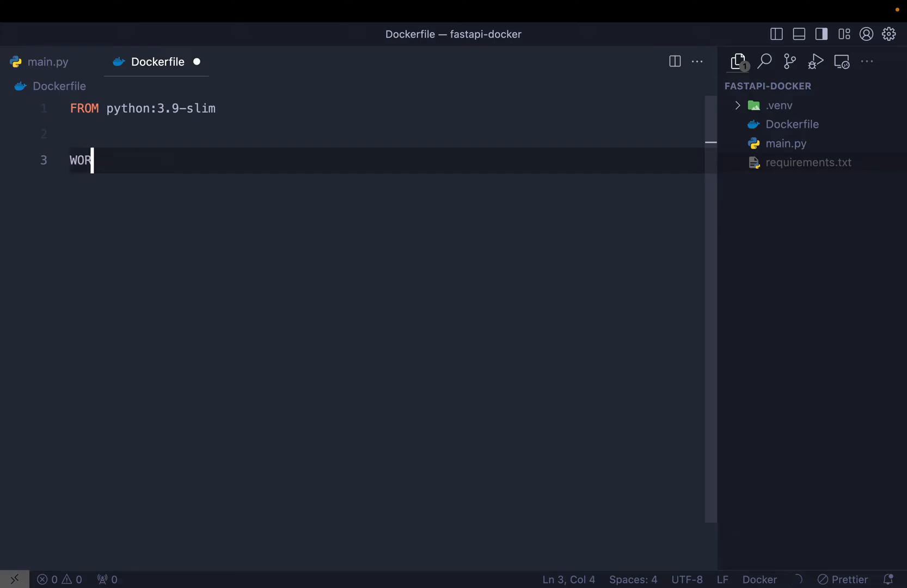
{"action": "type", "text": "KDIR /app"}
{"action": "type", "text": "COPY requirements.txt requirements.txt"}
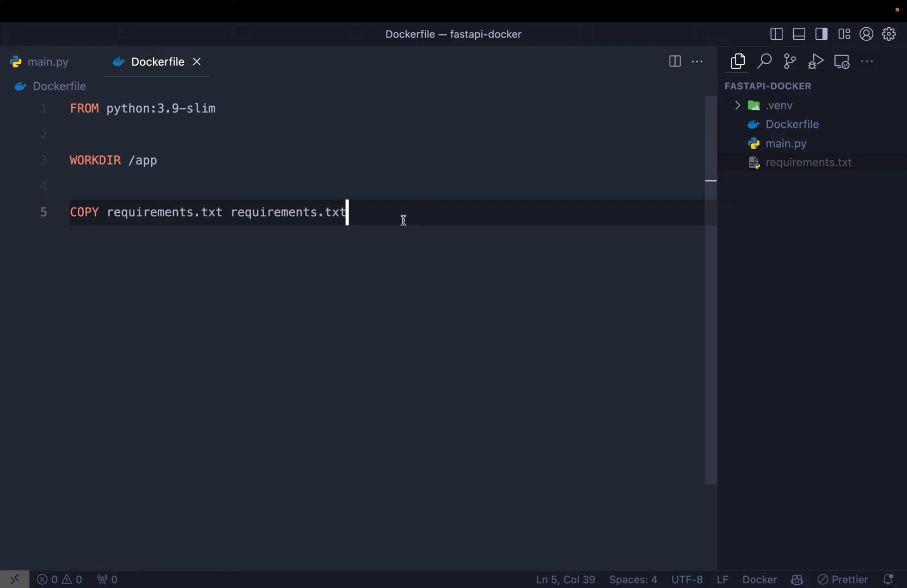
- Add COPY requirements.txt, RUN pip3 install -r requirements.txt and COPY . . lines
{"action": "left_click", "coordinate": [155, 161]}
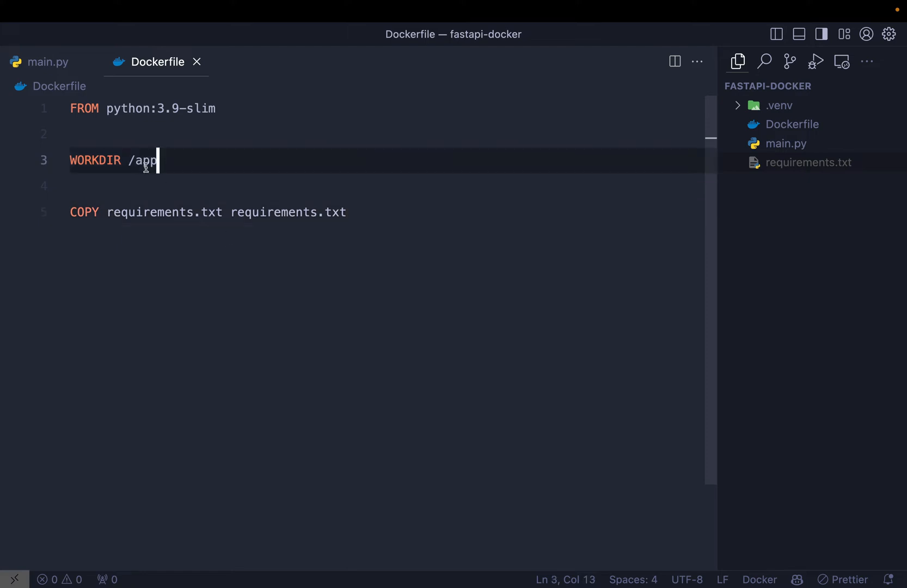
{"action": "key", "text": "enter"}
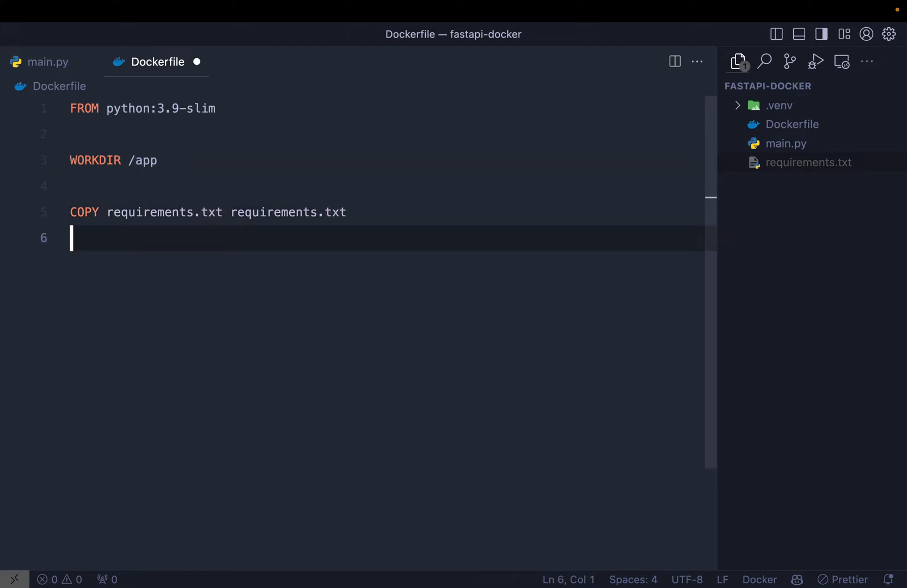
{"action": "type", "text": "RUN pip3 install -r requirements.txt"}
{"action": "type", "text": "COPY . ."}
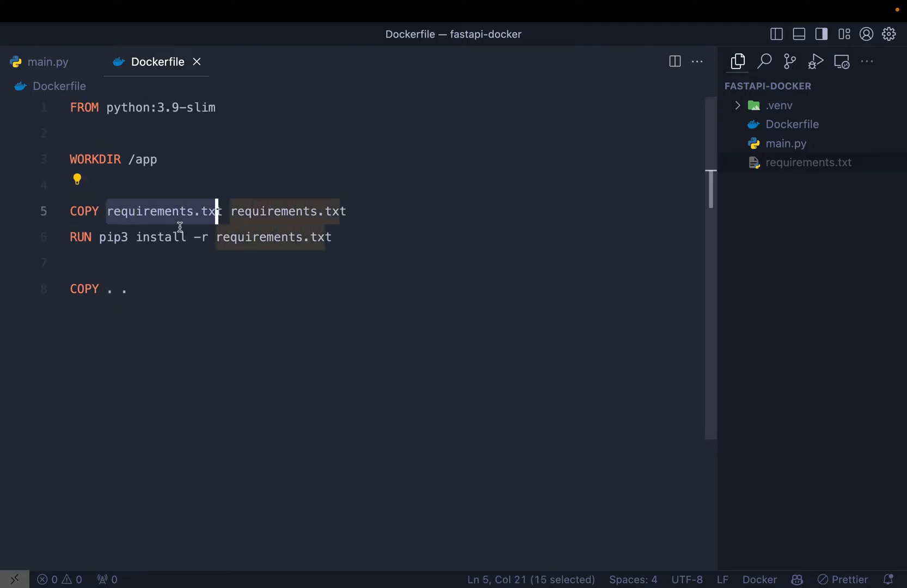
{"action": "mouse_move", "coordinate": [765, 318]}
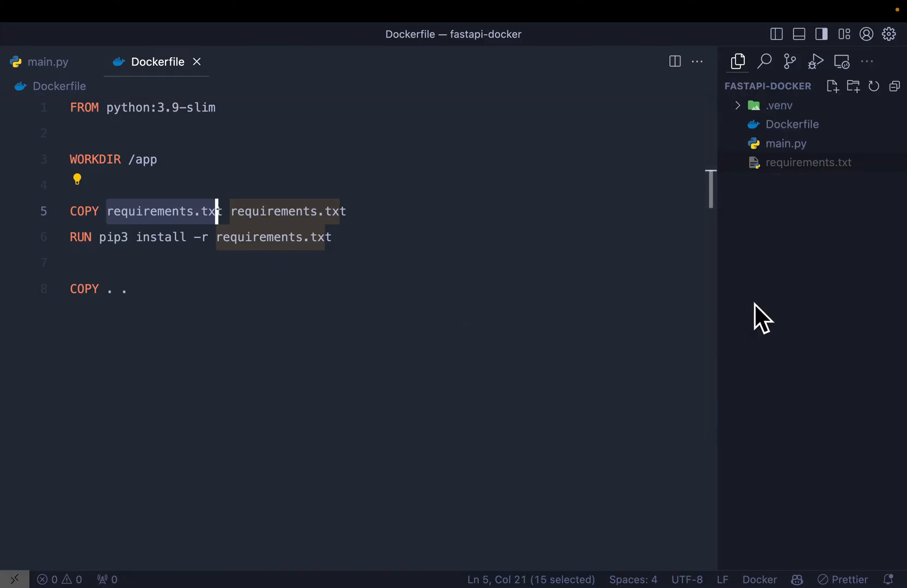
{"action": "mouse_move", "coordinate": [305, 207]}
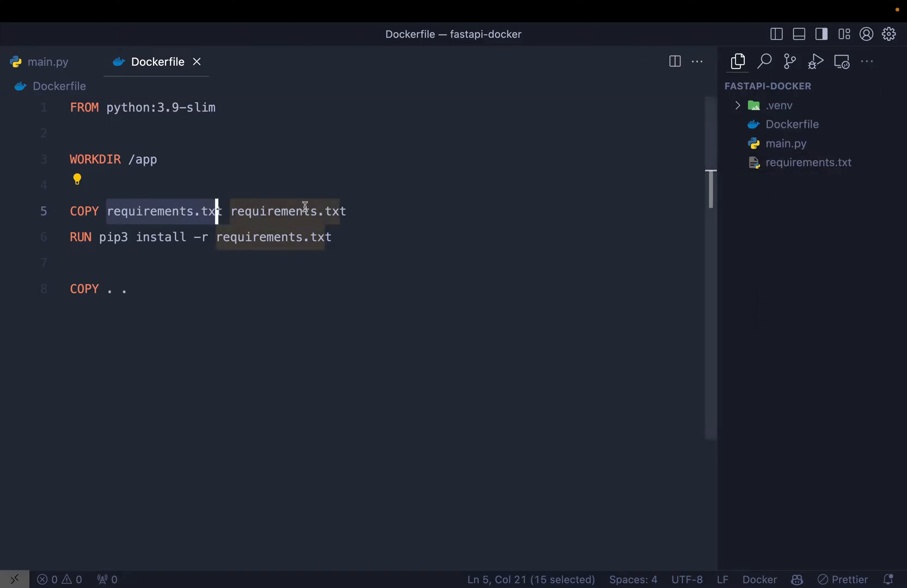
{"action": "mouse_move", "coordinate": [446, 217]}
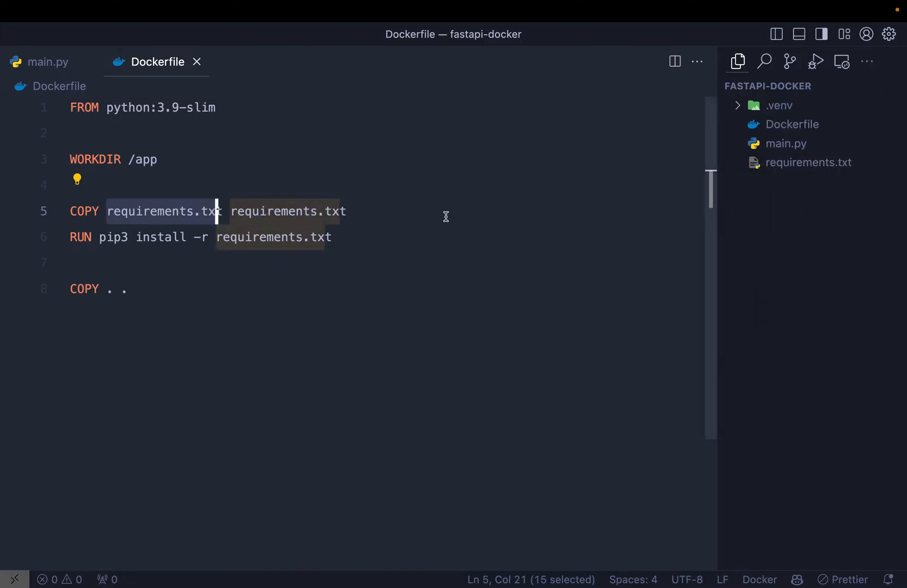
{"action": "left_click", "coordinate": [230, 211]}
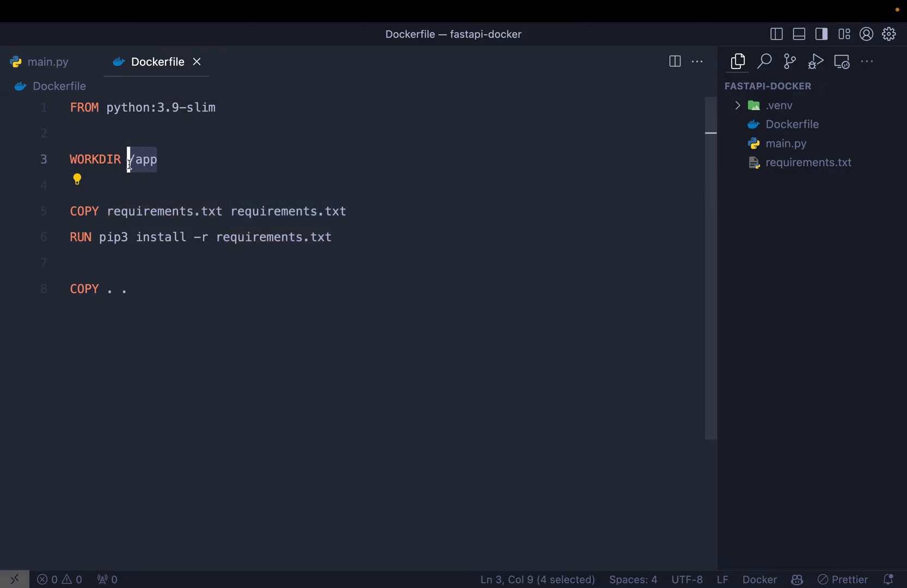
{"action": "left_click", "coordinate": [156, 161]}
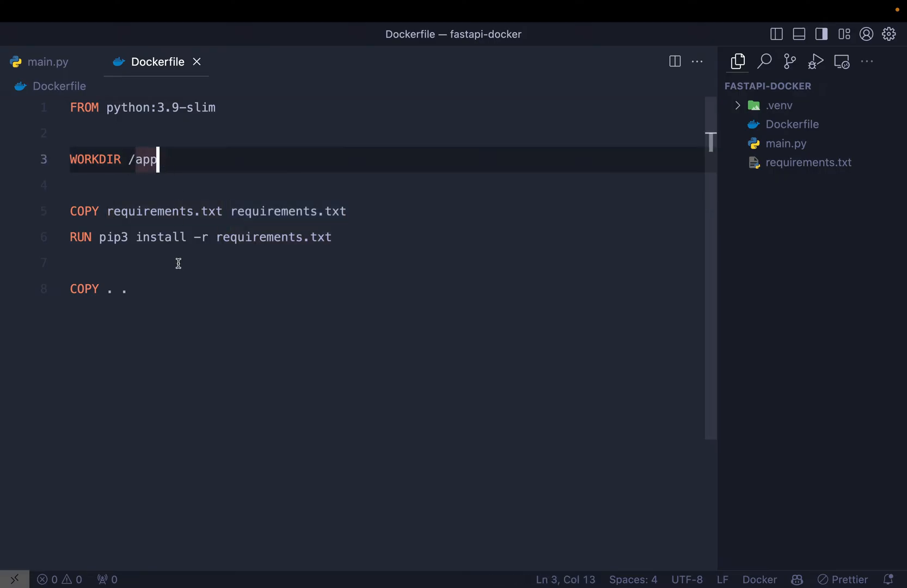
{"action": "key", "text": "enter"}
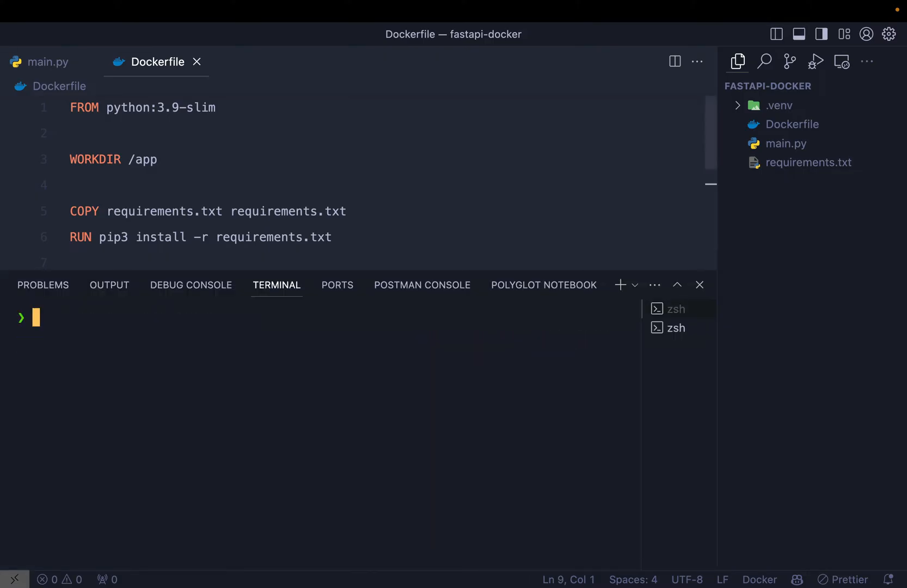
- Run docker build -t fastapi . to build the image
{"action": "type", "text": "docker build -t mern21 ."}
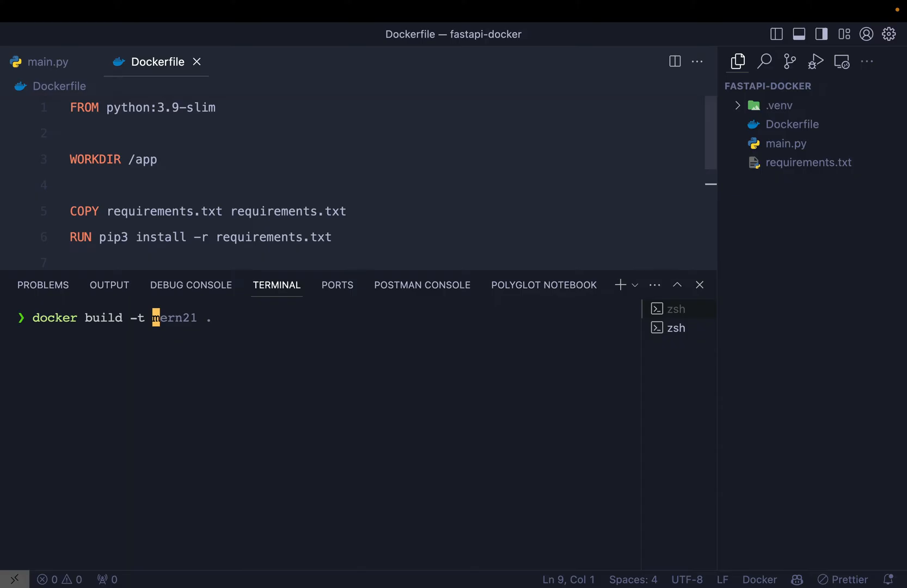
{"action": "type", "text": "fastapi ."}
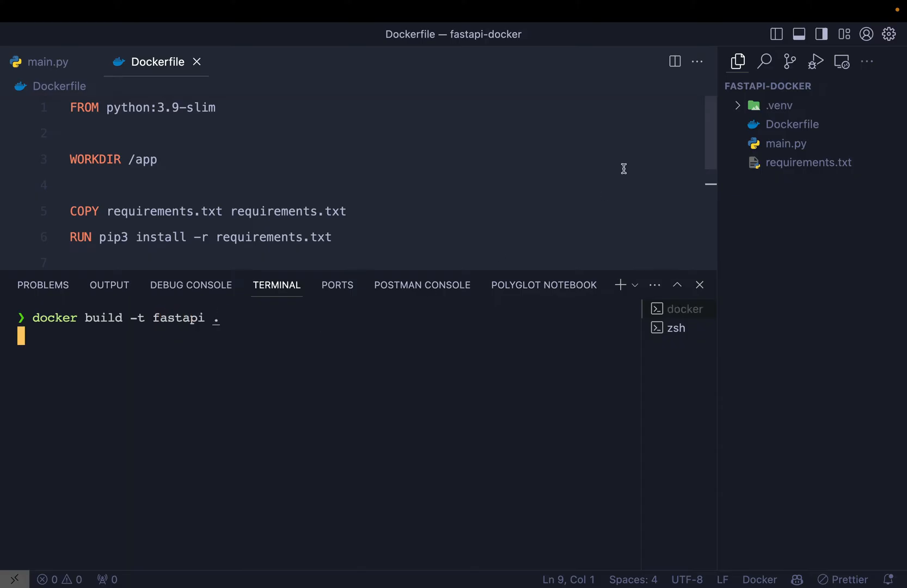
{"action": "mouse_move", "coordinate": [438, 344]}
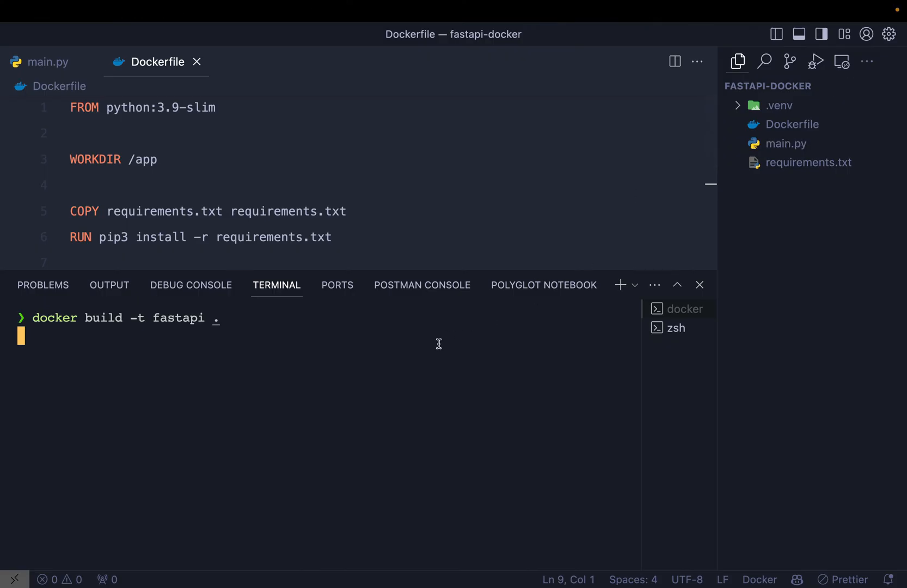
{"action": "key", "text": "Return"}
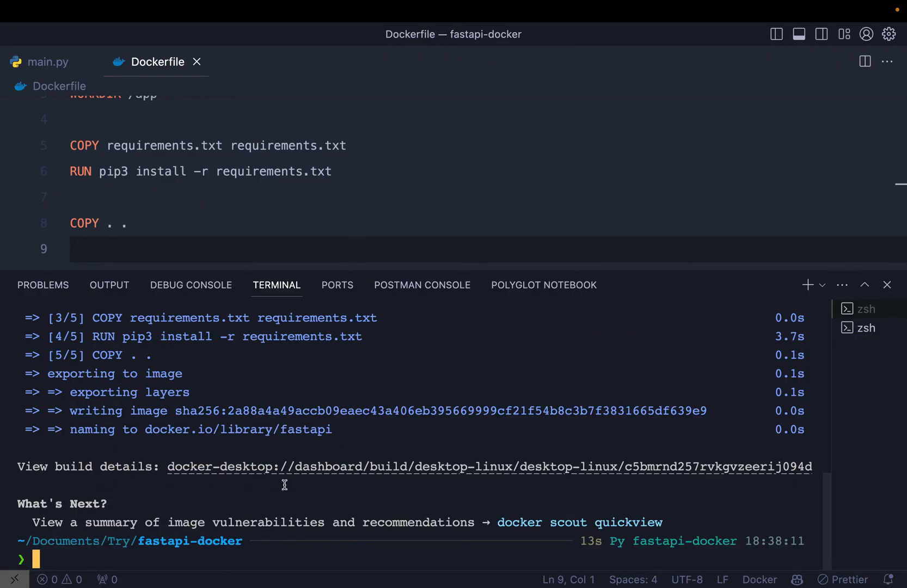
- List images, then run docker run --rm -it -p 8000:8000 fastapi bash
{"action": "type", "text": "docker images"}
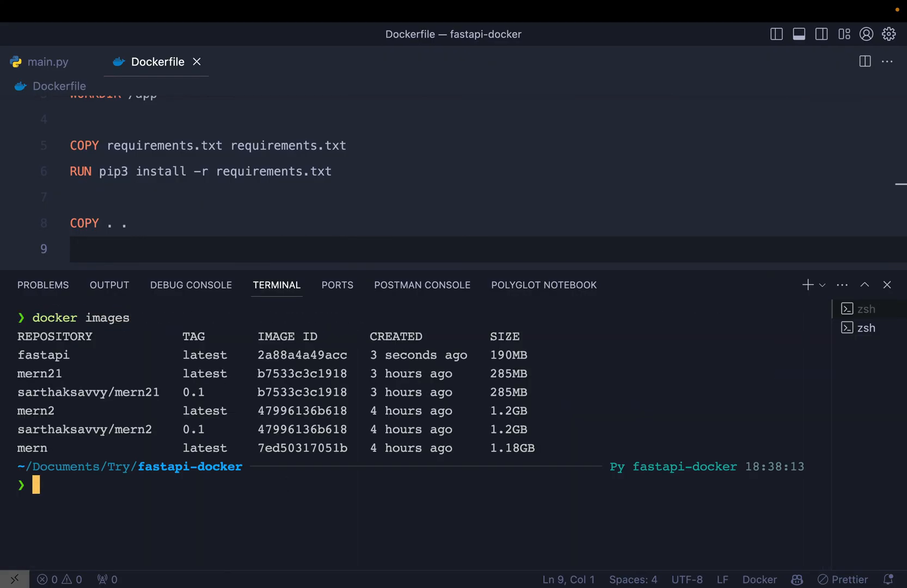
{"action": "mouse_move", "coordinate": [42, 355]}
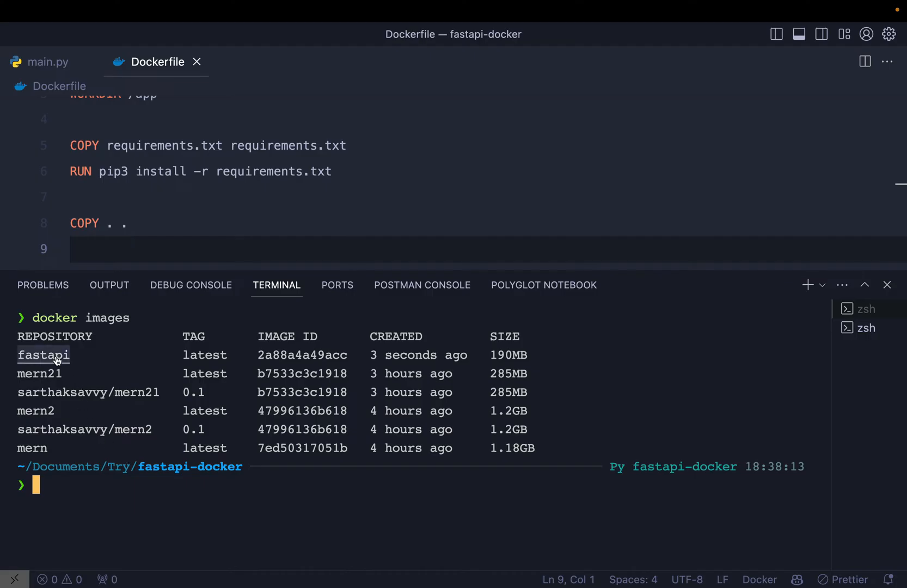
{"action": "type", "text": "docker rm $(docker ps -aq) -f"}
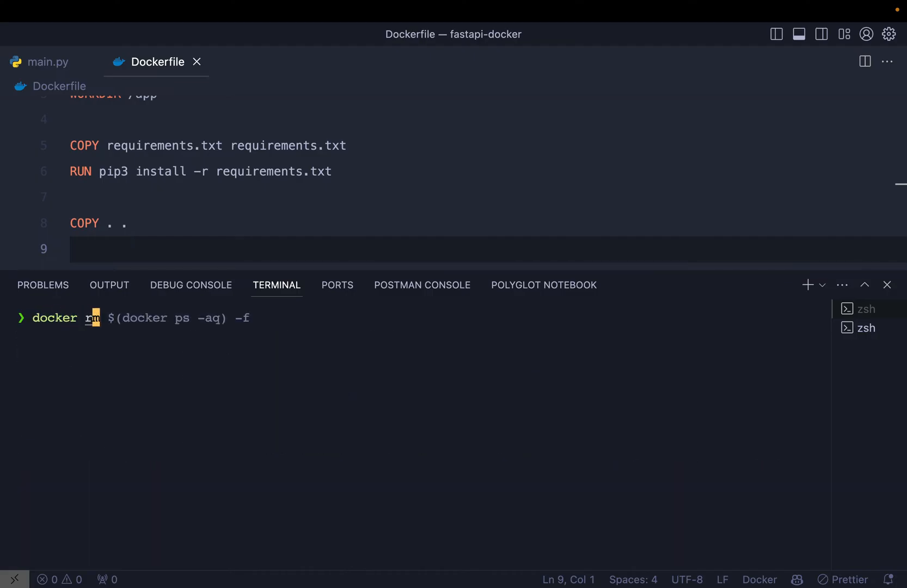
{"action": "type", "text": "docker run --rm -it -p 3000:4000 mern bash"}
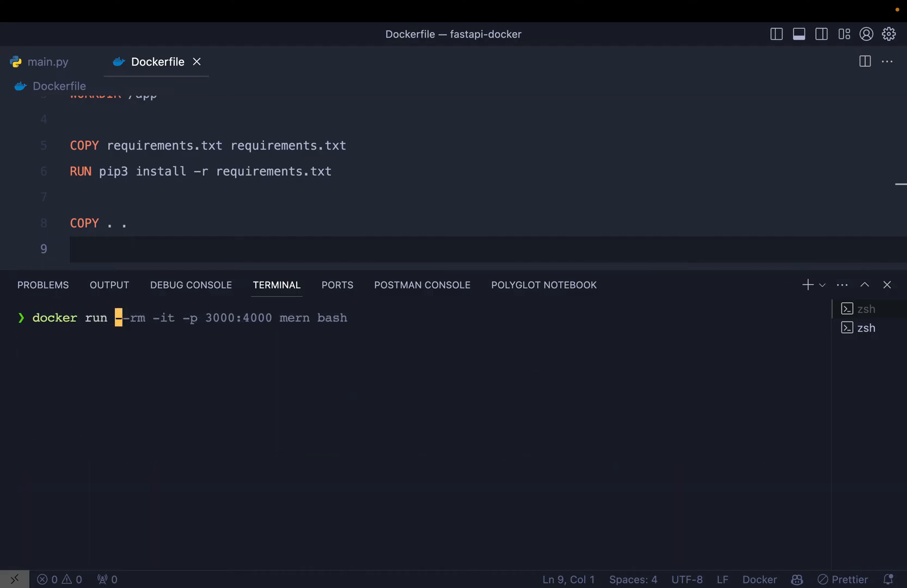
{"action": "type", "text": "--rm -it"}
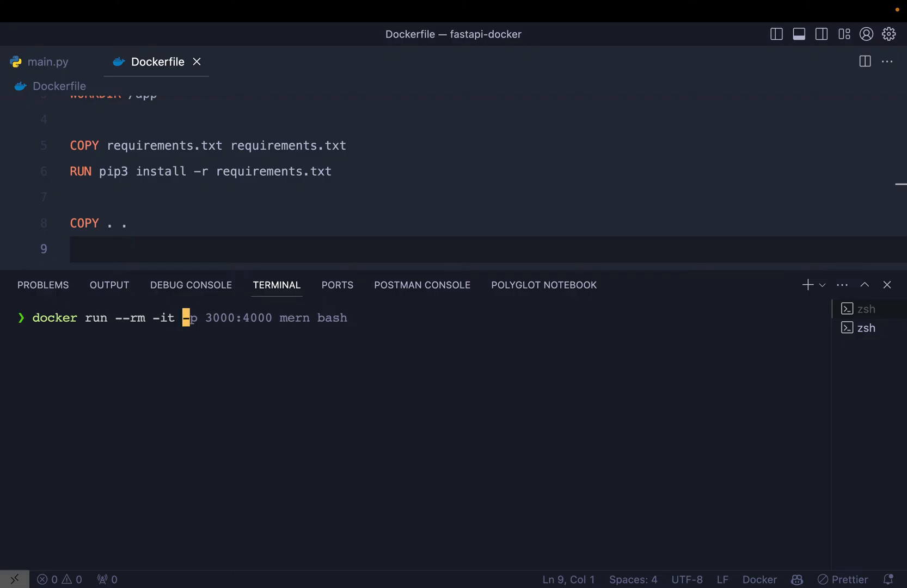
{"action": "key", "text": "Right"}
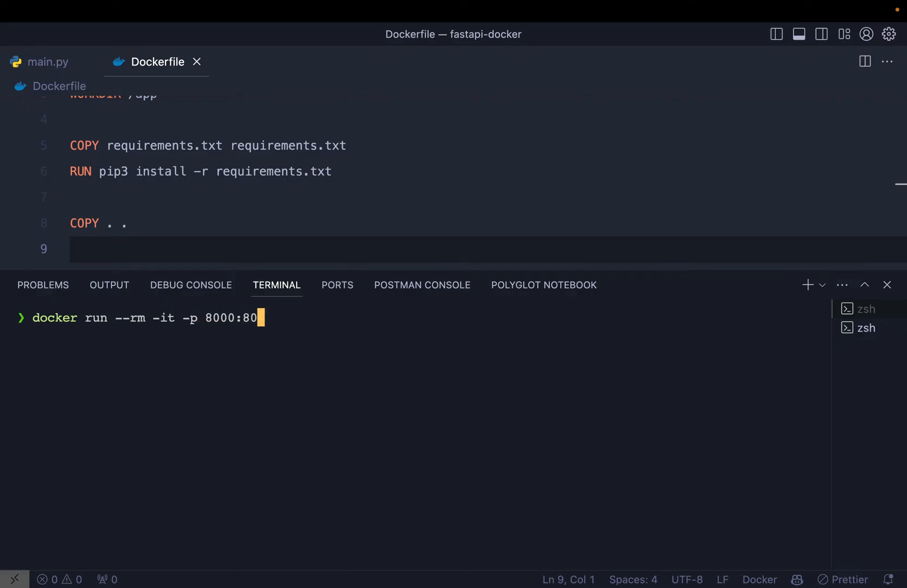
{"action": "type", "text": "00 fastapi bash"}
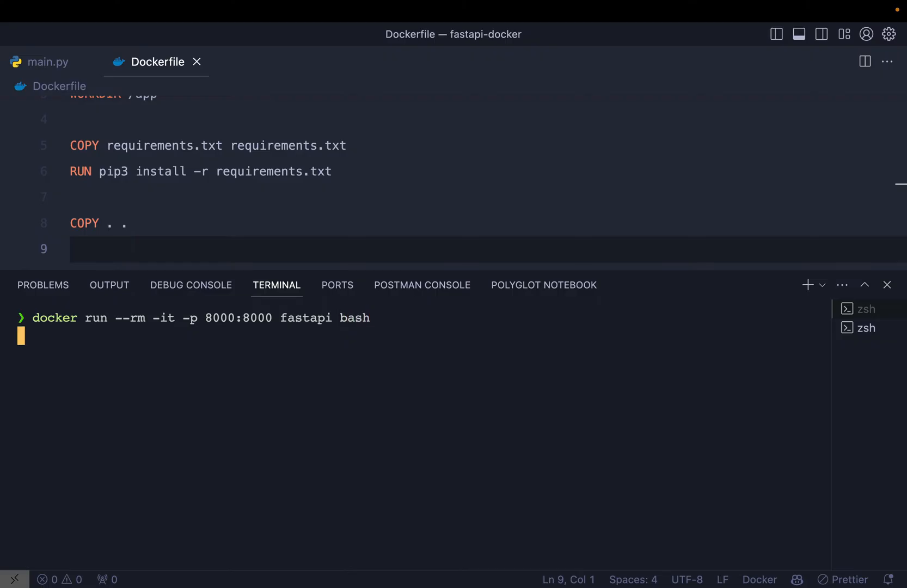
{"action": "key", "text": "Return"}
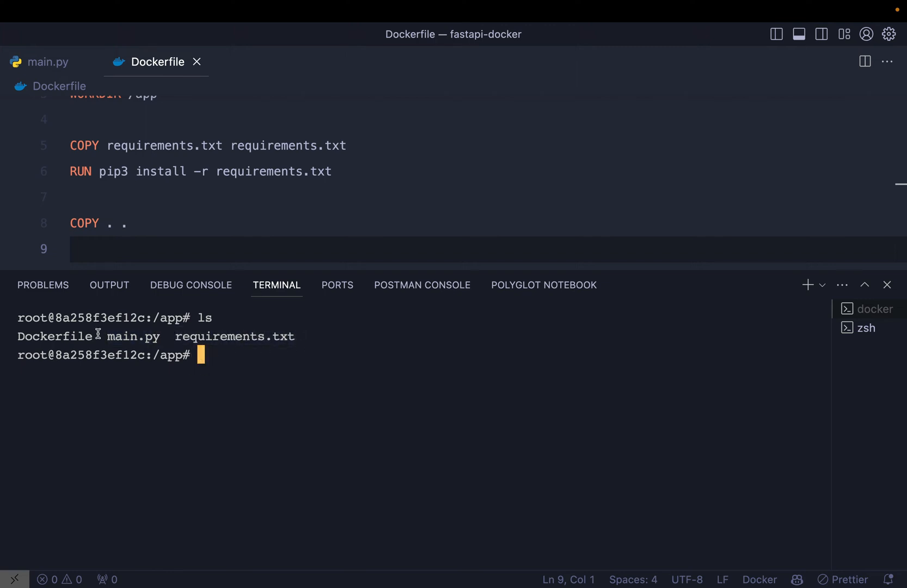
- List /app inside the container to confirm the project files, including .venv
{"action": "type", "text": "ls -a"}
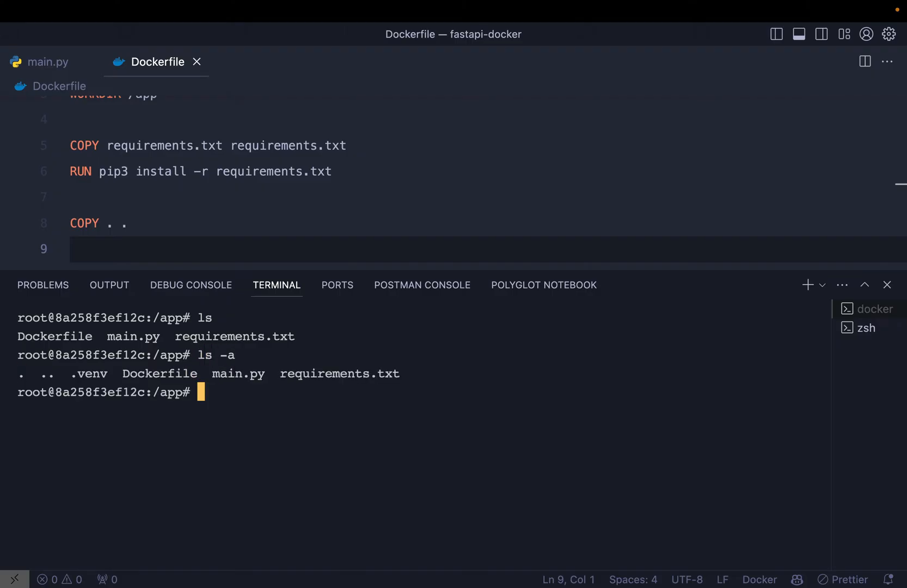
{"action": "mouse_move", "coordinate": [79, 373]}
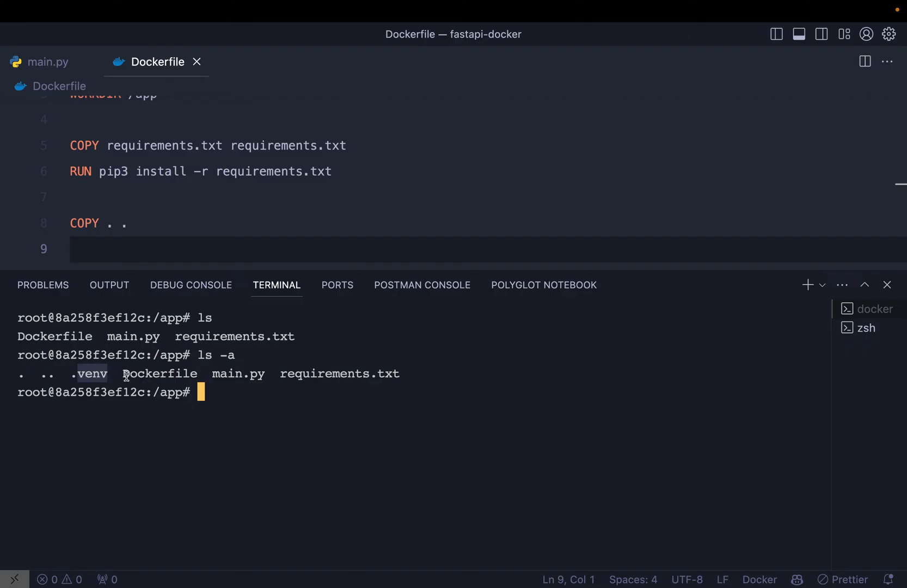
{"action": "mouse_move", "coordinate": [205, 455]}
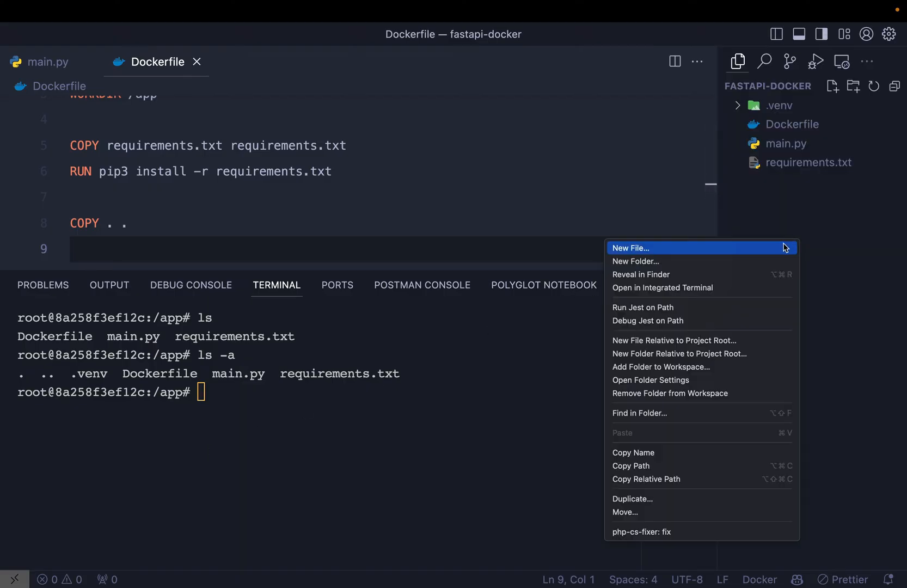
- Add a .dockerignore file containing .venv, then return to the Dockerfile
{"action": "left_click", "coordinate": [631, 247]}
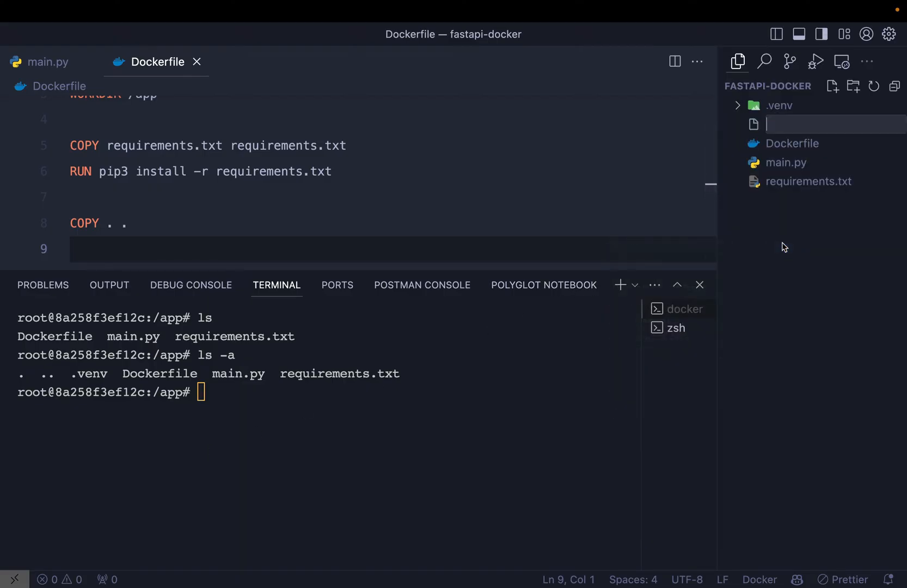
{"action": "type", "text": ".docker"}
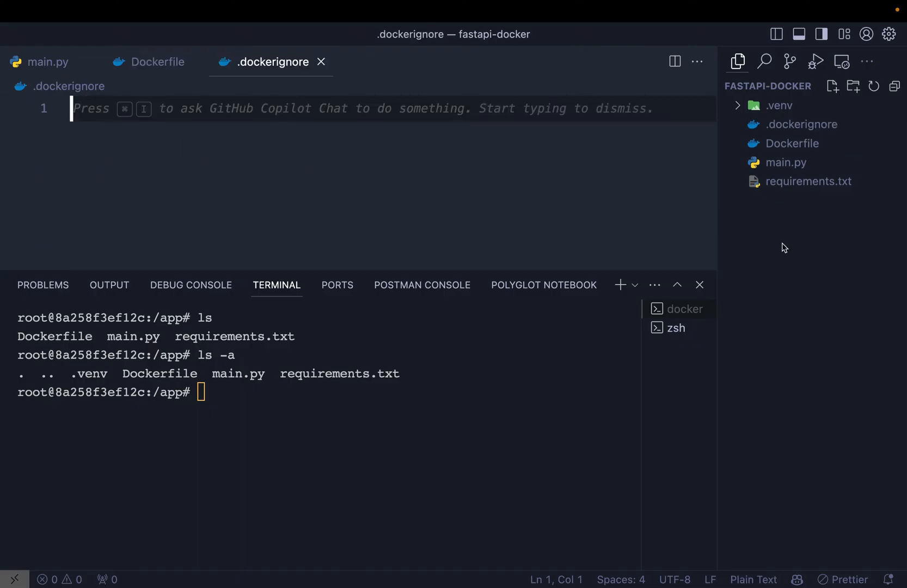
{"action": "type", "text": ".venv"}
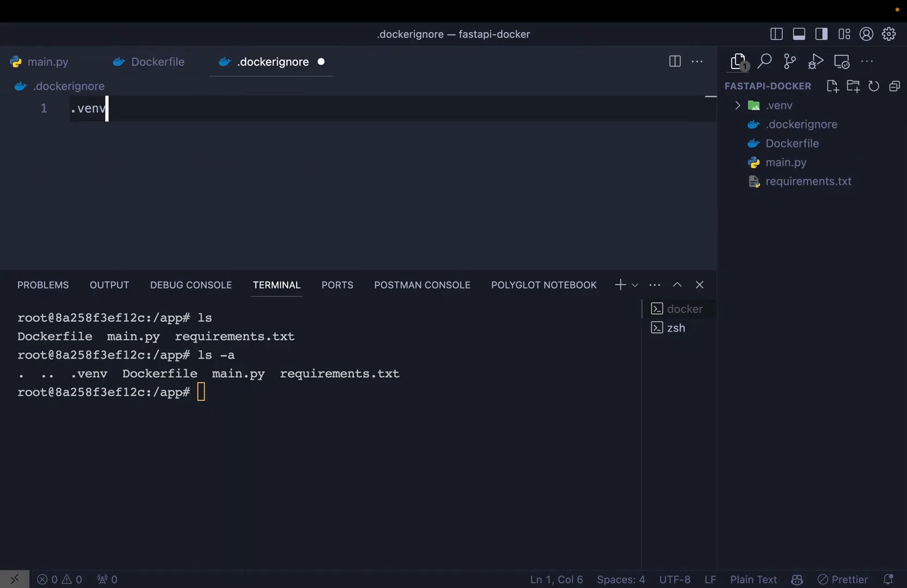
{"action": "left_click", "coordinate": [156, 62]}
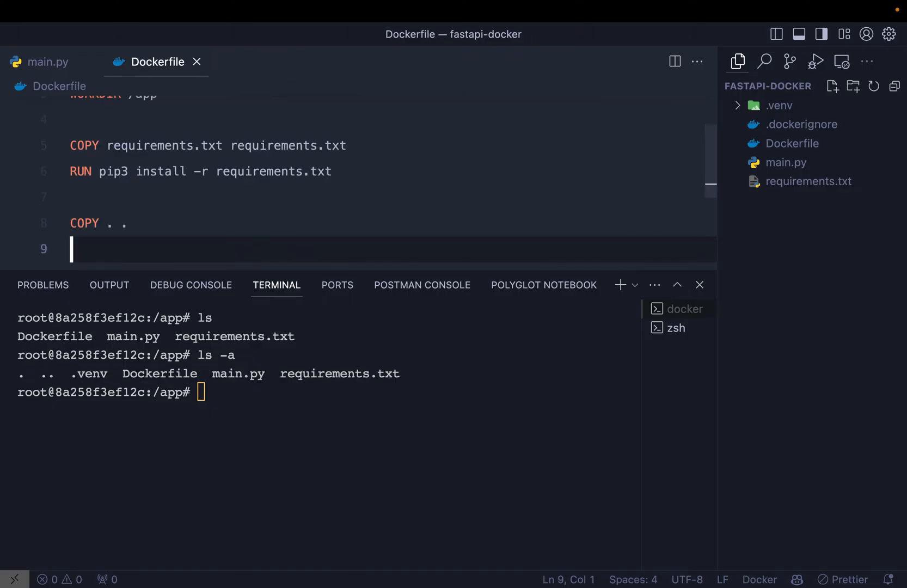
{"action": "mouse_move", "coordinate": [390, 406]}
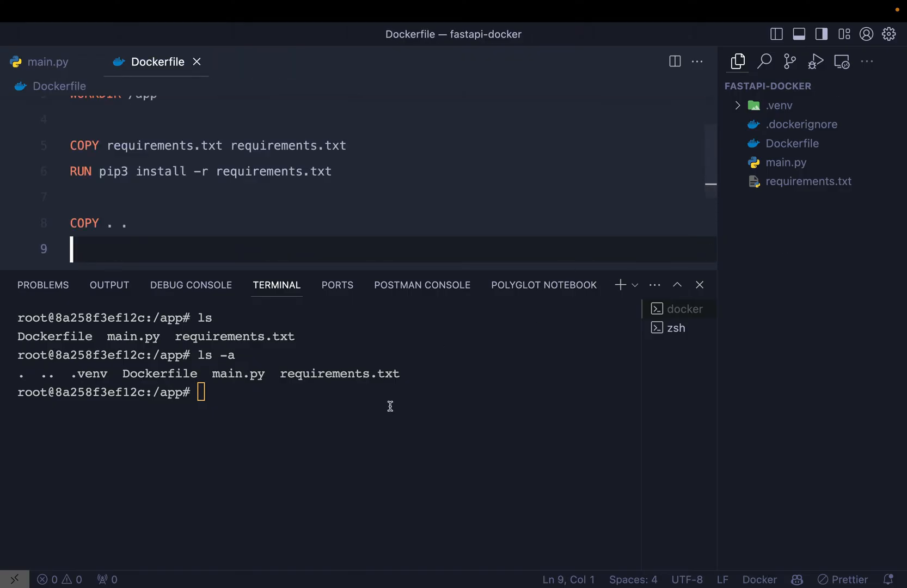
- Exit the container and run docker rmi $(docker images -q) -f to remove all images
{"action": "left_click", "coordinate": [390, 392]}
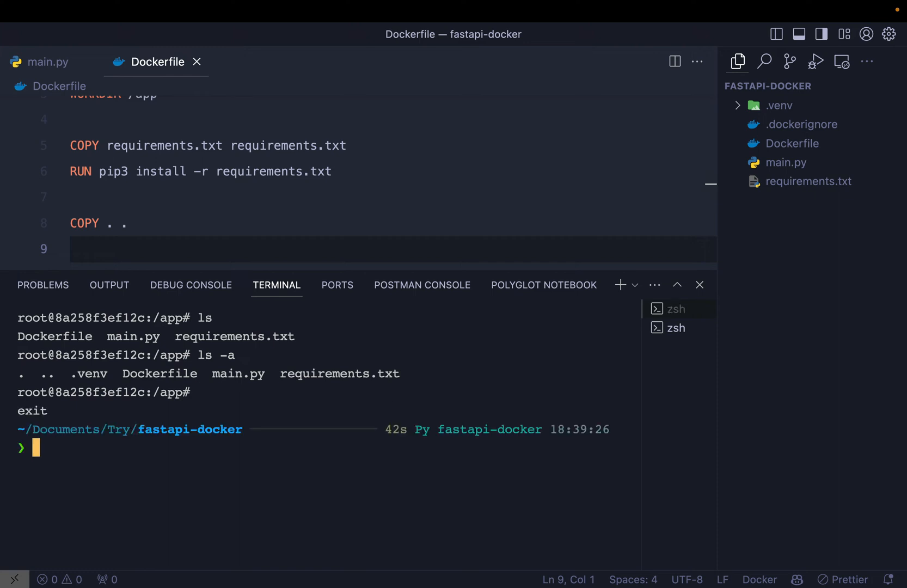
{"action": "type", "text": "docker run --rm -it -p 8000:8000 fastapi bash"}
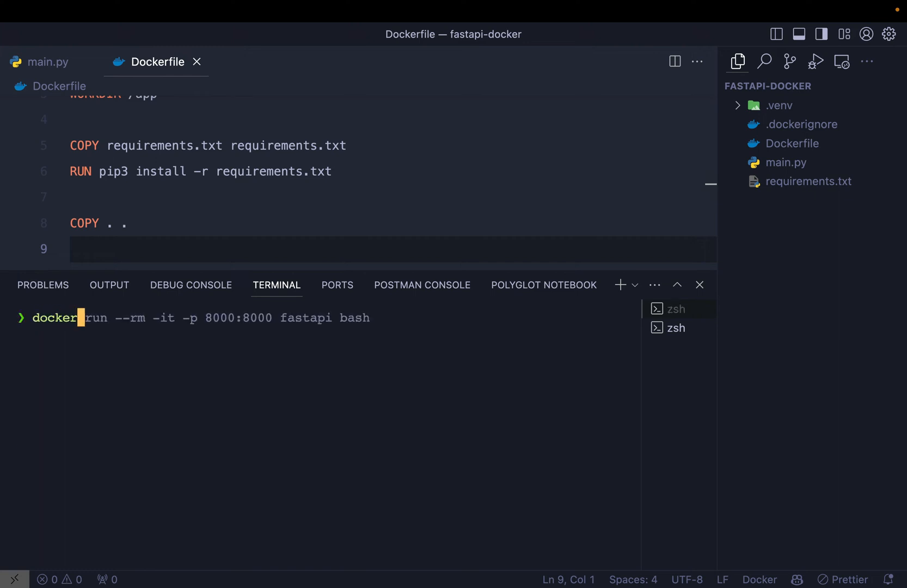
{"action": "type", "text": "docker ps -a"}
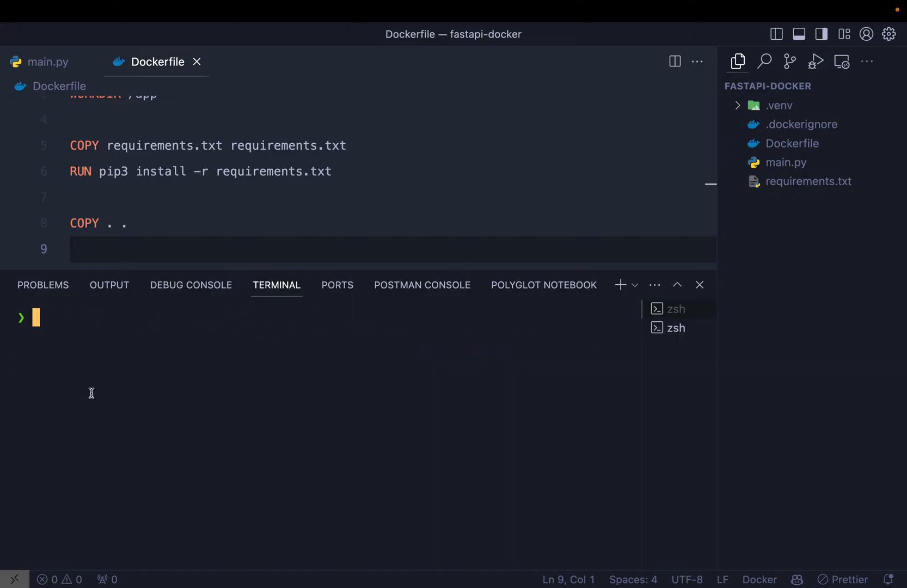
{"action": "type", "text": "docker ps -a"}
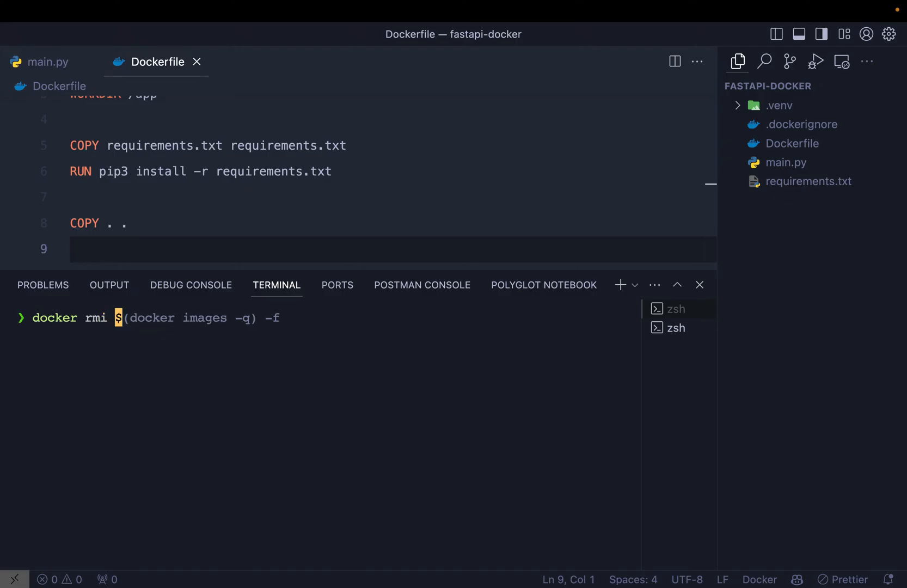
{"action": "key", "text": "Return"}
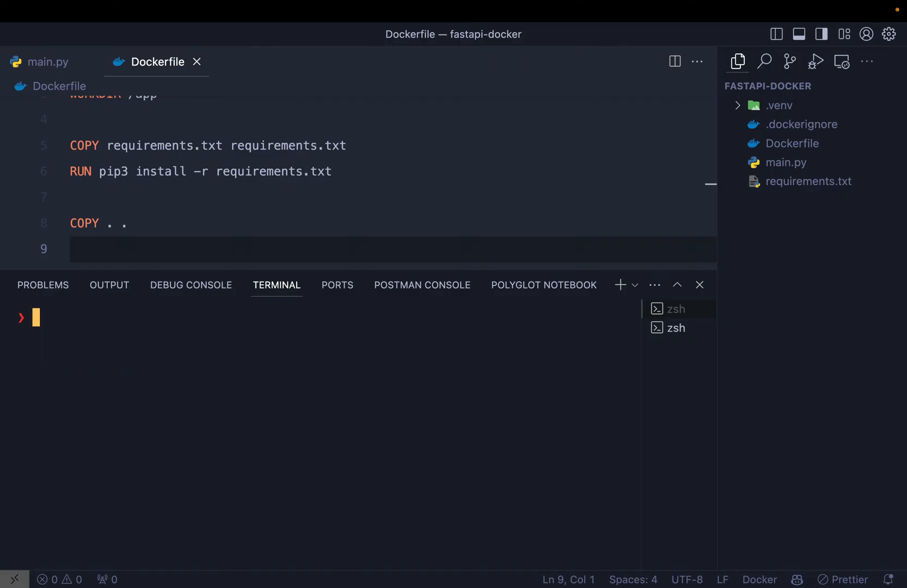
- Rebuild with docker build -t fastapi . and start a fresh container on port 8000
{"action": "type", "text": "docker build -t fastapi ."}
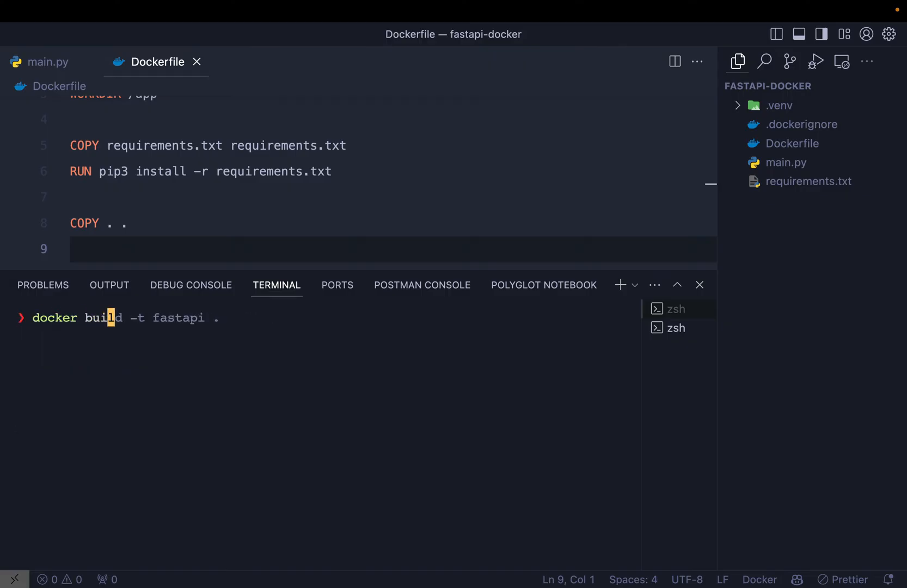
{"action": "key", "text": "Return"}
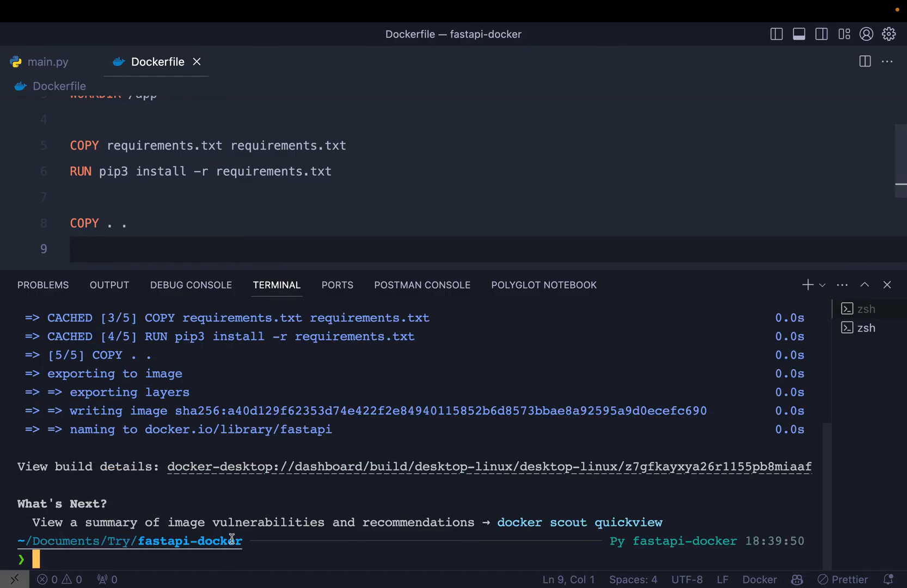
{"action": "type", "text": "docker rmi fastapi"}
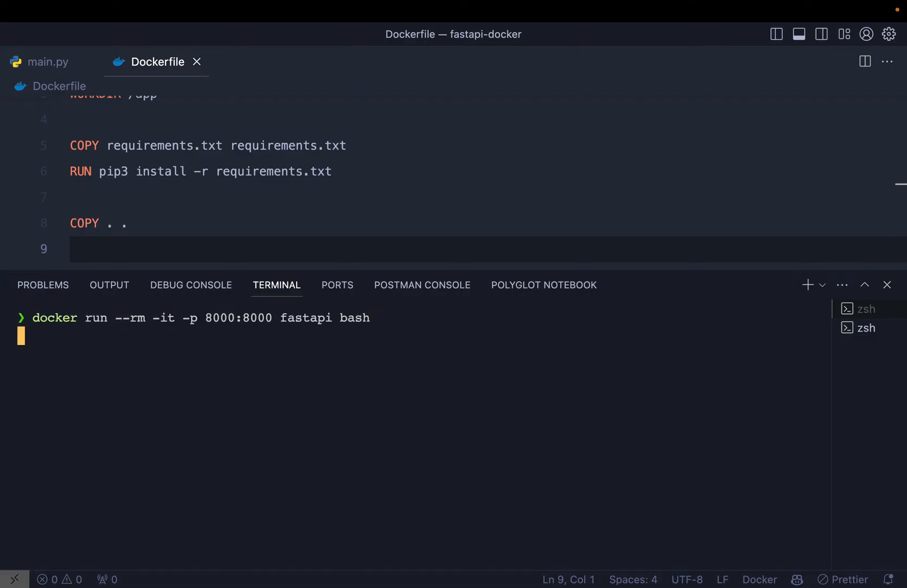
{"action": "key", "text": "Return"}
{"action": "type", "text": "ls -a"}
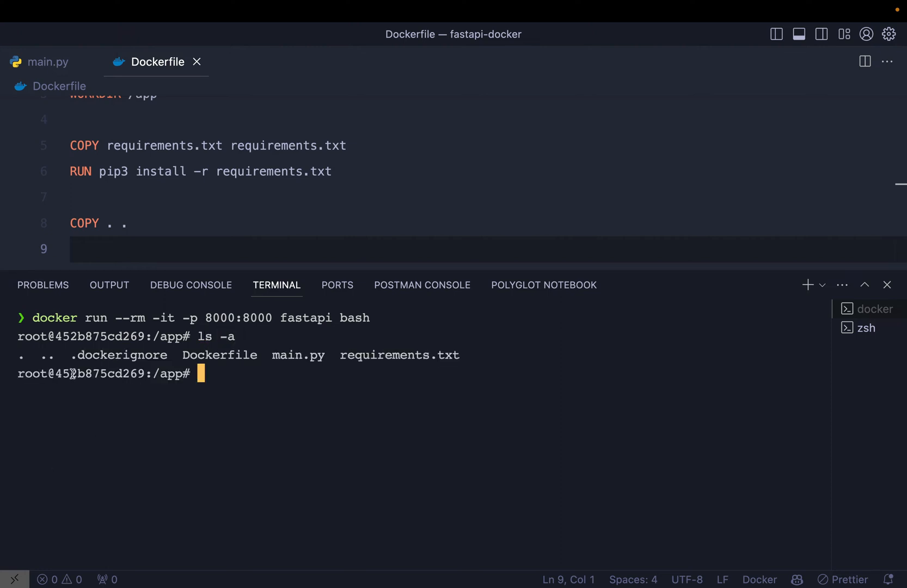
{"action": "mouse_move", "coordinate": [273, 372]}
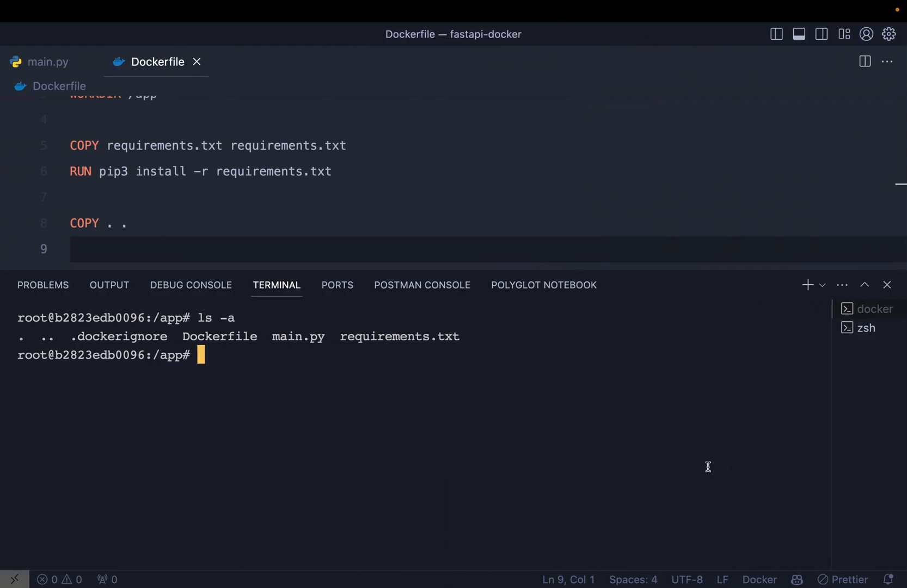
- Start the server with uvicorn main:app inside the fastapi container
{"action": "type", "text": "uv"}
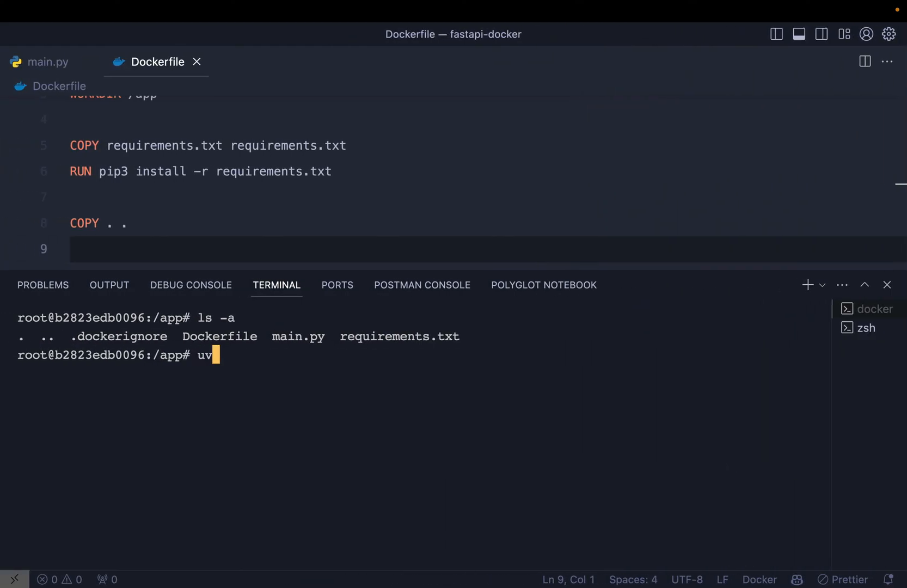
{"action": "type", "text": "icorn"}
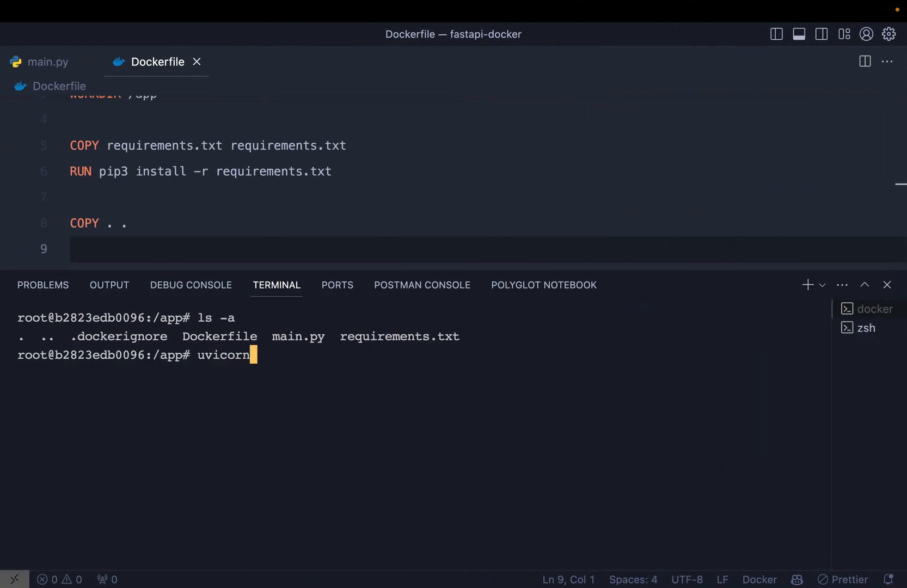
{"action": "type", "text": "main:app"}
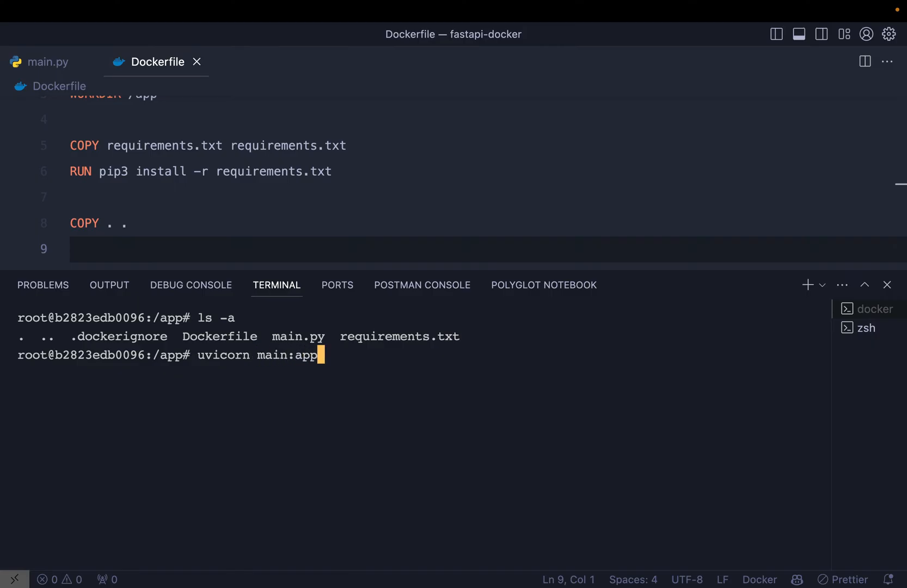
{"action": "key", "text": "Return"}
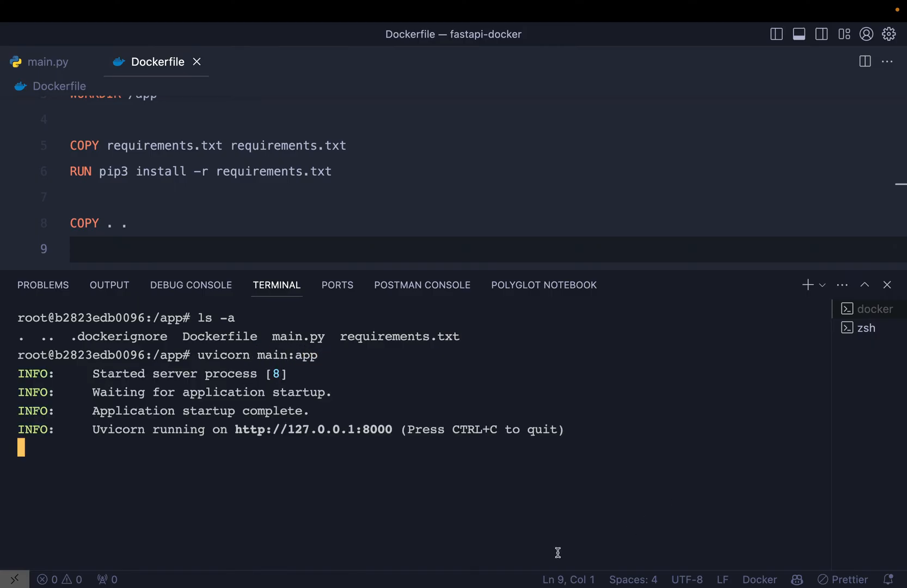
{"action": "mouse_move", "coordinate": [398, 407]}
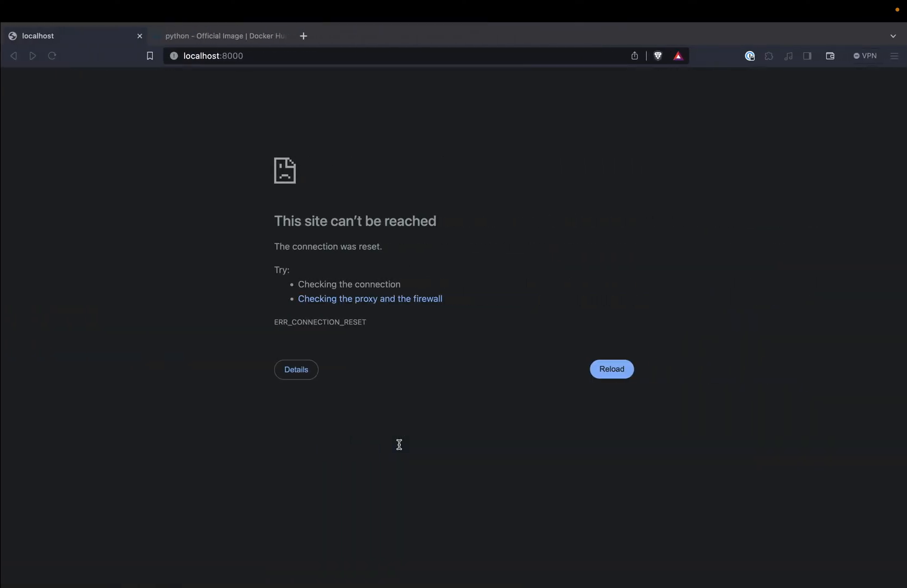
{"action": "mouse_move", "coordinate": [410, 449]}
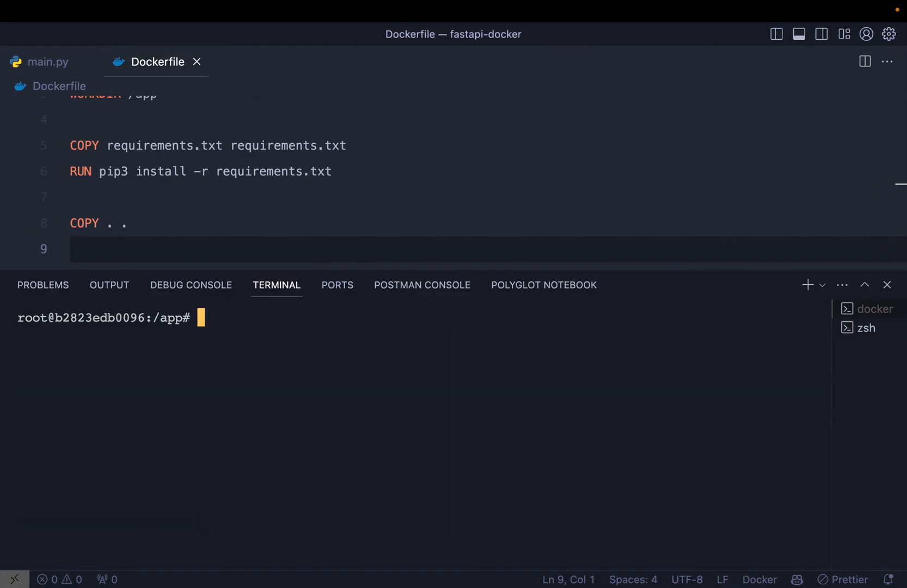
- Start uvicorn main:app again with --host=0.0.0.0 so it listens on all interfaces
{"action": "type", "text": "uvicorn main:app --h"}
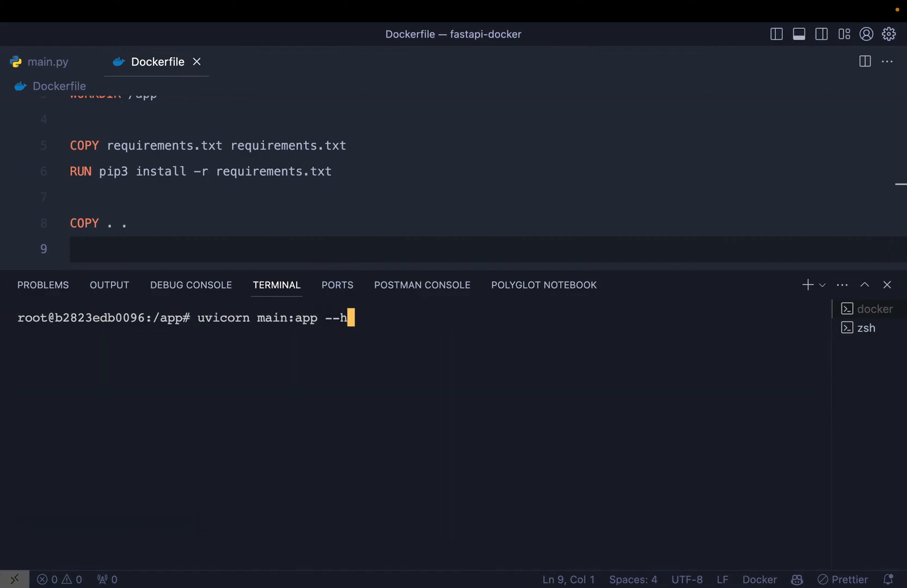
{"action": "type", "text": "ost="}
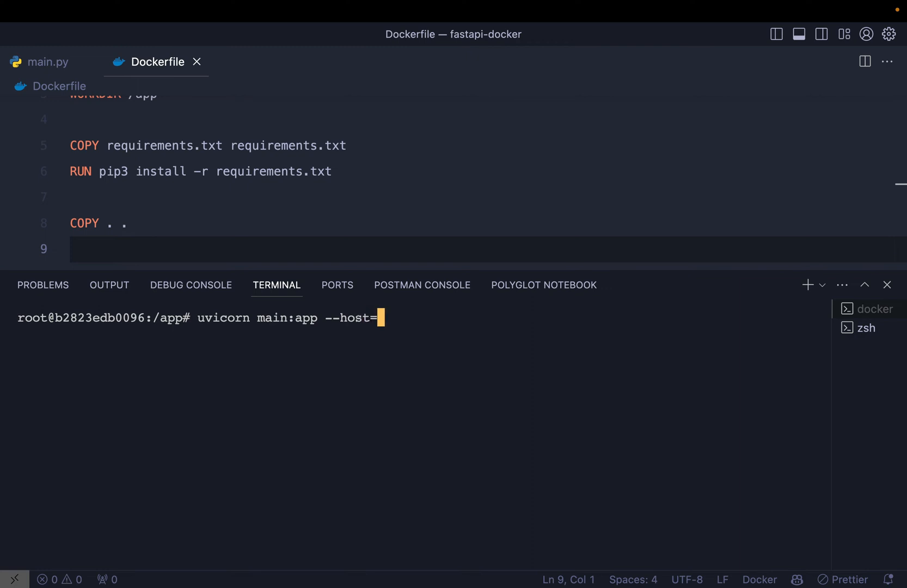
{"action": "type", "text": "0.0.0"}
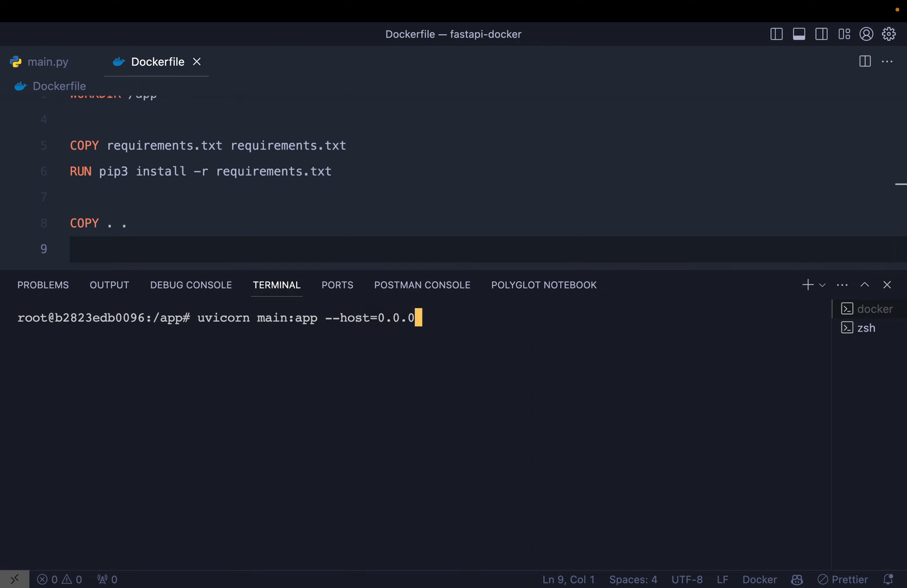
{"action": "key", "text": "Return"}
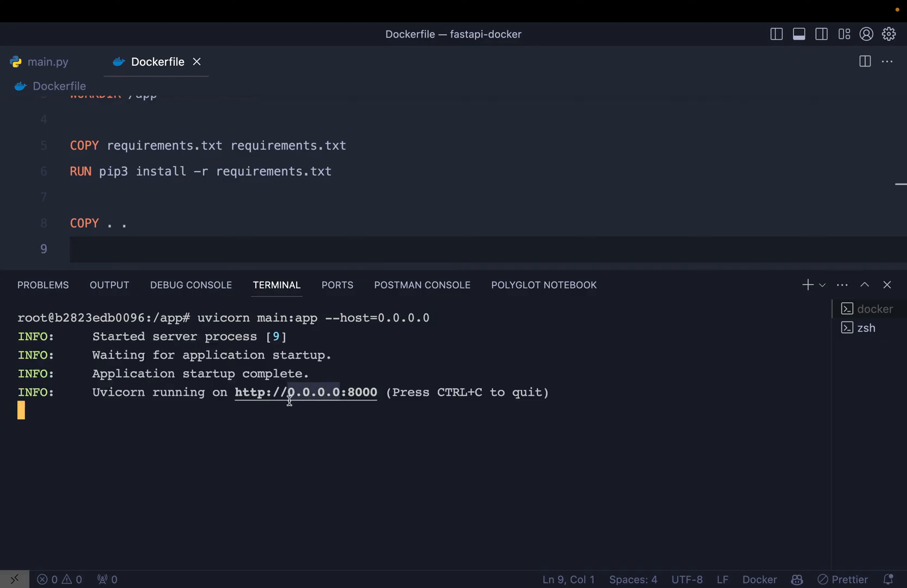
{"action": "mouse_move", "coordinate": [285, 418]}
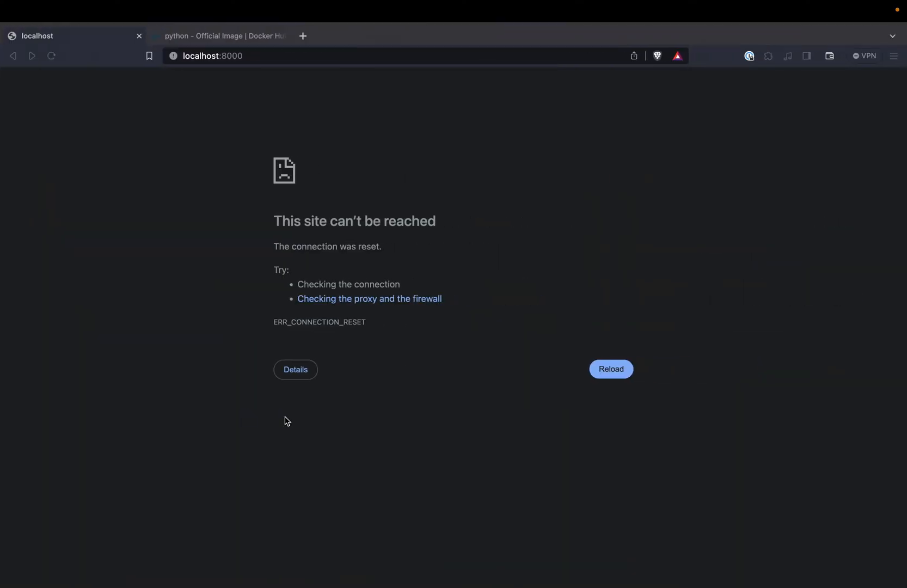
- Retry localhost:8000 in the browser, then return to the Dockerfile
{"action": "left_click", "coordinate": [610, 370]}
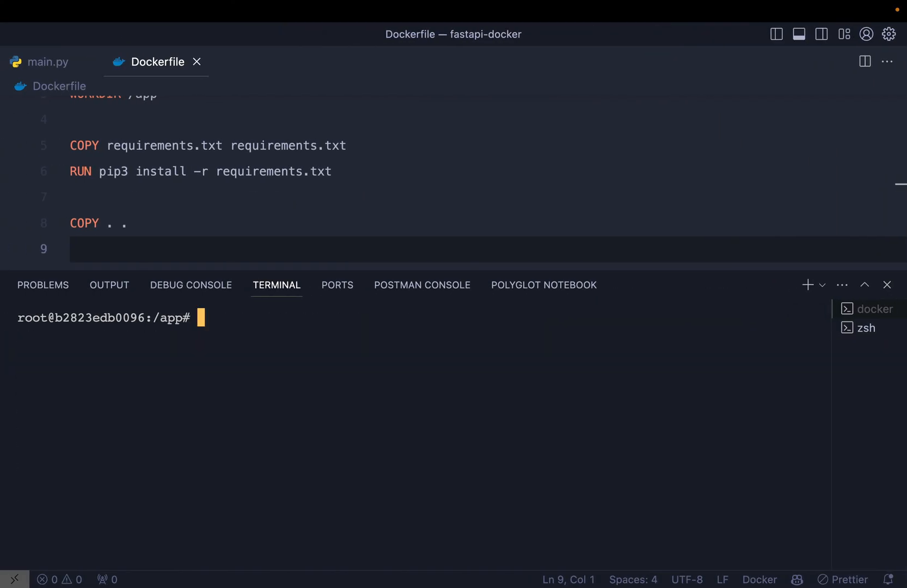
{"action": "left_click", "coordinate": [887, 284]}
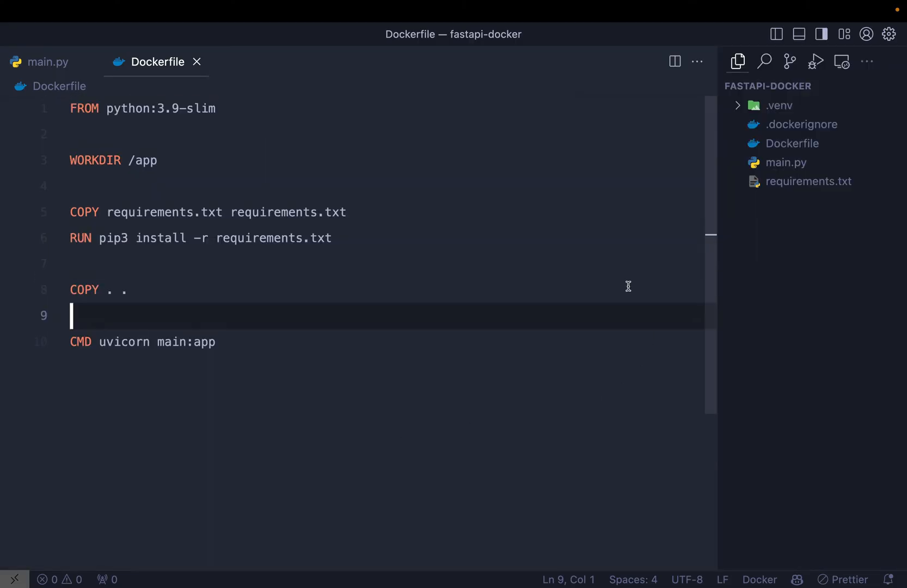
{"action": "mouse_move", "coordinate": [803, 236]}
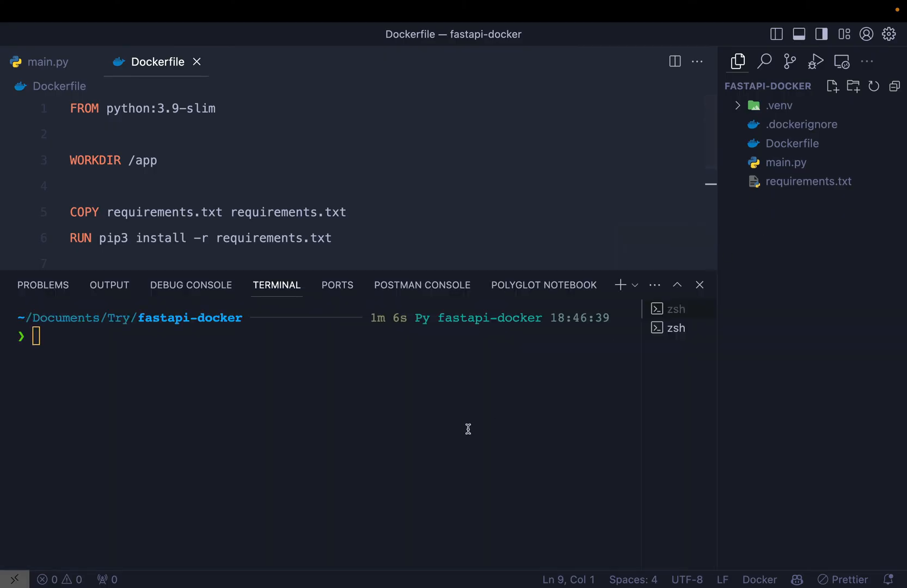
- Leave docker run --rm -it -p 8000:8000 fastapi bash at the prompt, hide the terminal and begin a new project file
{"action": "type", "text": "docker run --rm -it -p 8000:8000 fastapi bash"}
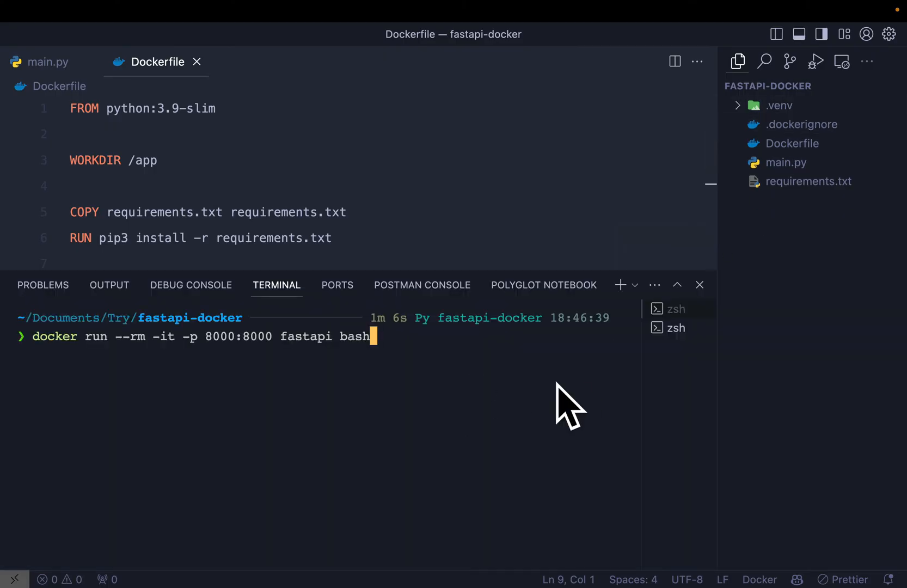
{"action": "mouse_move", "coordinate": [320, 358]}
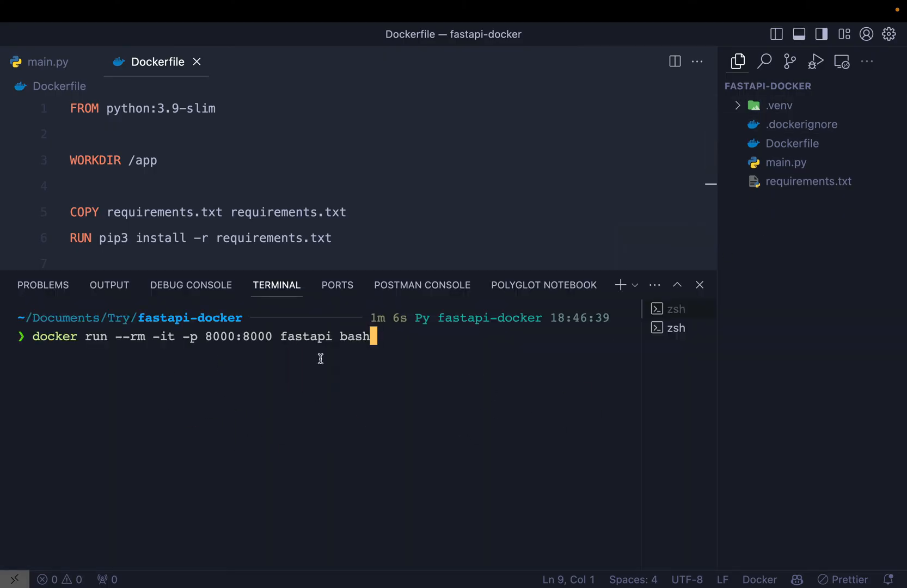
{"action": "left_click", "coordinate": [700, 285]}
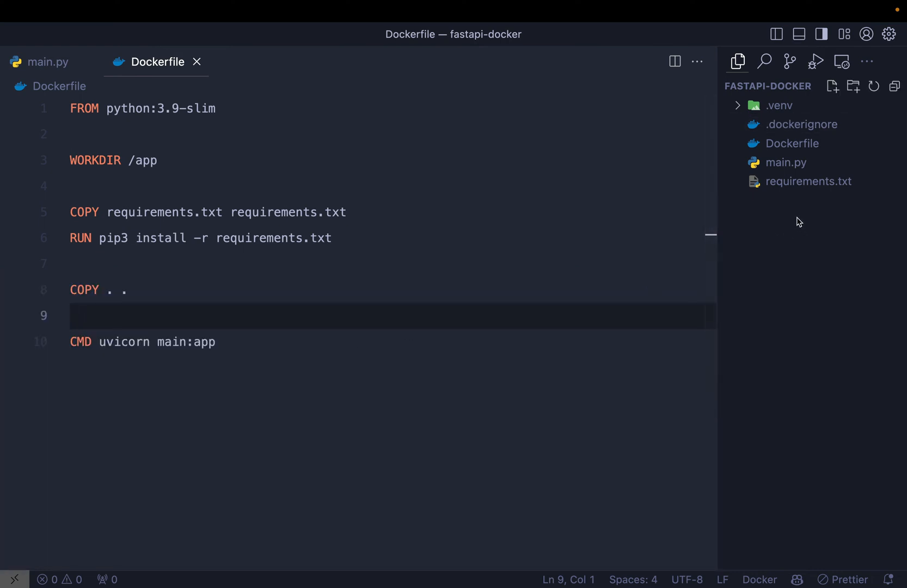
{"action": "left_click", "coordinate": [832, 87]}
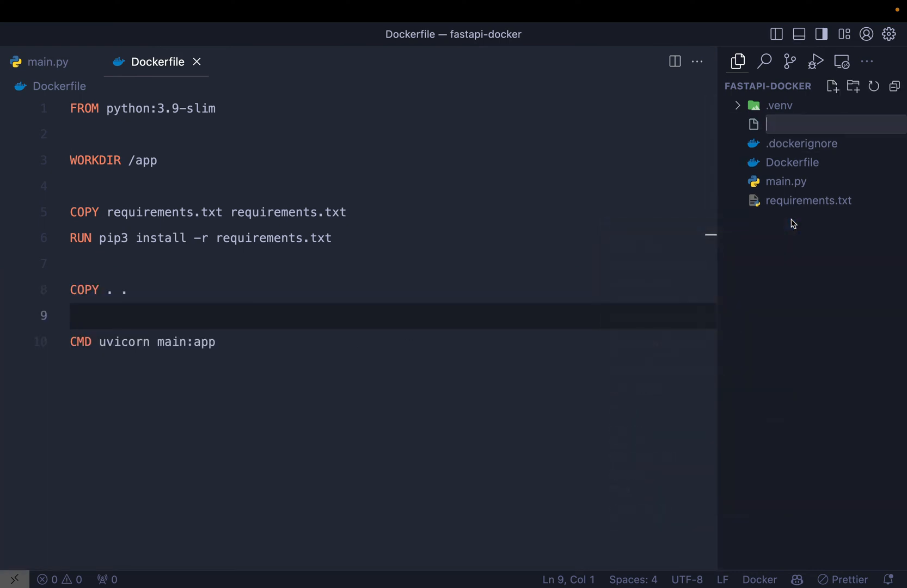
- Name the file compose.yml and write version "3" with a services: web: block
{"action": "type", "text": "com"}
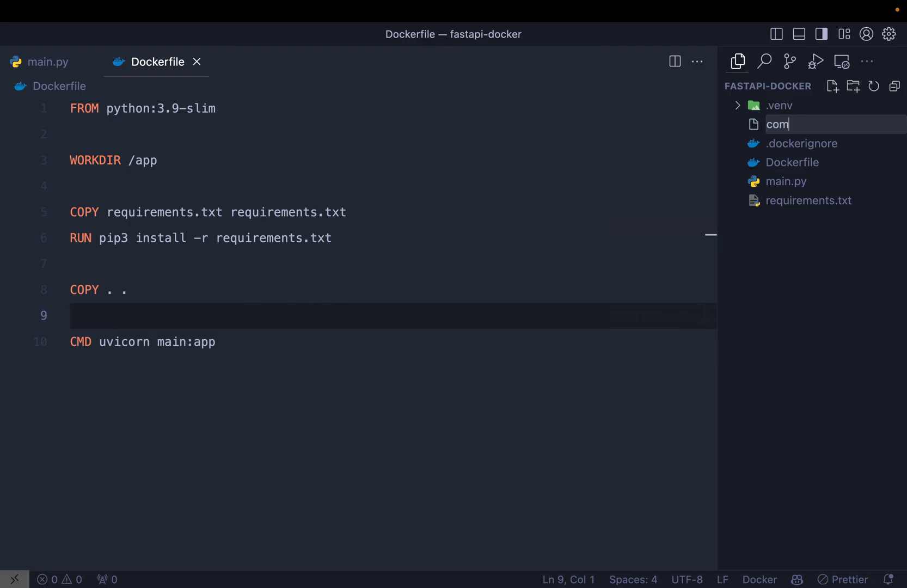
{"action": "type", "text": "pose.yml"}
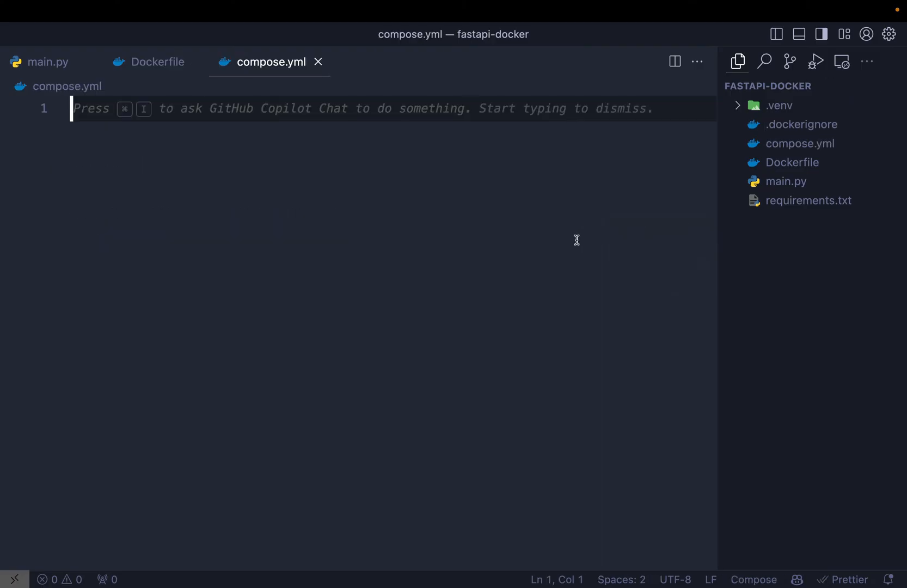
{"action": "type", "text": "version:"}
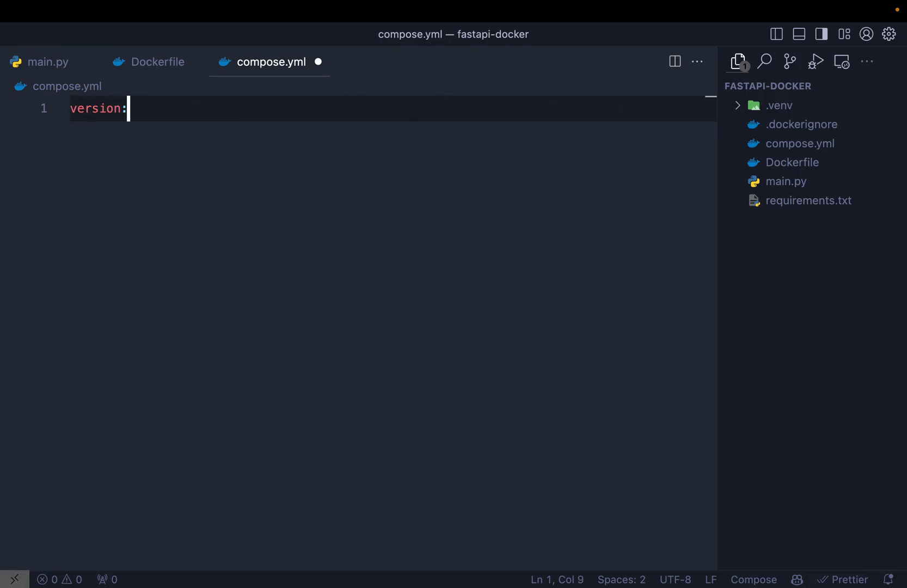
{"action": "type", "text": "\"#\""}
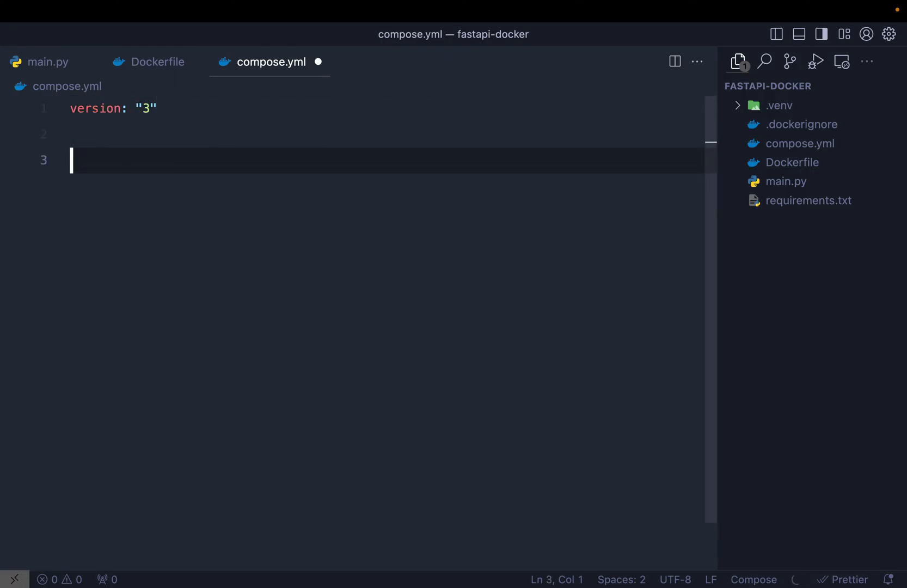
{"action": "type", "text": "services:"}
{"action": "type", "text": "web"}
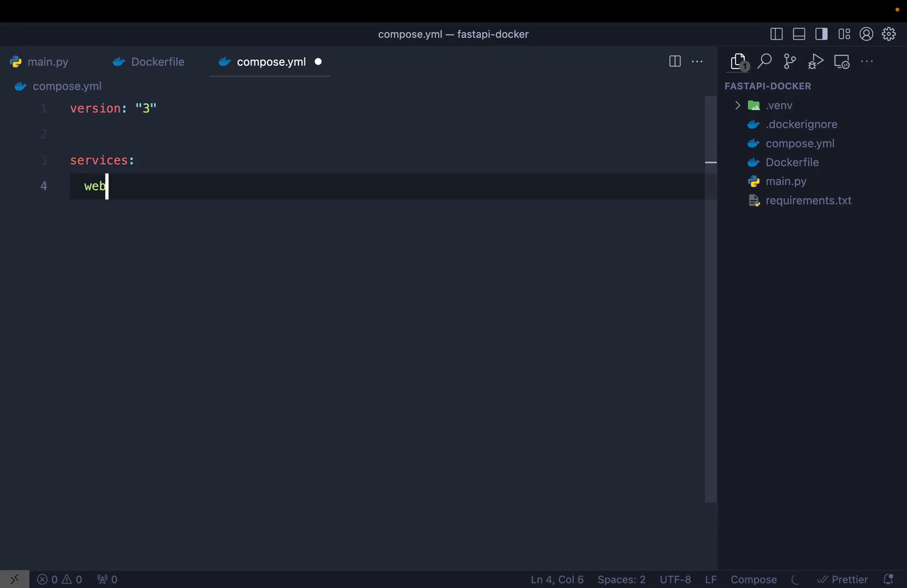
{"action": "type", "text": ":"}
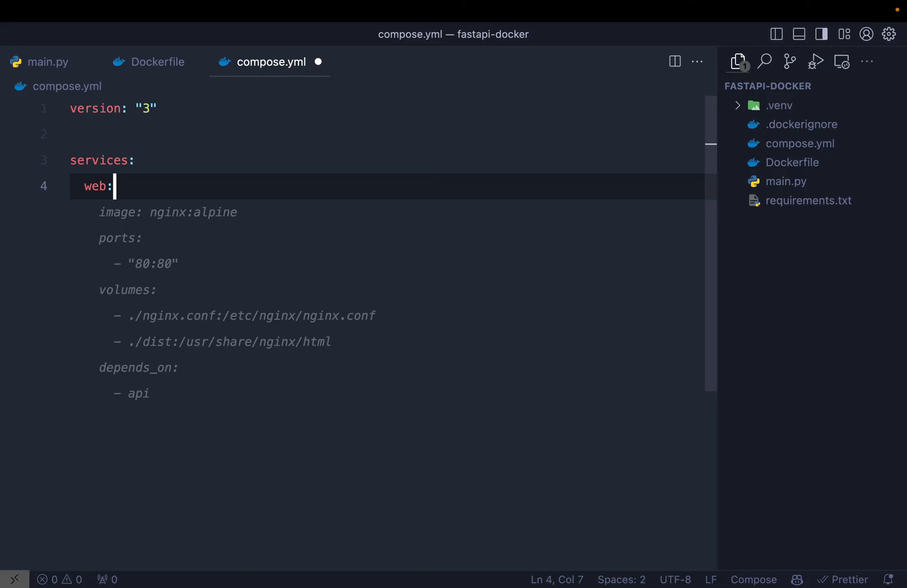
{"action": "key", "text": "enter"}
{"action": "type", "text": "build: ."}
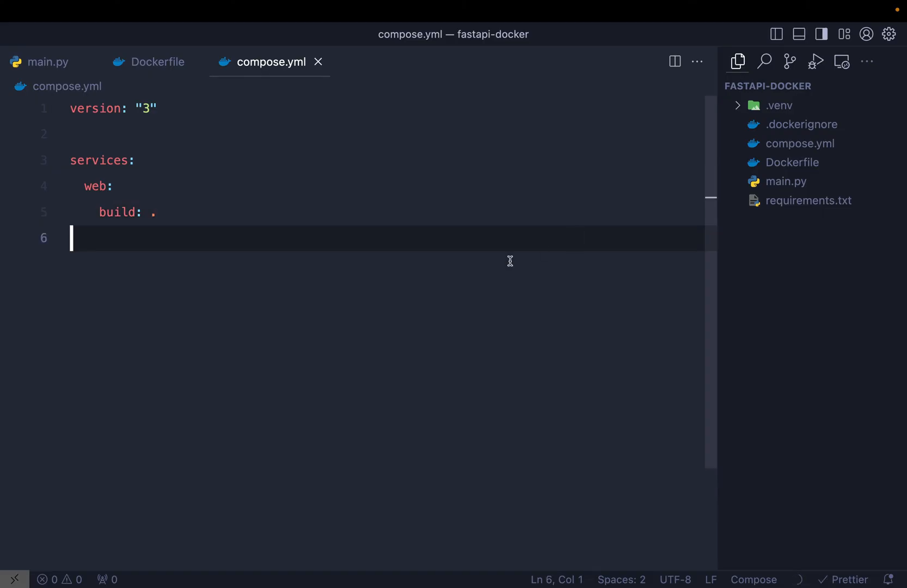
{"action": "mouse_move", "coordinate": [786, 180]}
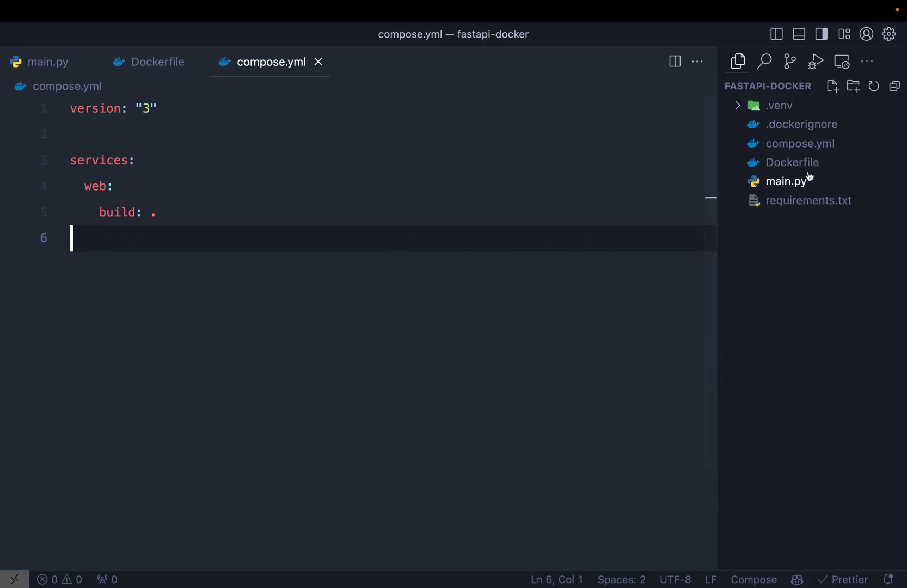
{"action": "mouse_move", "coordinate": [800, 142]}
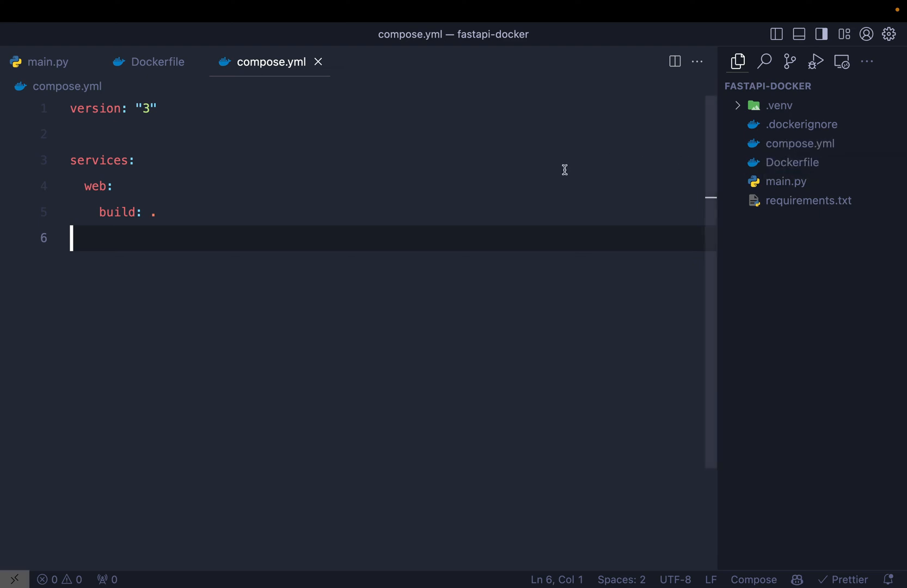
- Under the web service add ports with the entry 8000:8000 after build: .
{"action": "key", "text": "Backspace"}
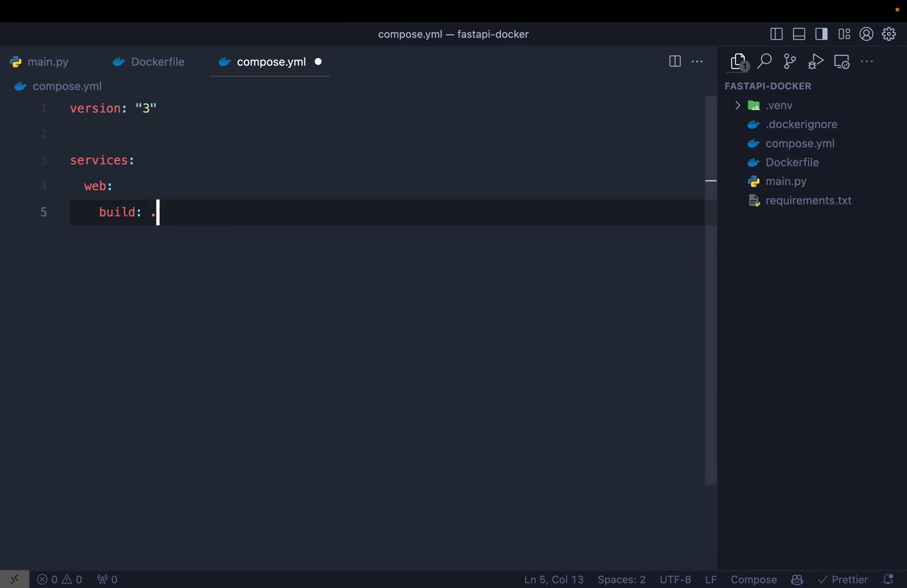
{"action": "type", "text": "ports:"}
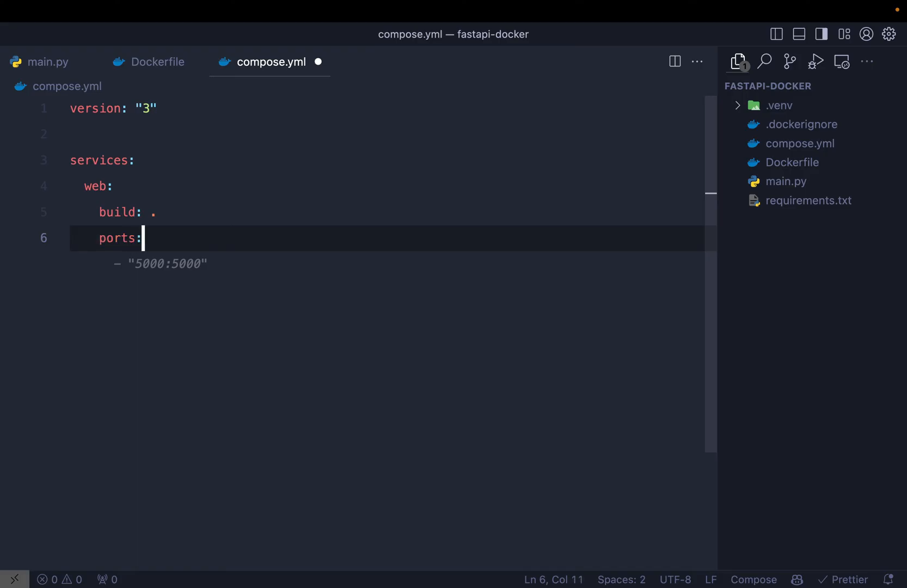
{"action": "key", "text": "Enter"}
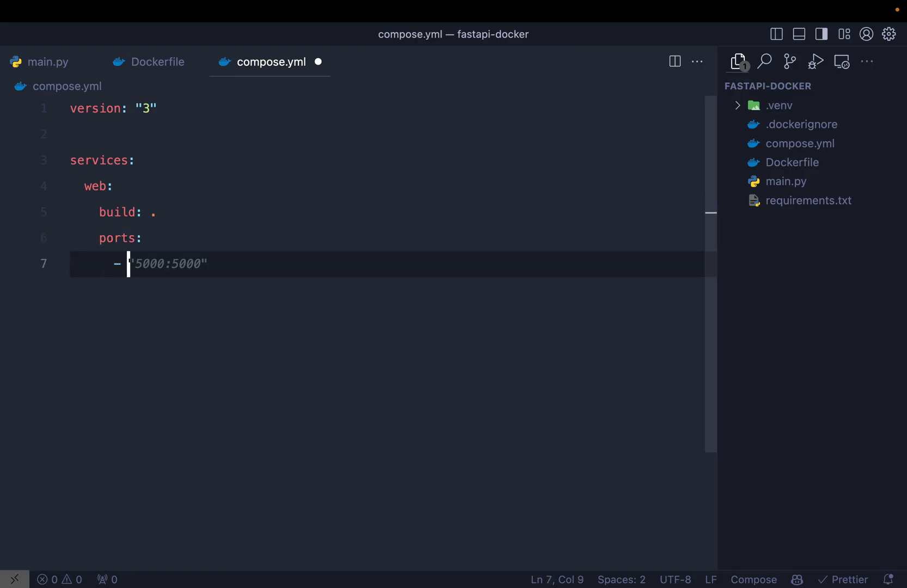
{"action": "type", "text": "8"}
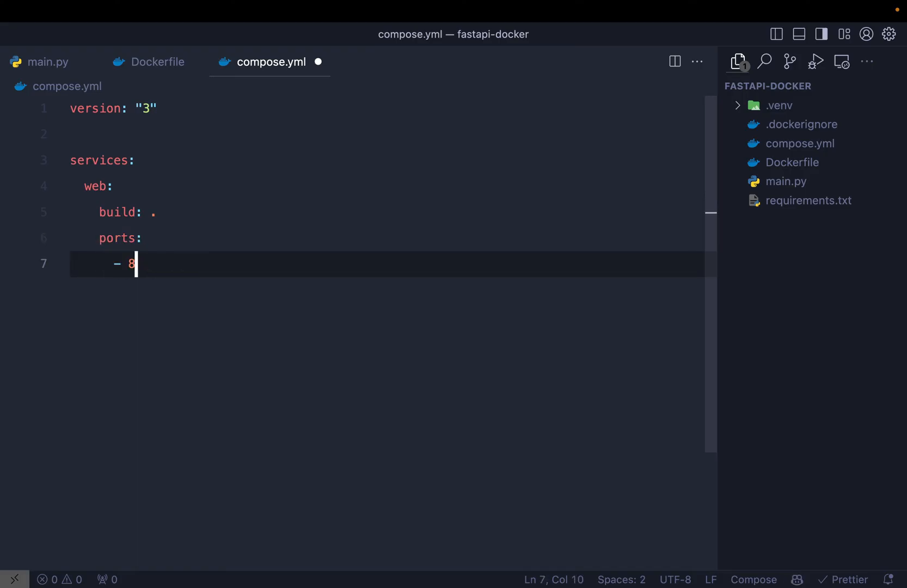
{"action": "type", "text": "000"}
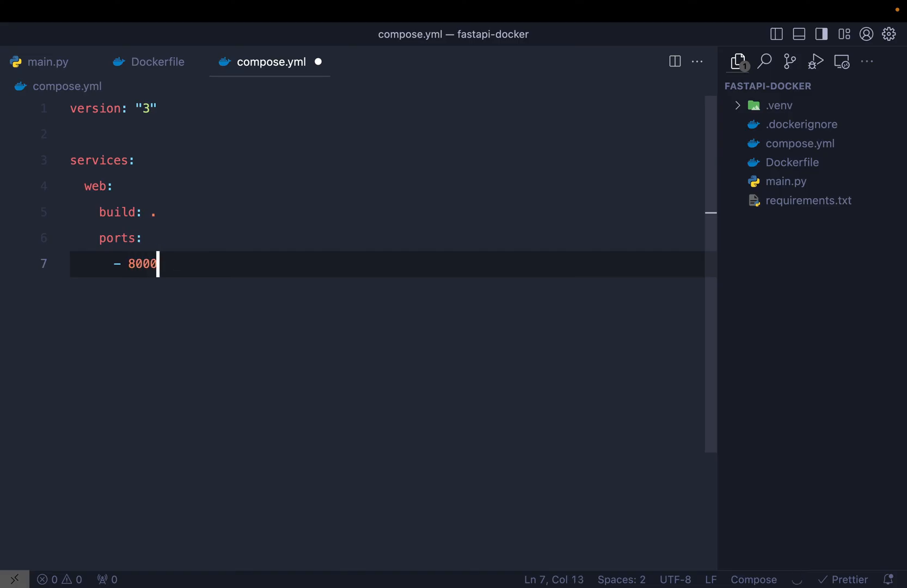
{"action": "type", "text": ":8000"}
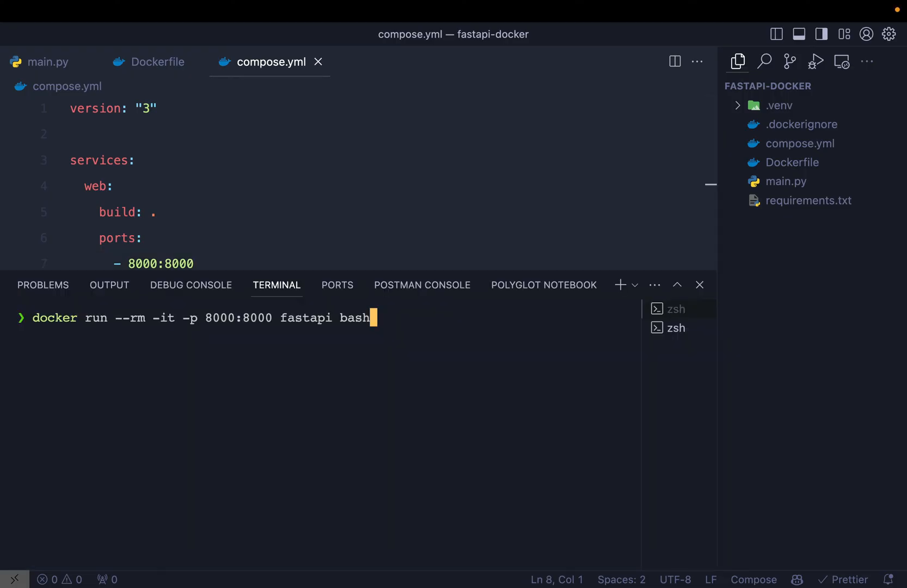
- Change docker ps -a into docker images to list the fastapi image, then recall docker compose up
{"action": "type", "text": "docker ps -a"}
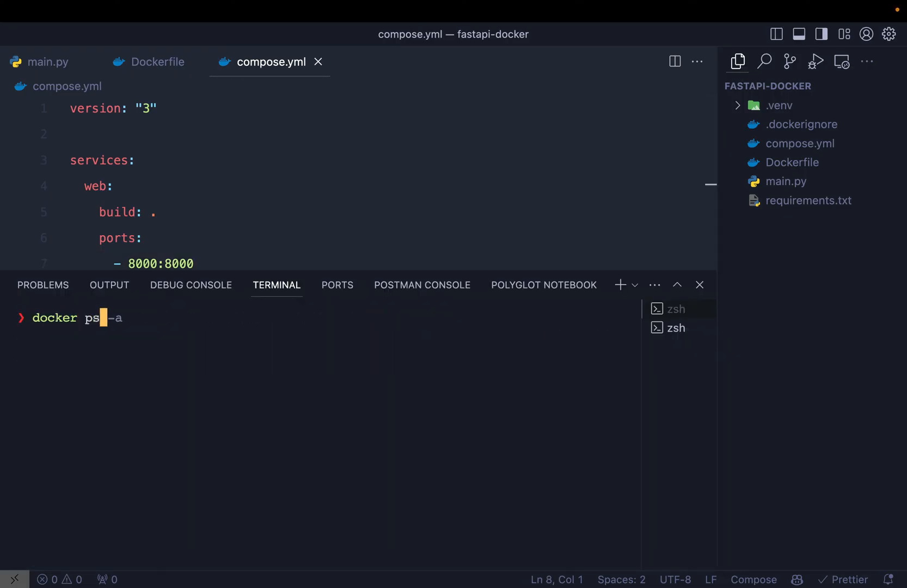
{"action": "key", "text": "Left"}
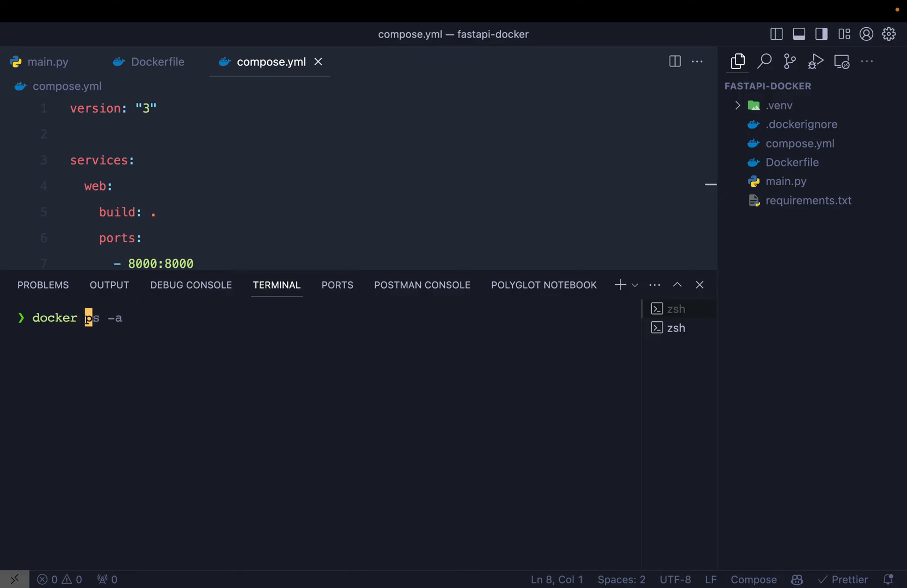
{"action": "key", "text": "Return"}
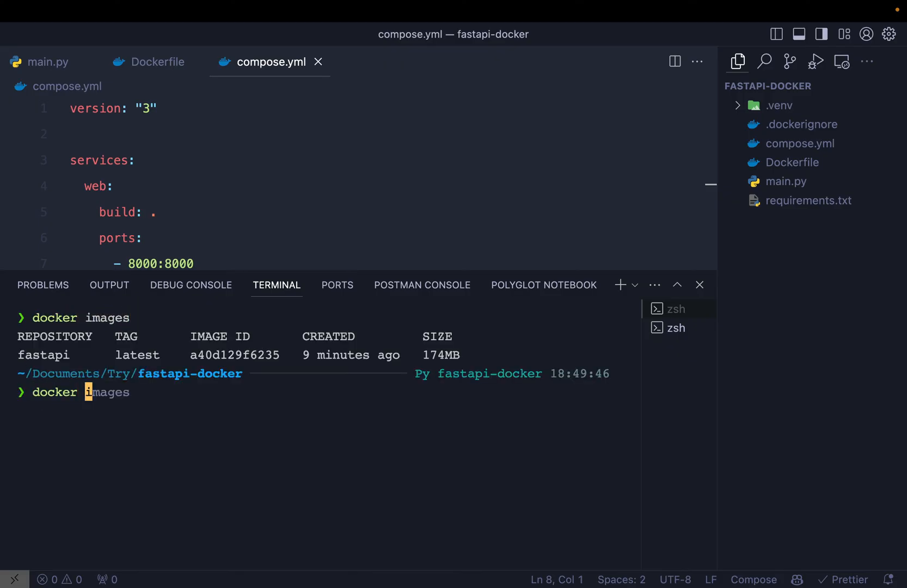
{"action": "key", "text": "Return"}
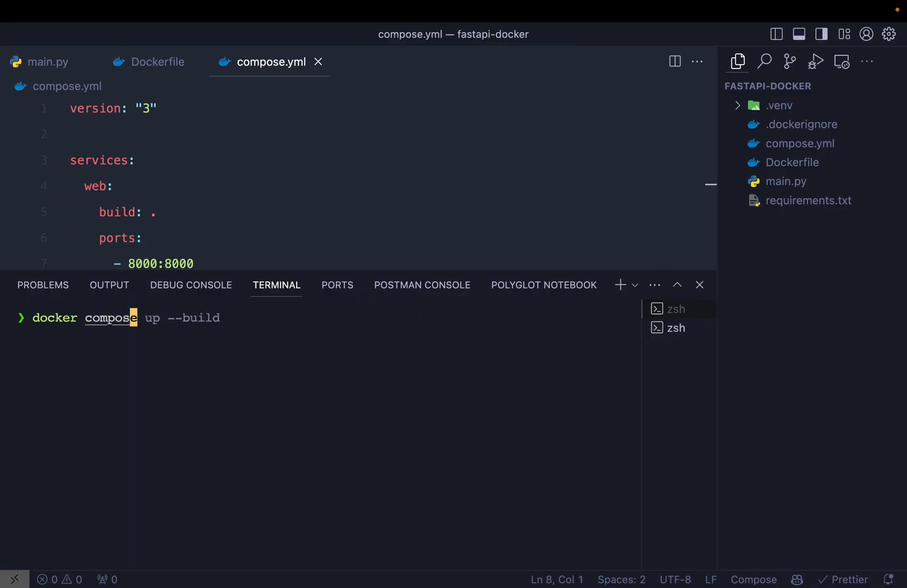
{"action": "mouse_move", "coordinate": [163, 318]}
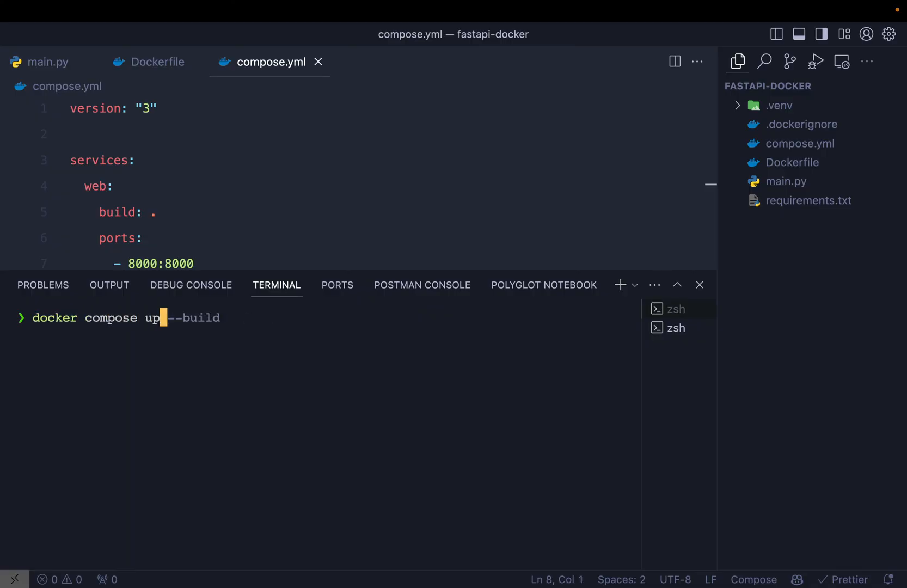
- Run docker compose up --build to start the web container, review compose.yml's web service and ports, then hide the terminal
{"action": "key", "text": "Return"}
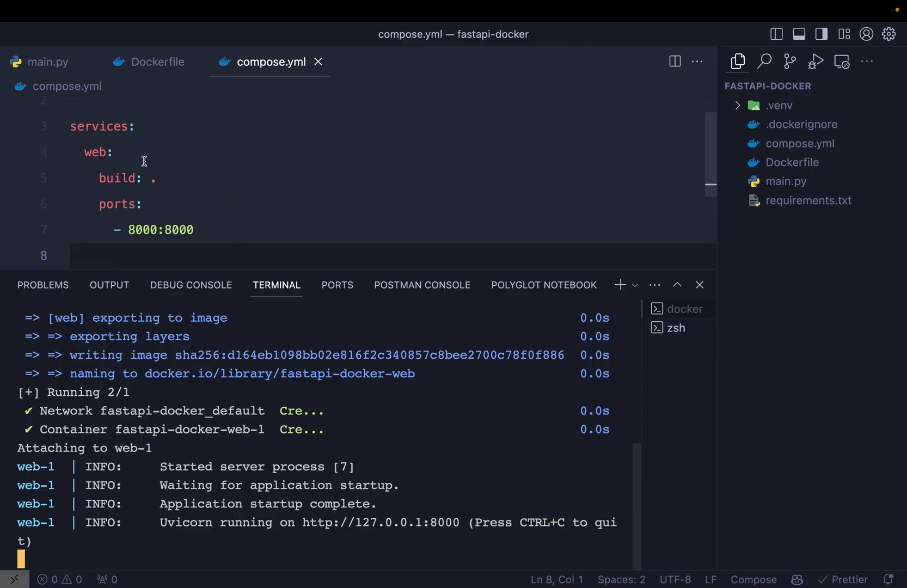
{"action": "left_click", "coordinate": [80, 153]}
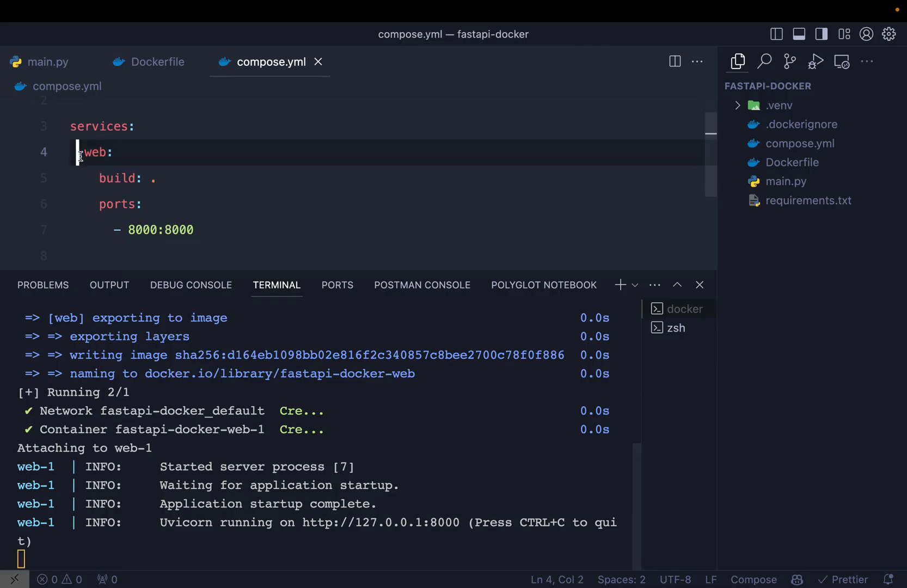
{"action": "left_click", "coordinate": [119, 179]}
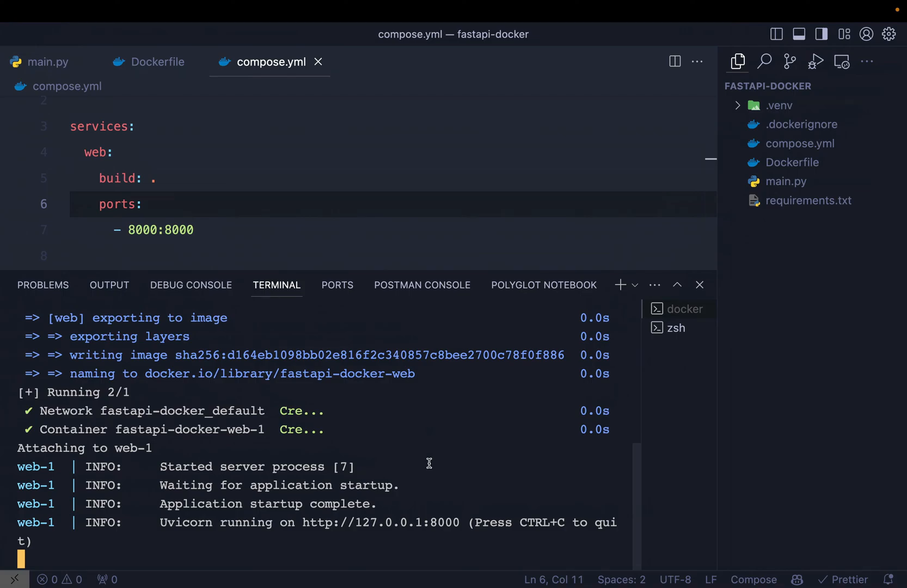
{"action": "left_click", "coordinate": [699, 284]}
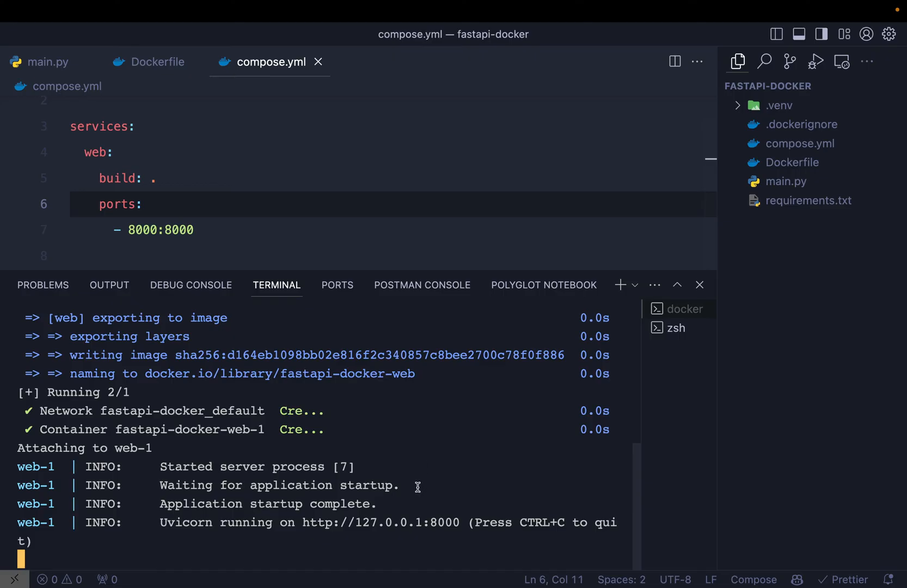
{"action": "left_click", "coordinate": [700, 285]}
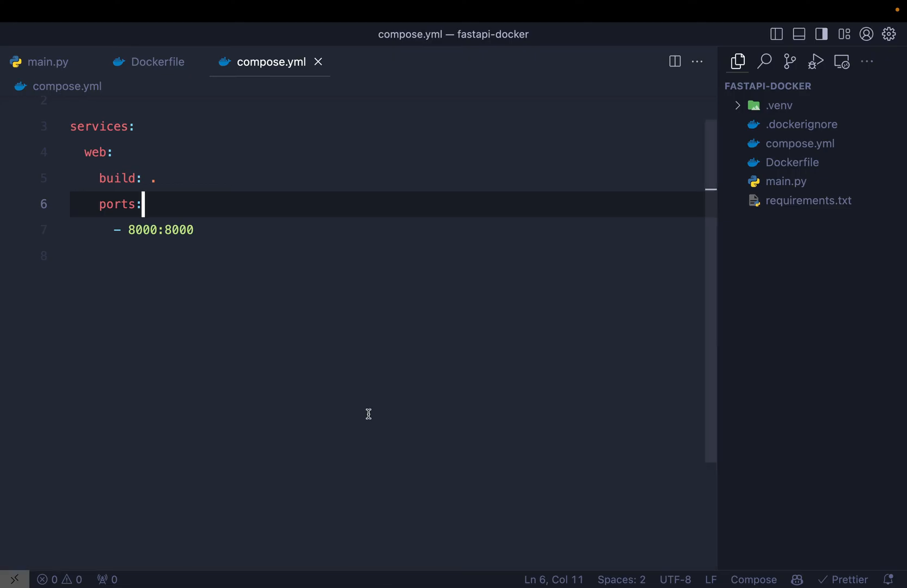
- Extend the Dockerfile CMD uvicorn main:app with --host=0.0.0.0
{"action": "left_click", "coordinate": [157, 62]}
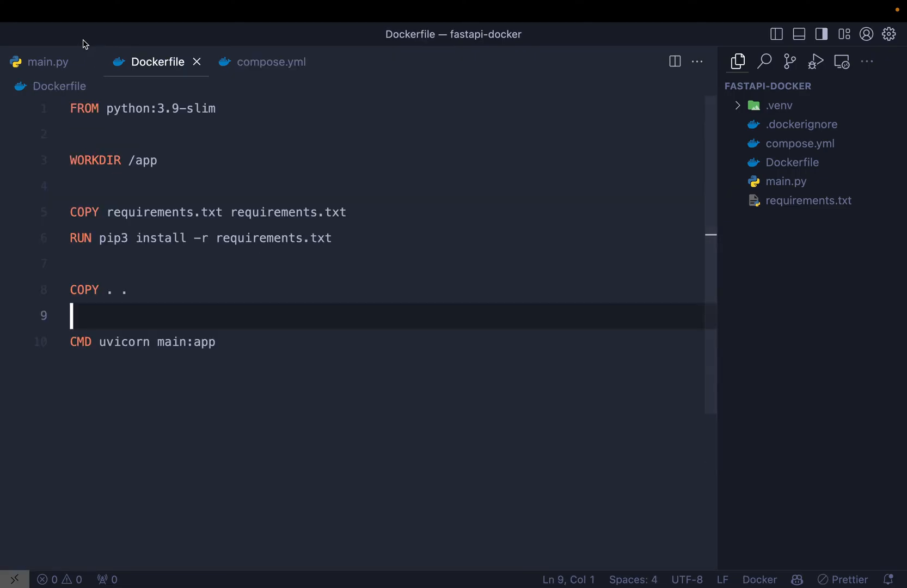
{"action": "mouse_move", "coordinate": [206, 307]}
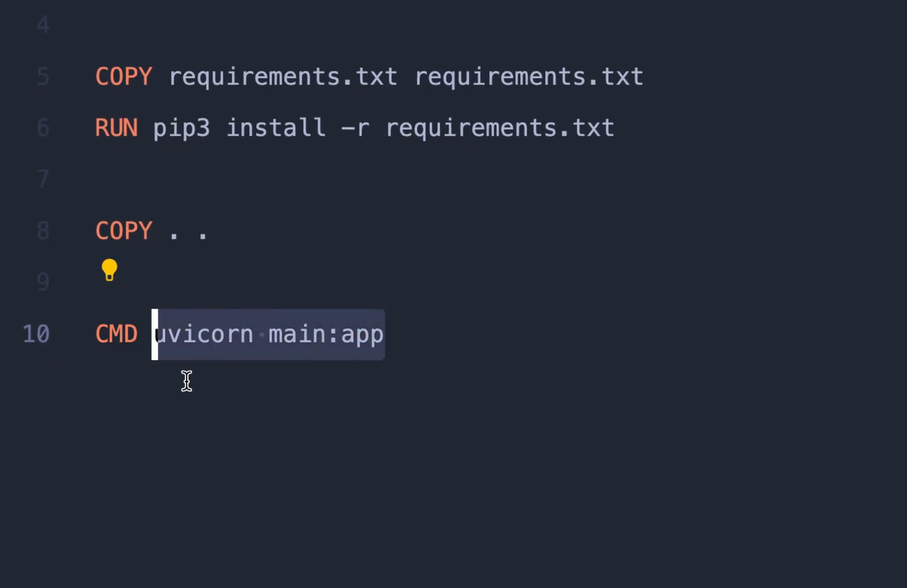
{"action": "mouse_move", "coordinate": [96, 296]}
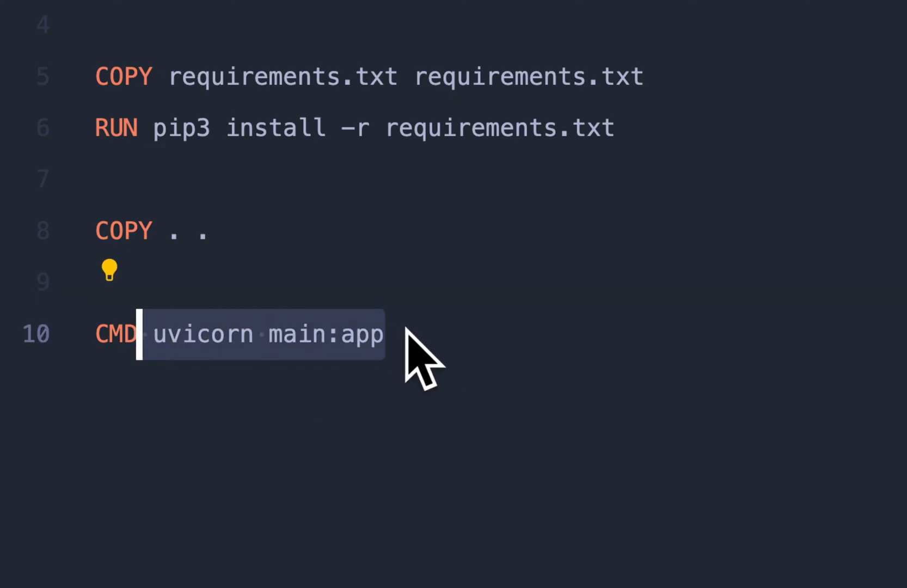
{"action": "type", "text": "--host"}
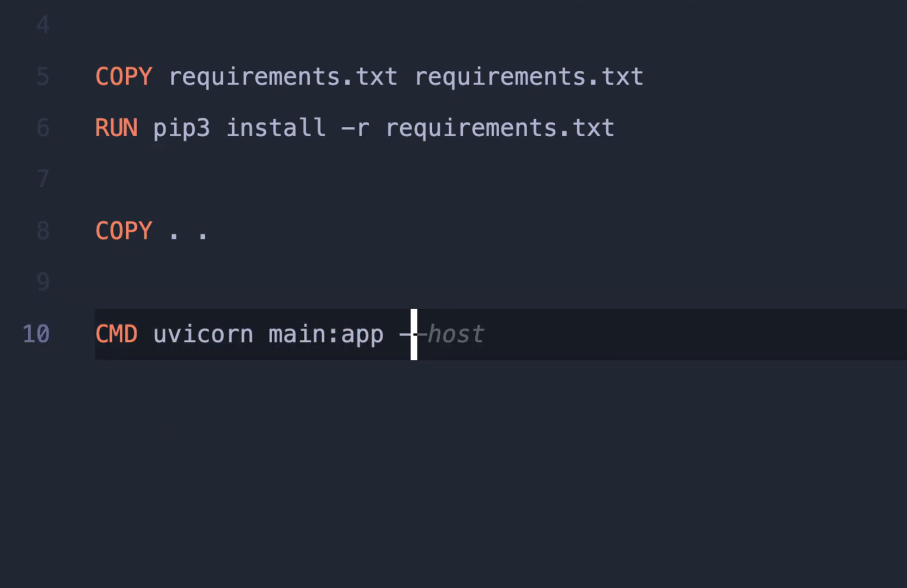
{"action": "type", "text": "host="}
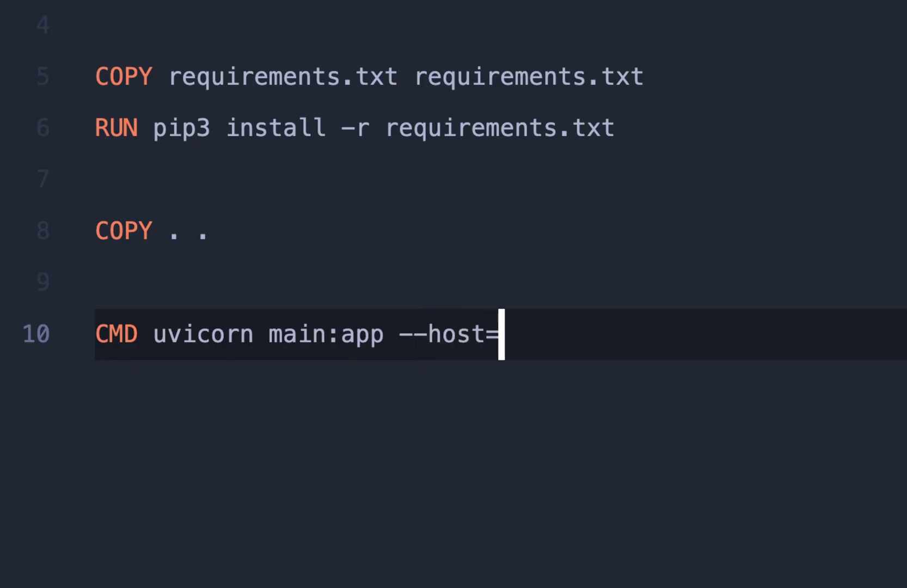
{"action": "type", "text": "0.0.0"}
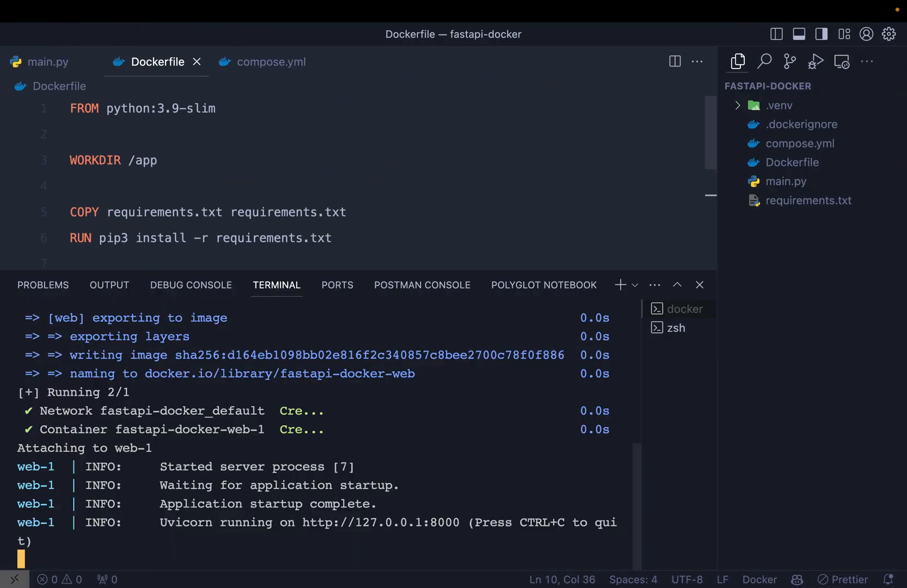
- Stop the running server and rerun docker compose up, then hide the terminal
{"action": "key", "text": "ctrl+c"}
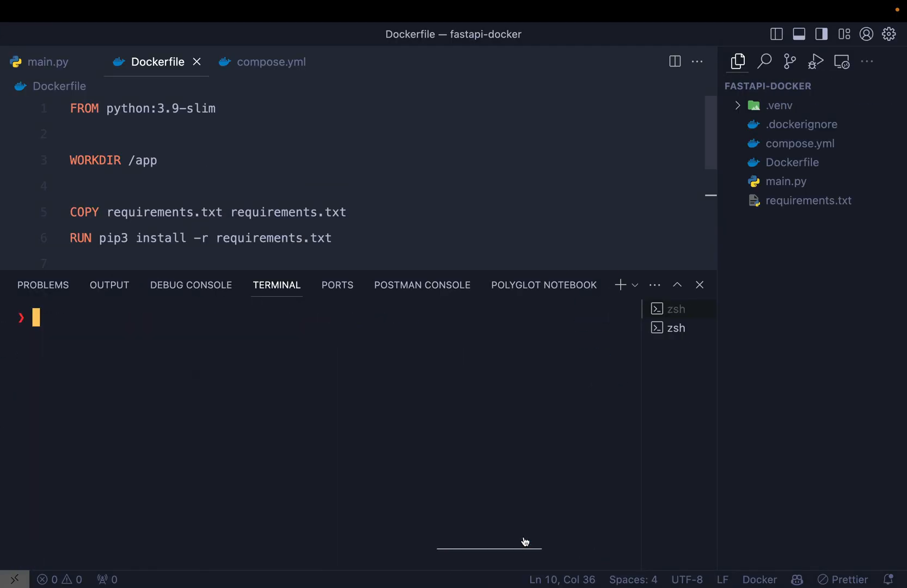
{"action": "type", "text": "docker compose up"}
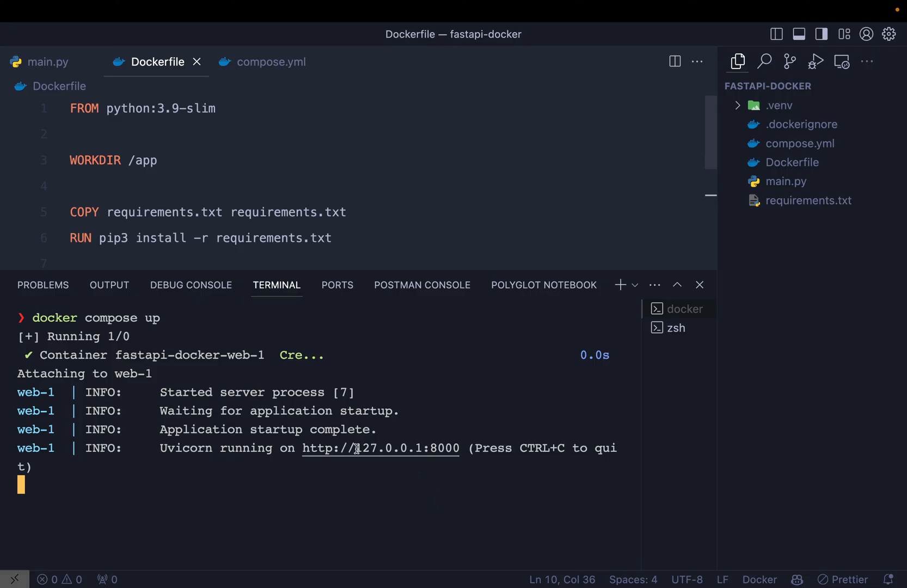
{"action": "mouse_move", "coordinate": [427, 427]}
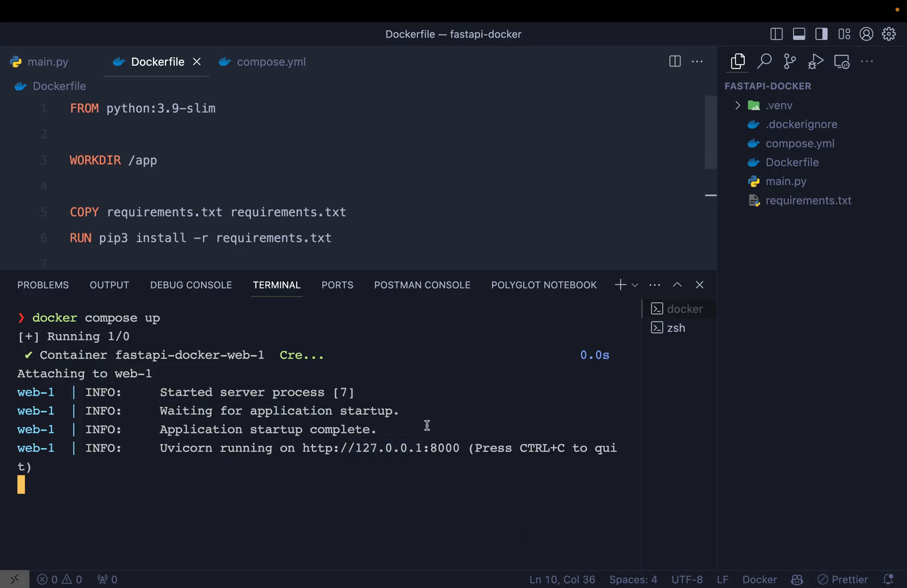
{"action": "left_click", "coordinate": [699, 284]}
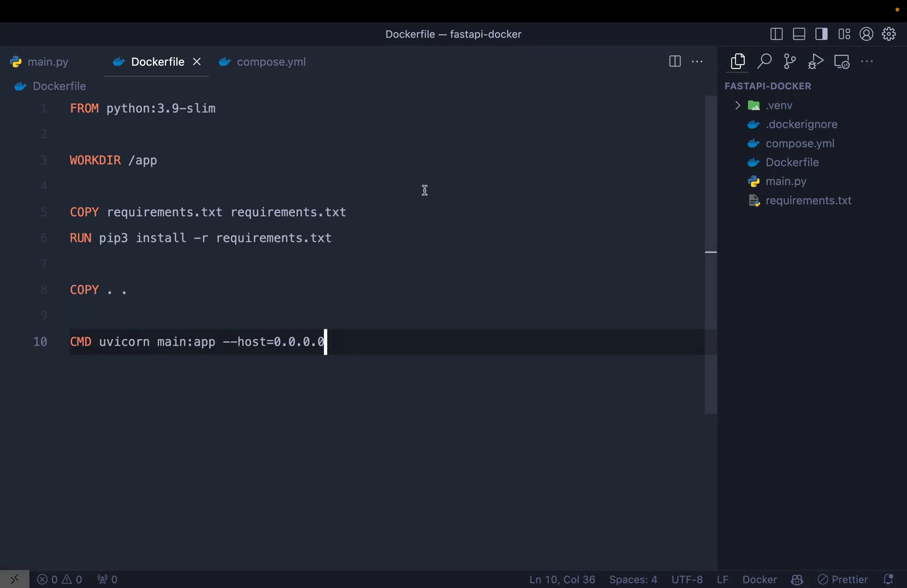
- Switch to compose.yml, bring the terminal back and stop the server with Ctrl+C
{"action": "left_click", "coordinate": [270, 61]}
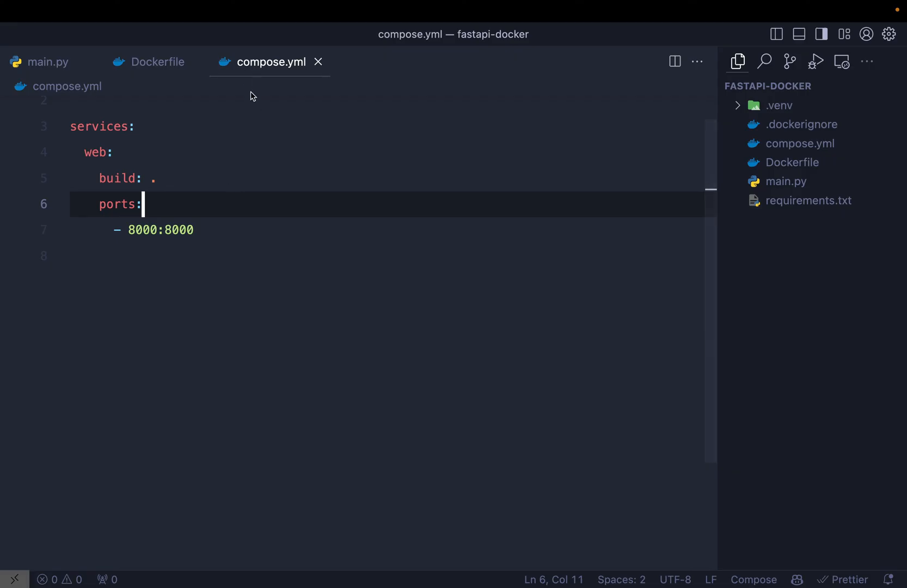
{"action": "left_click", "coordinate": [155, 178]}
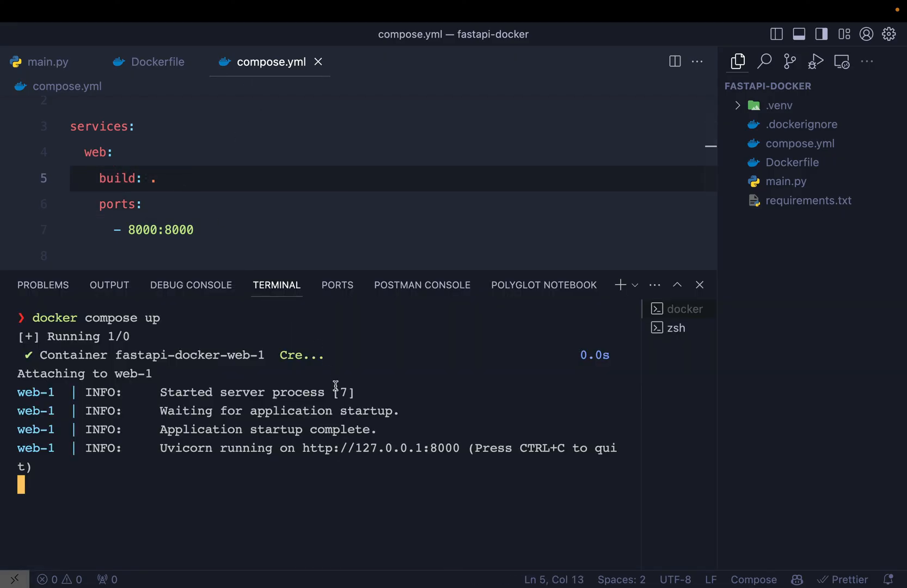
{"action": "key", "text": "ctrl+c"}
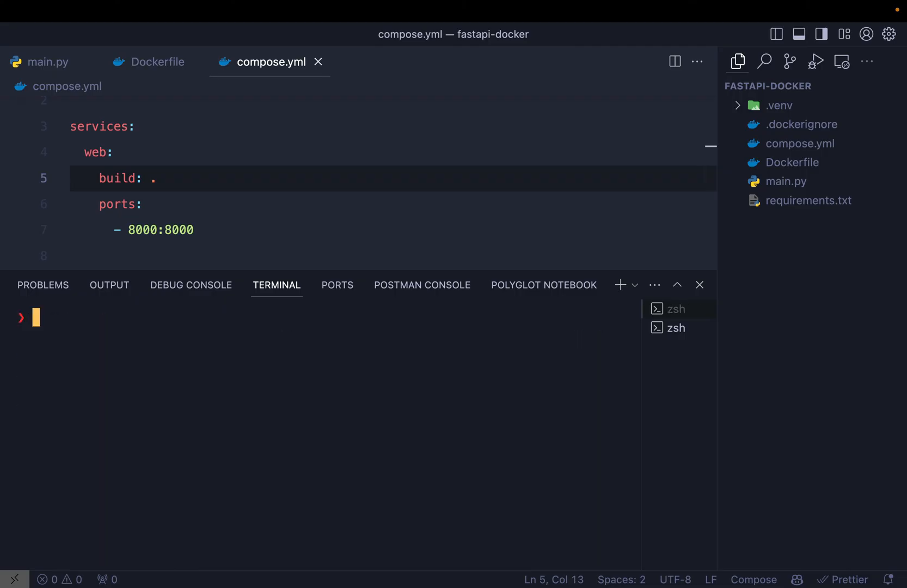
- Run docker compose up --build so uvicorn serves on 0.0.0.0:8000 and localhost:8000 returns Hello World
{"action": "type", "text": "docker compose up --build"}
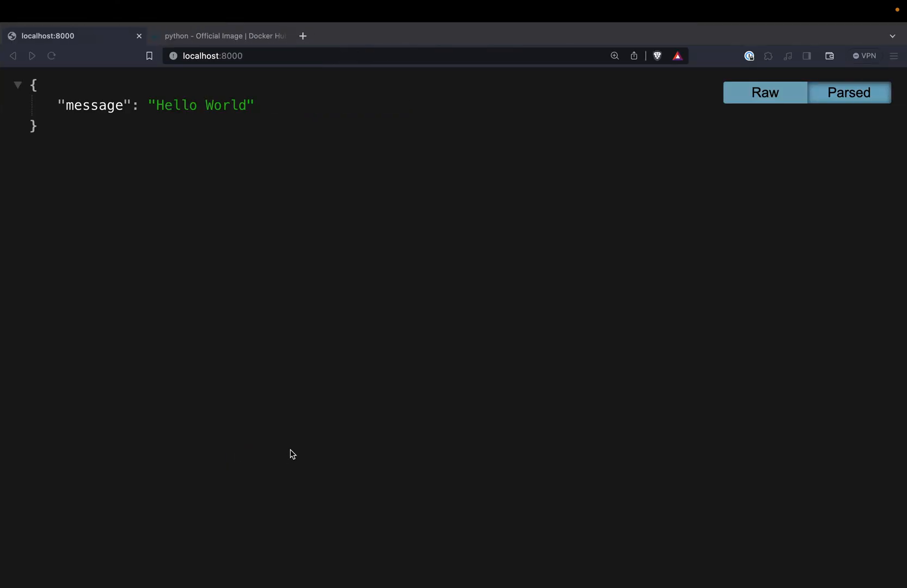
{"action": "mouse_move", "coordinate": [179, 122]}
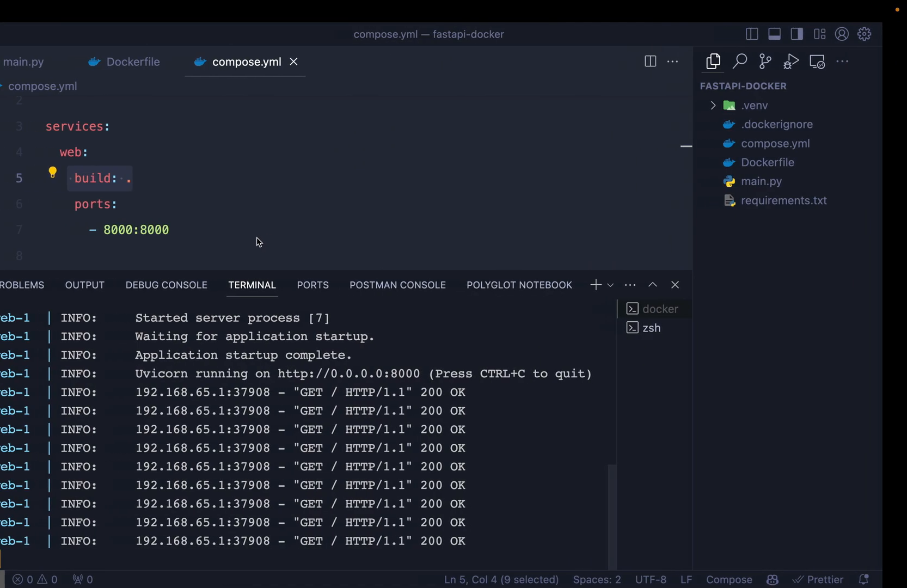
- Change main.py's greeting to "Hello Bitfumes", then switch to compose.yml to add volumes
{"action": "left_click", "coordinate": [49, 62]}
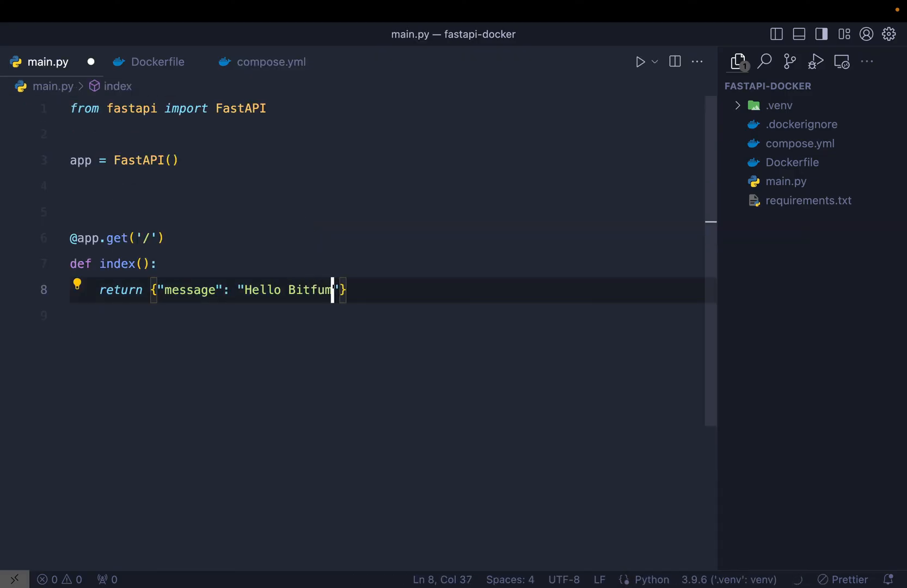
{"action": "type", "text": "es"}
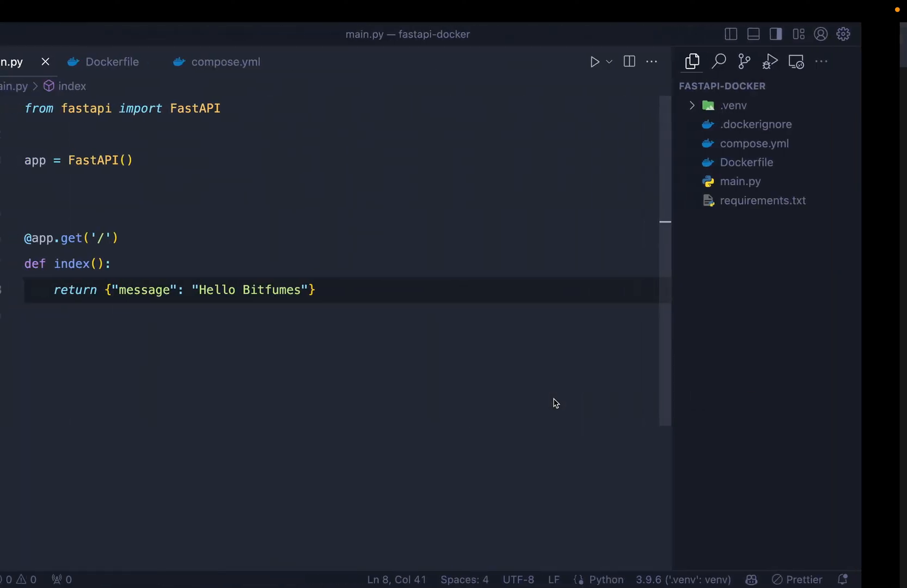
{"action": "left_click", "coordinate": [226, 62]}
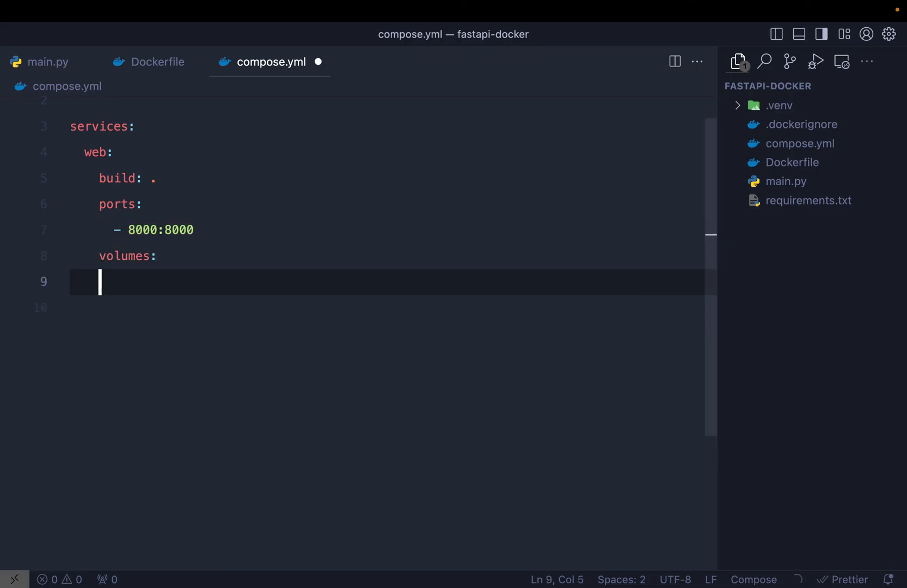
- Add the volume mapping .:/app under volumes, matching the Dockerfile WORKDIR /app
{"action": "type", "text": "- .:/code"}
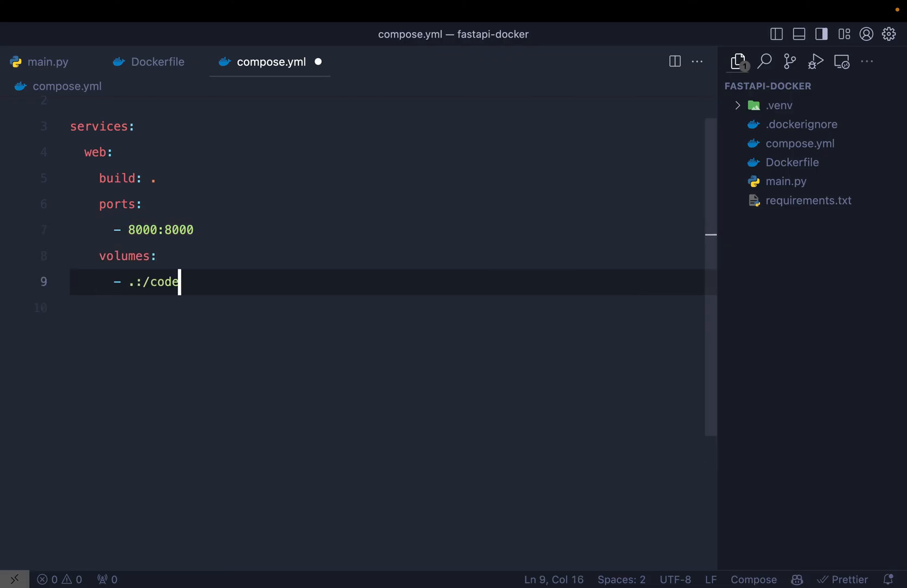
{"action": "double_click", "coordinate": [165, 282]}
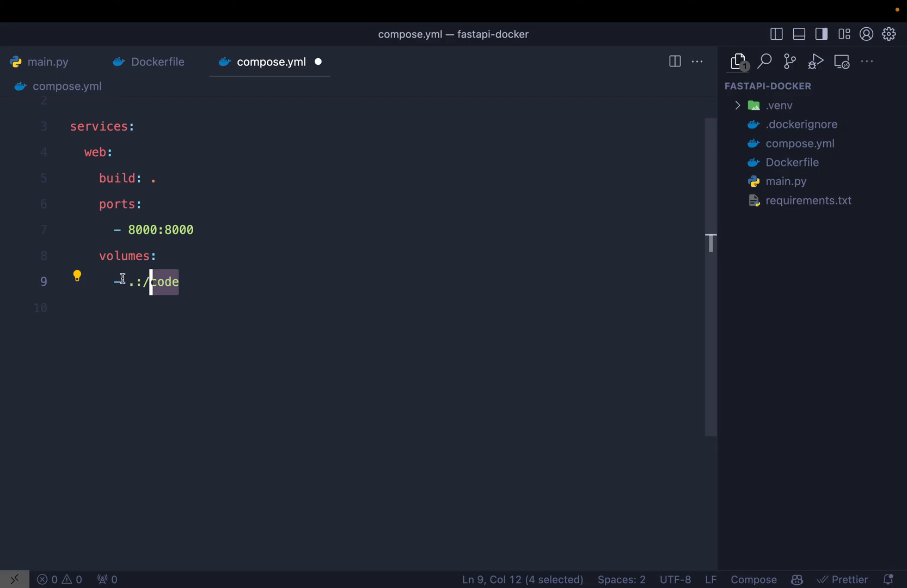
{"action": "mouse_move", "coordinate": [718, 267]}
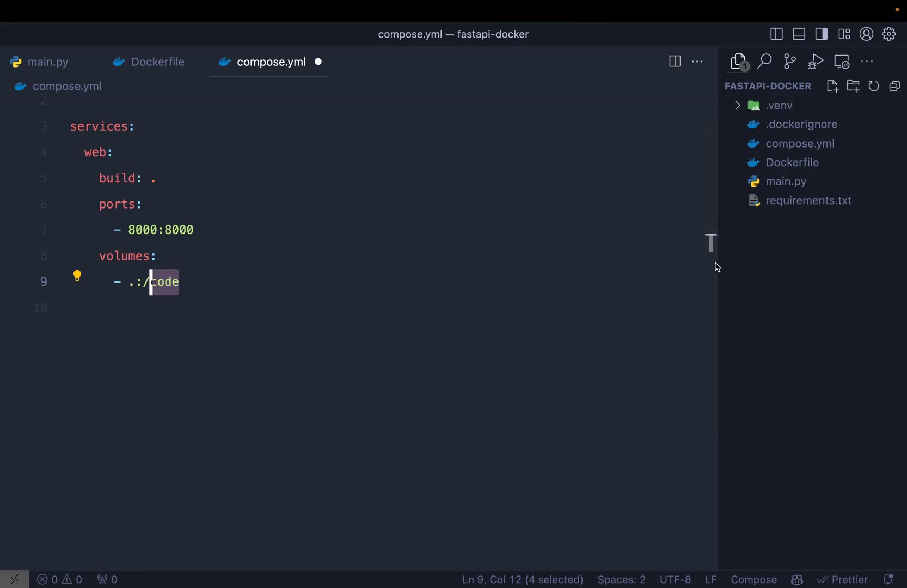
{"action": "type", "text": "app"}
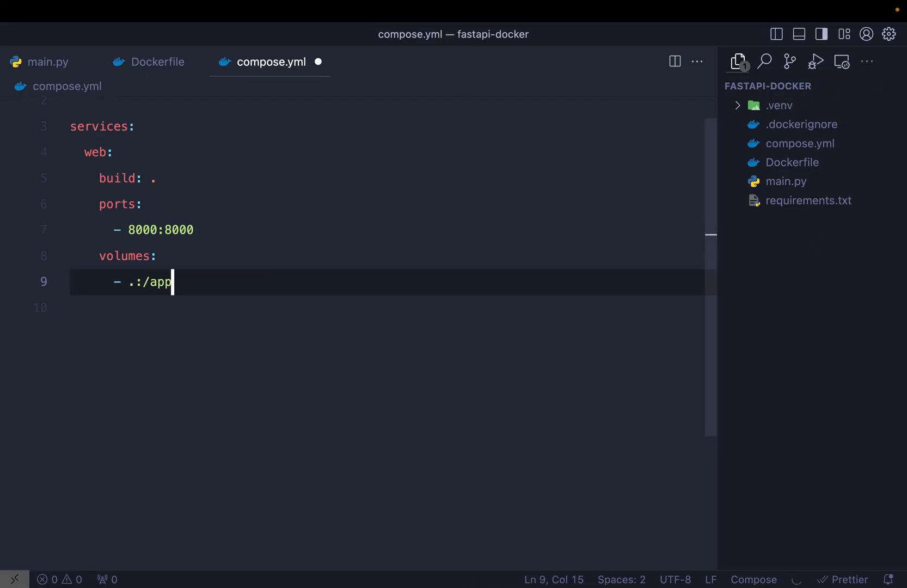
{"action": "left_click", "coordinate": [157, 61]}
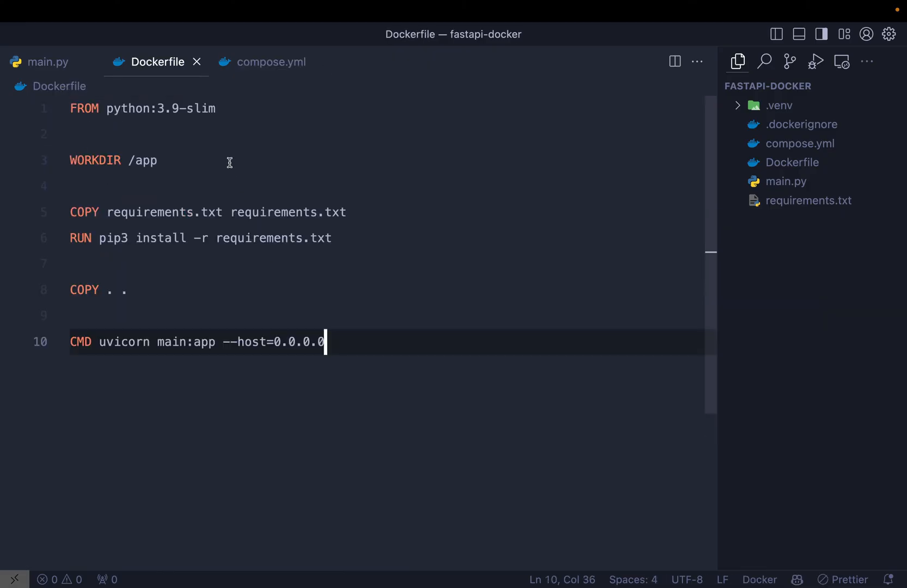
{"action": "left_click", "coordinate": [271, 62]}
{"action": "type", "text": "docker compose up --build"}
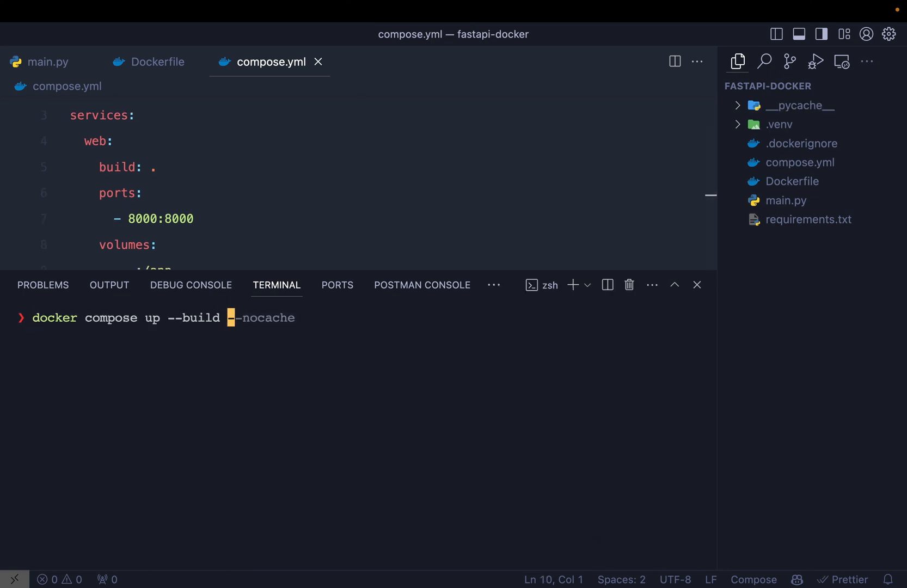
- Append --reload to the Dockerfile's uvicorn CMD and run docker compose up --build
{"action": "left_click", "coordinate": [157, 62]}
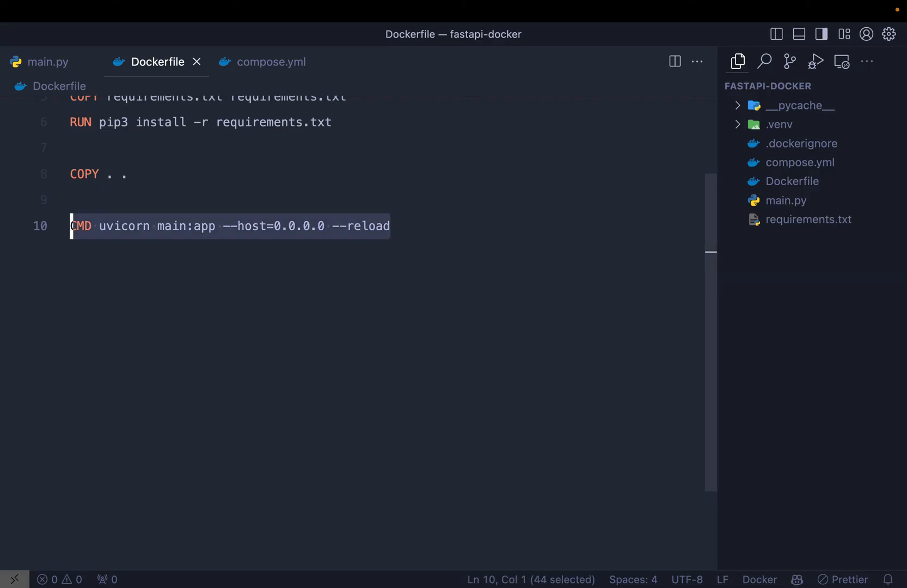
{"action": "left_click", "coordinate": [390, 225]}
{"action": "type", "text": "docker compose up --build"}
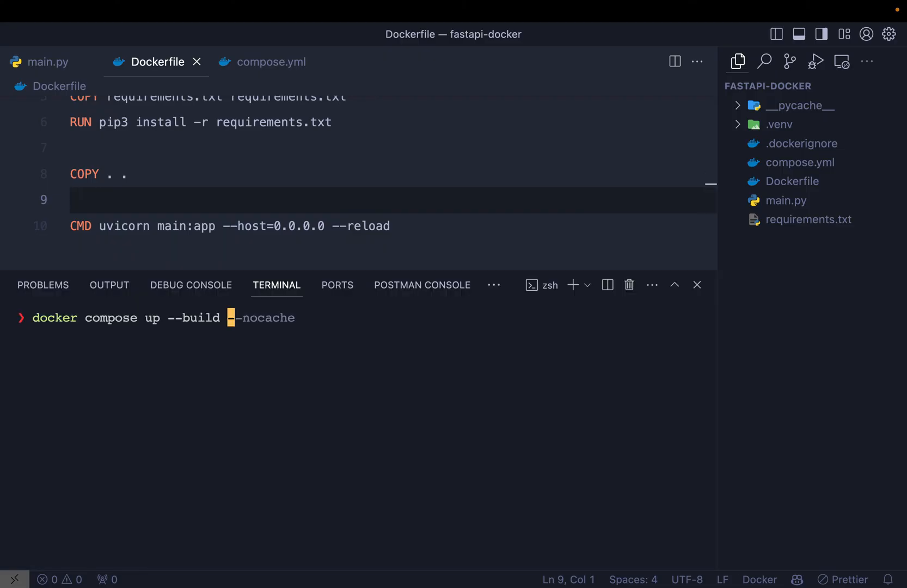
{"action": "key", "text": "Return"}
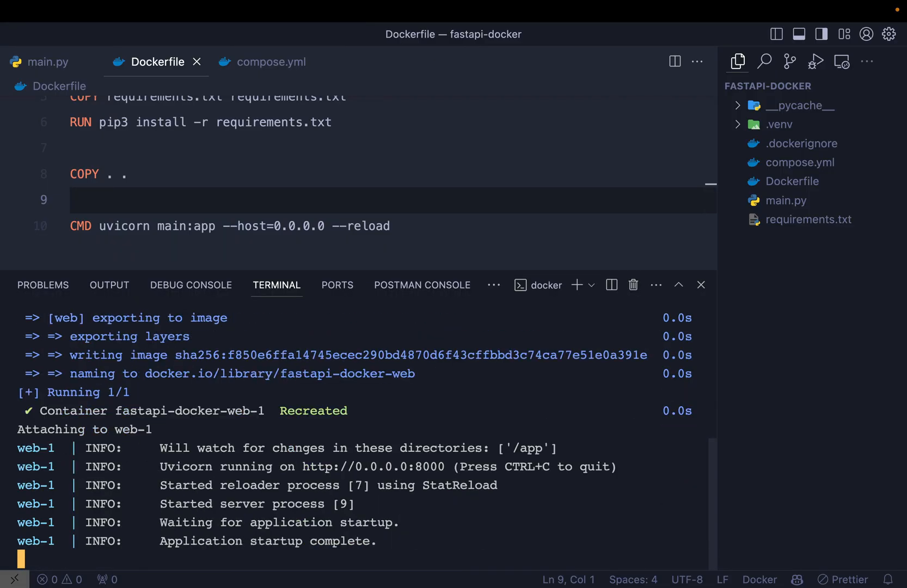
{"action": "mouse_move", "coordinate": [457, 485]}
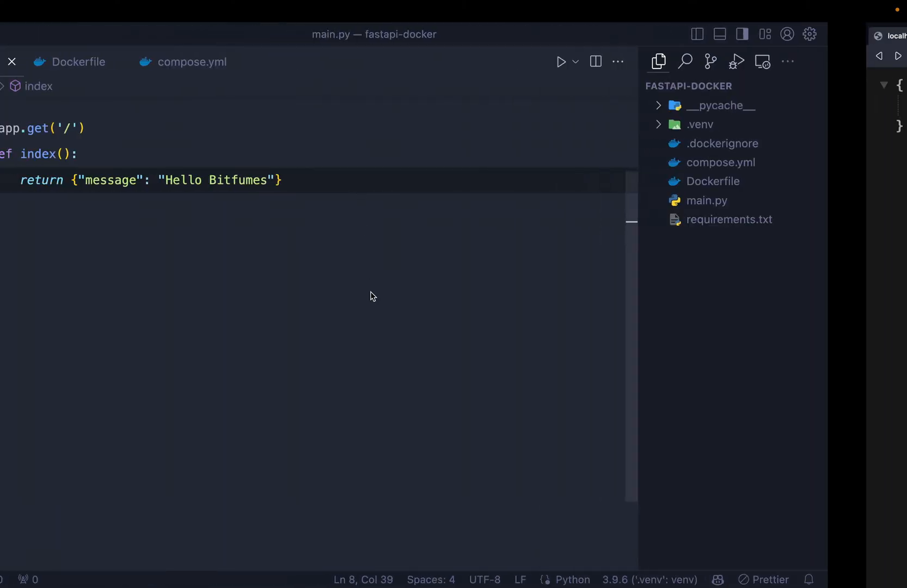
- Review the StatReload log showing the container restarted after main.py changed
{"action": "left_click", "coordinate": [276, 284]}
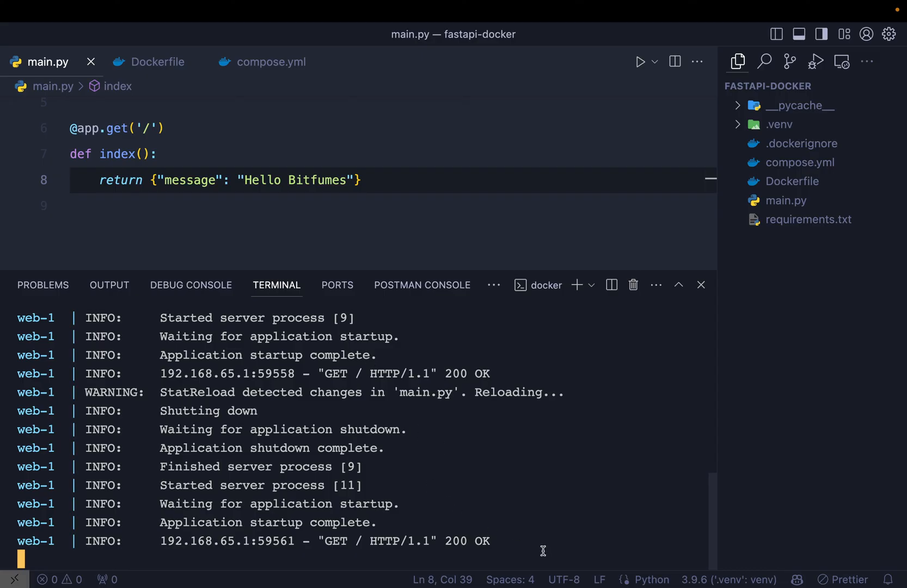
{"action": "mouse_move", "coordinate": [370, 427]}
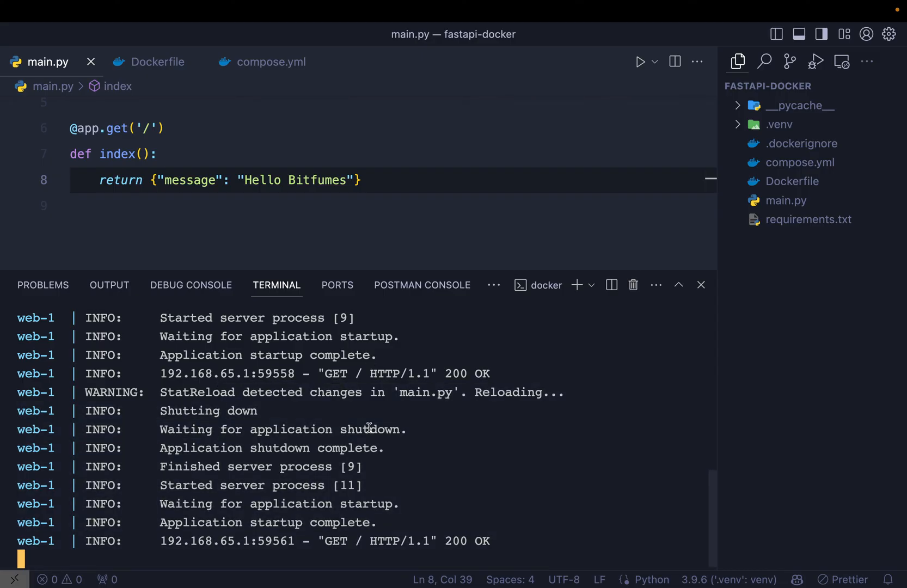
{"action": "left_click", "coordinate": [270, 62]}
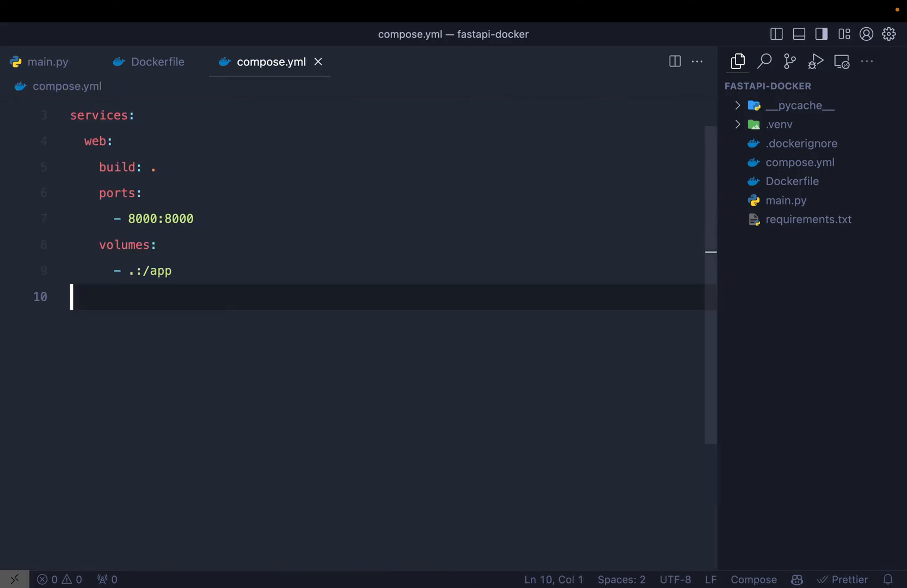